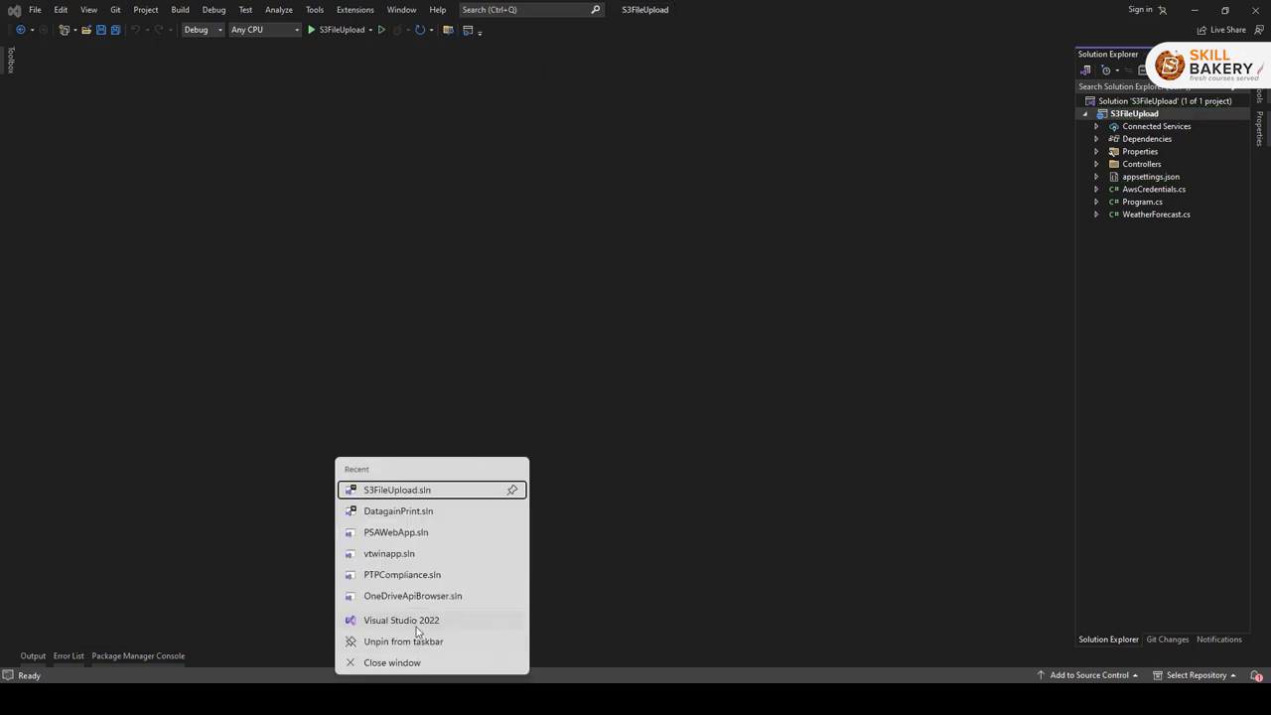
Step: Start Visual Studio and expand the S3FileUpload project's dependencies to show installed packages
left_click(401, 619)
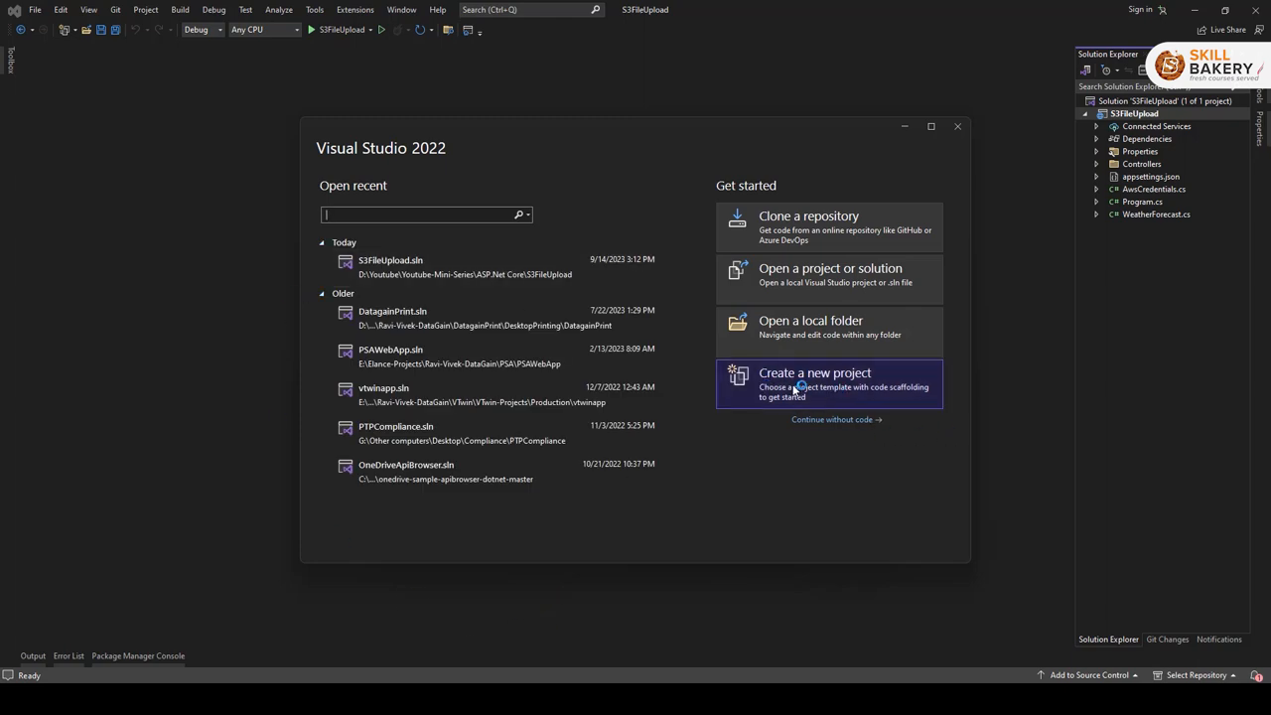
left_click(814, 385)
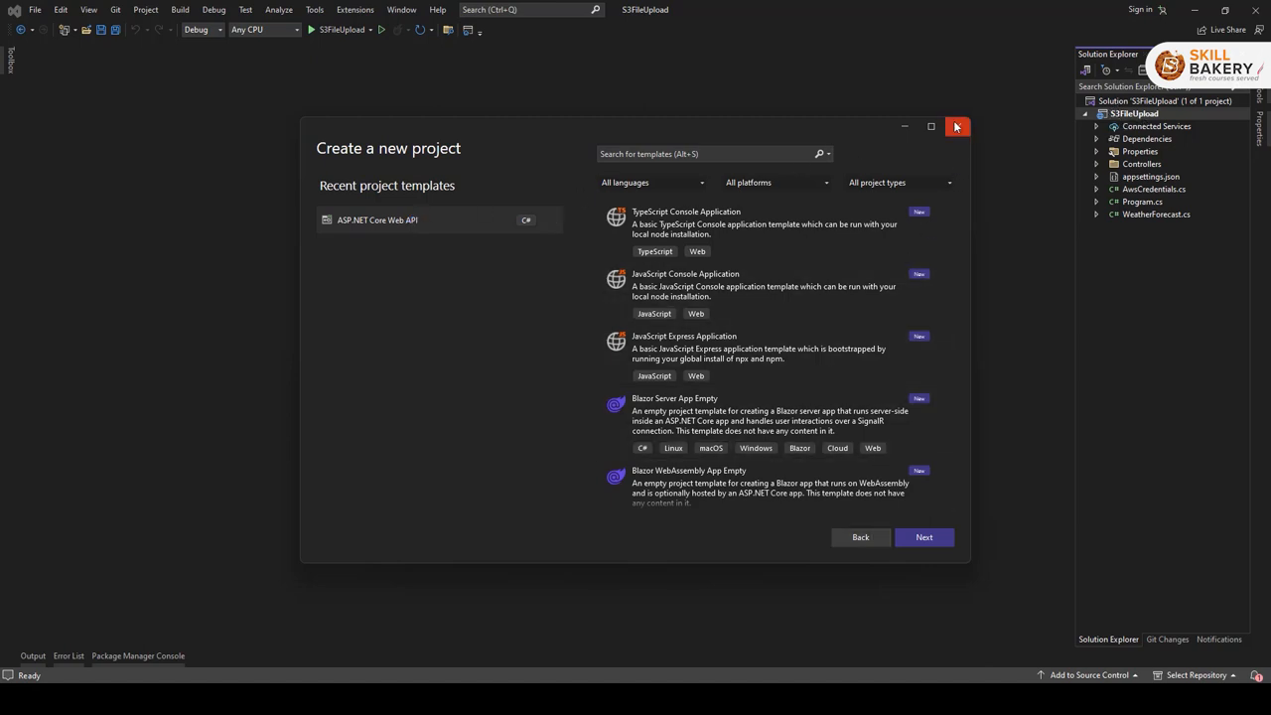
left_click(957, 127)
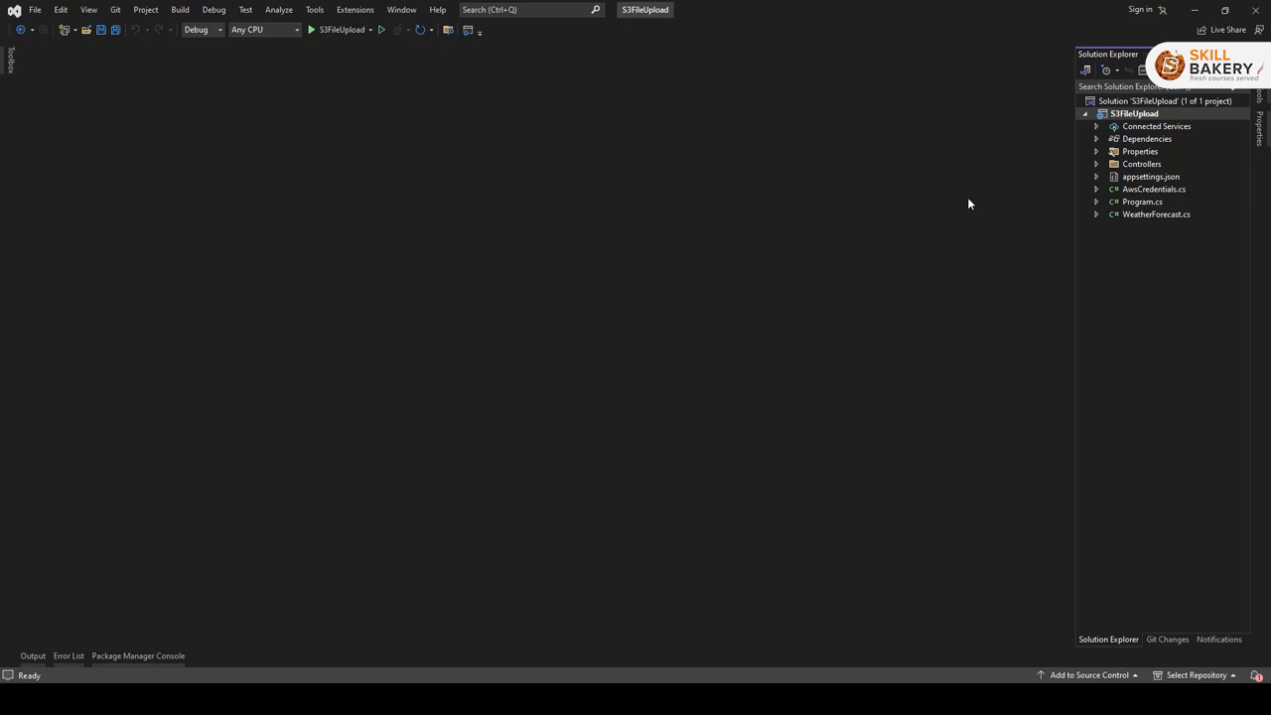
mouse_move(443, 322)
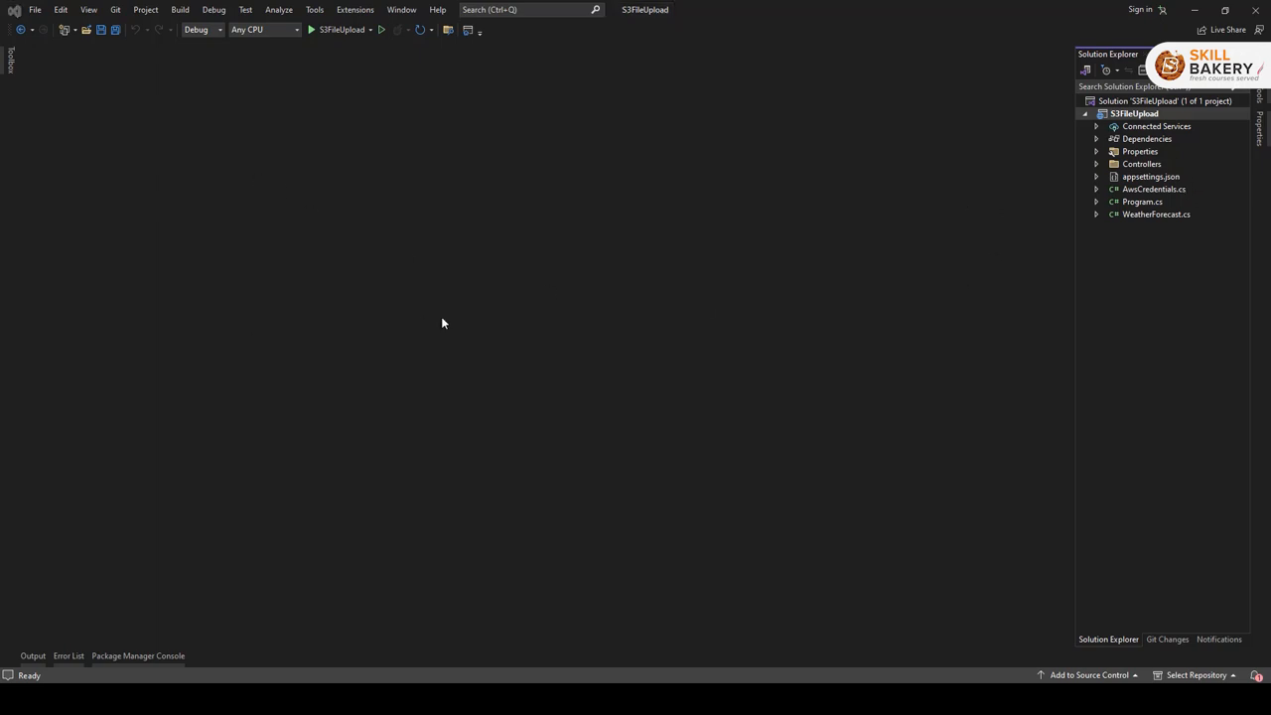
mouse_move(1130, 286)
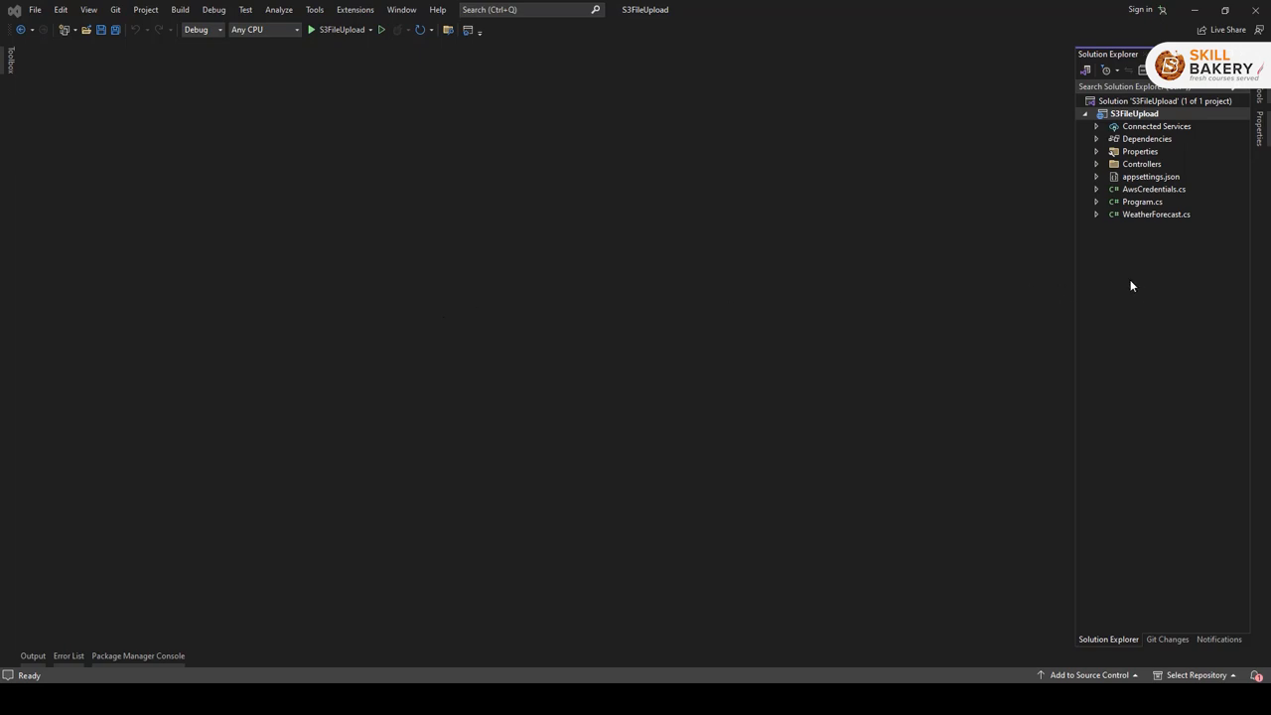
mouse_move(1100, 143)
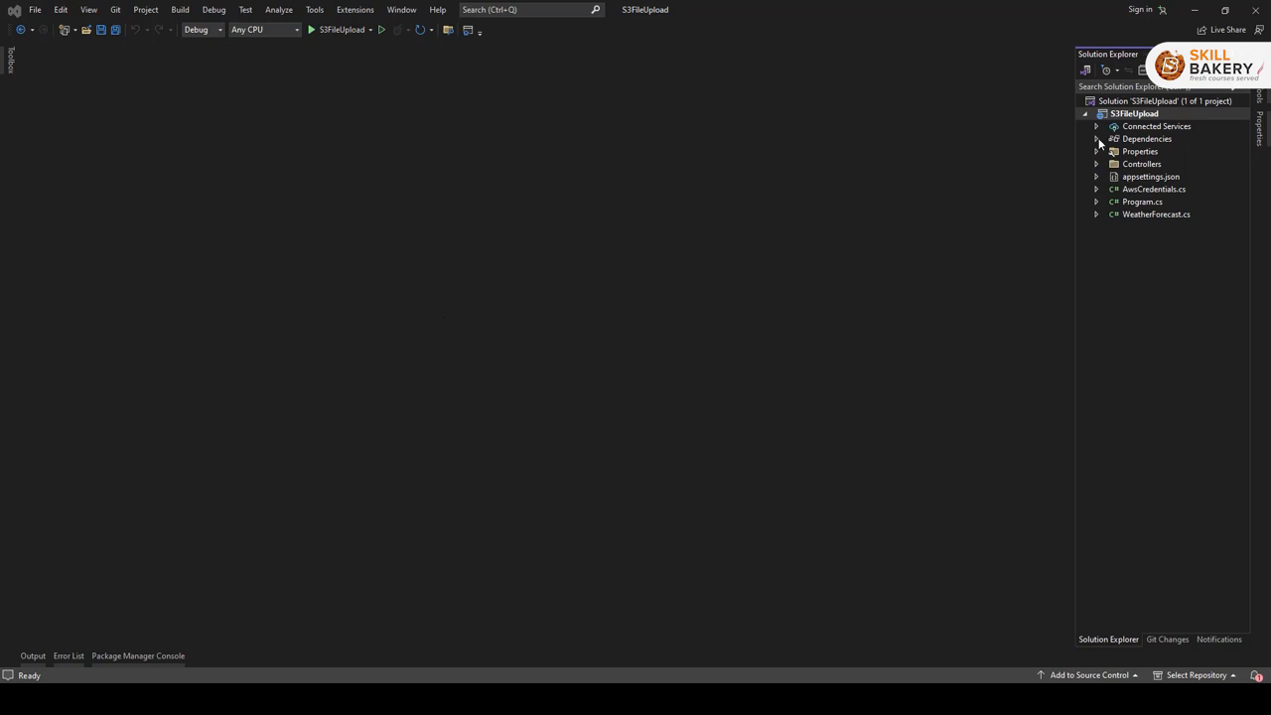
left_click(1096, 139)
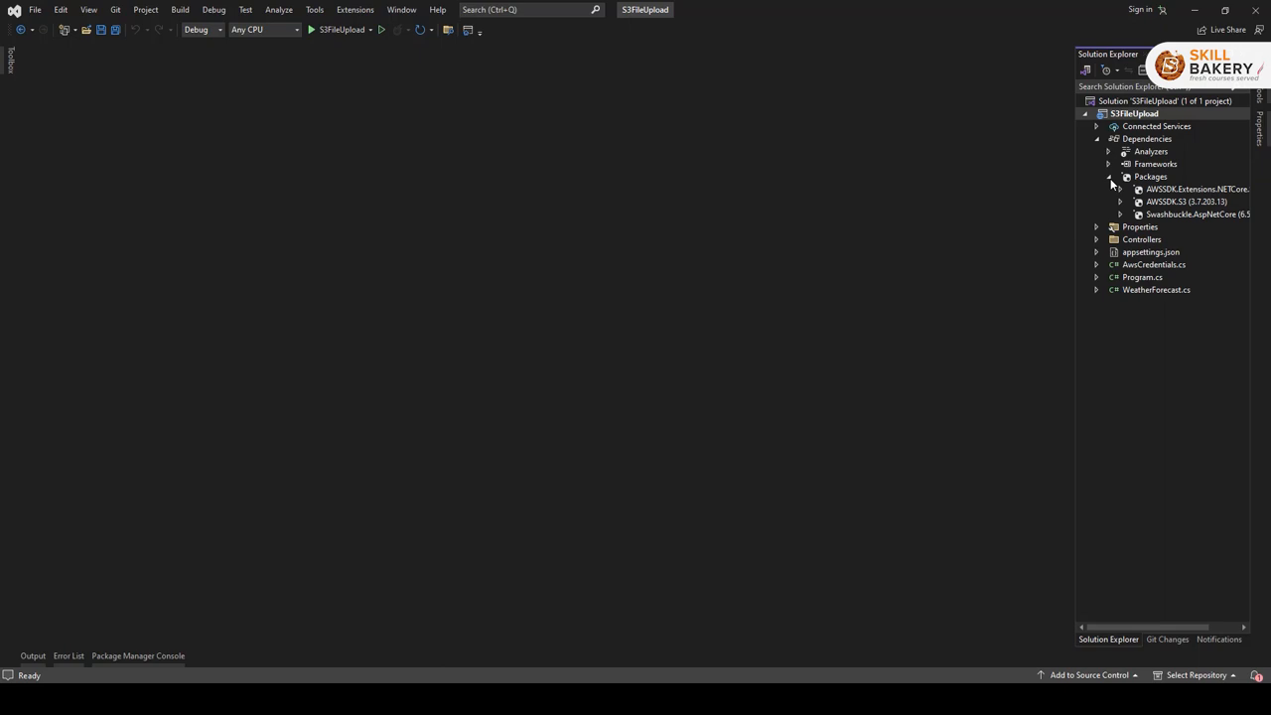
mouse_move(1201, 206)
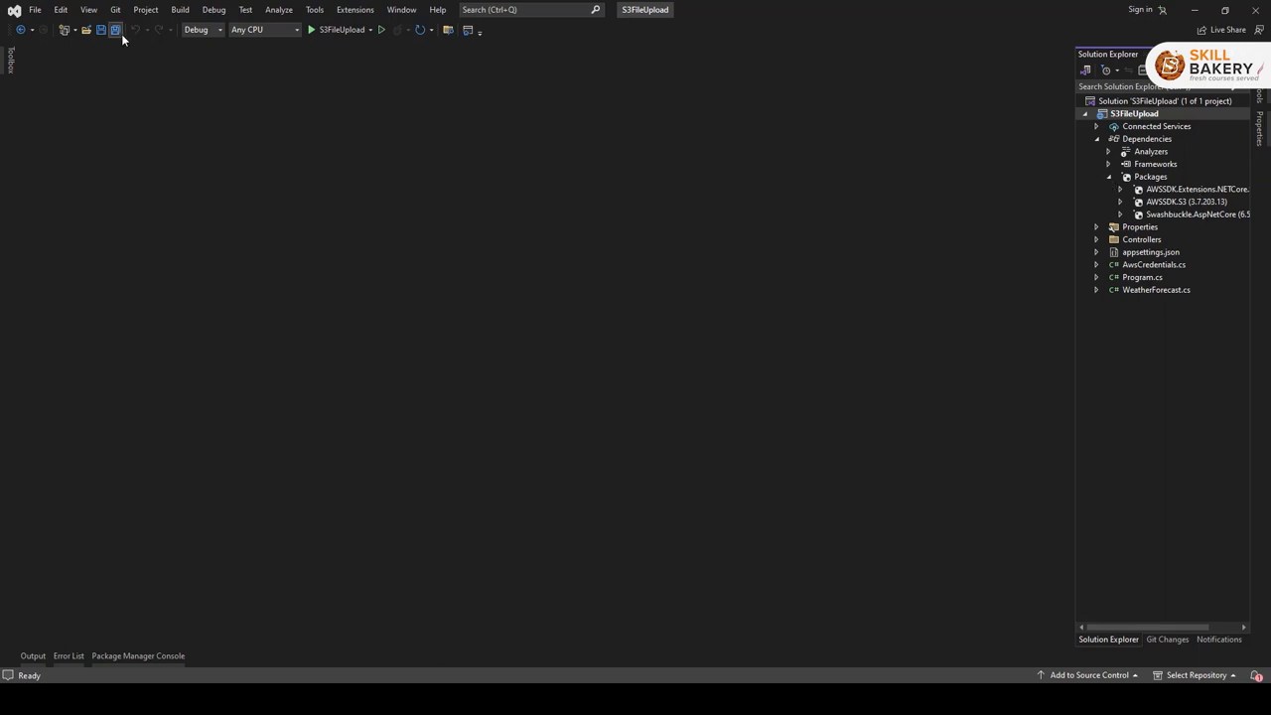
Step: Add the AWSSDK.S3 package via 'dotnet add package AWSSDK.S3' in Package Manager Console
left_click(87, 8)
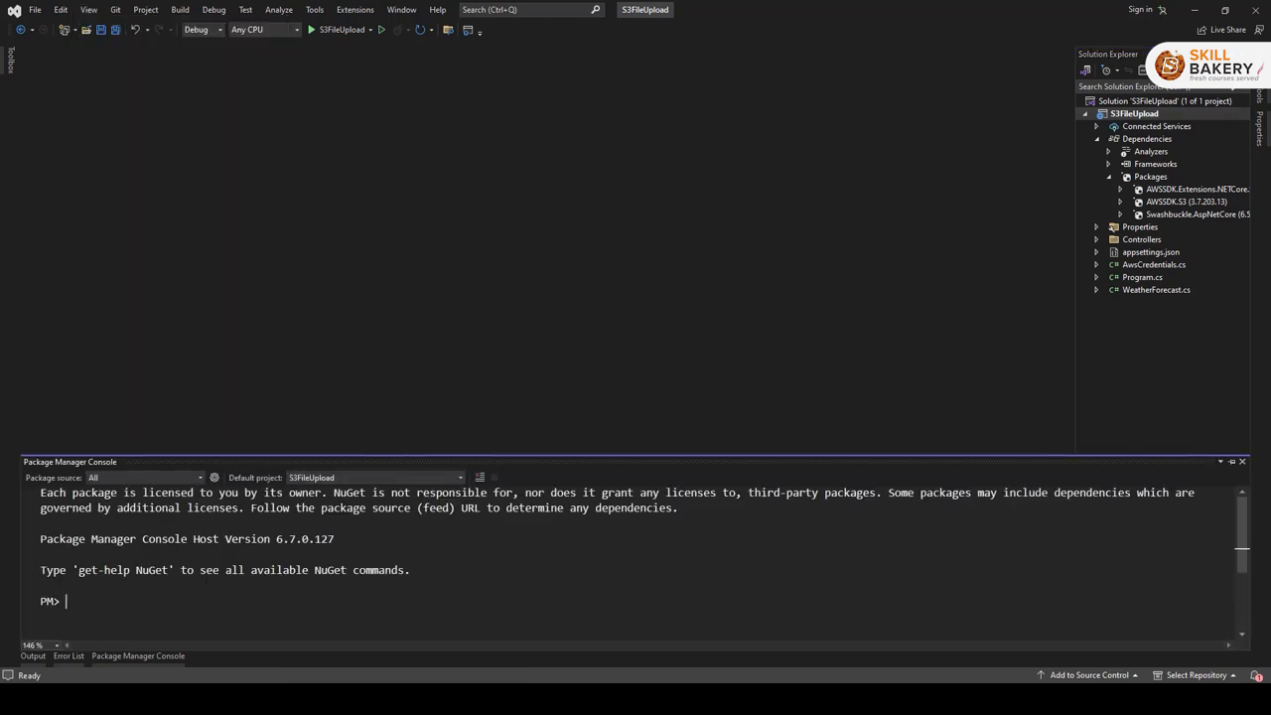
type("dotnet add package AWSSDK.S3")
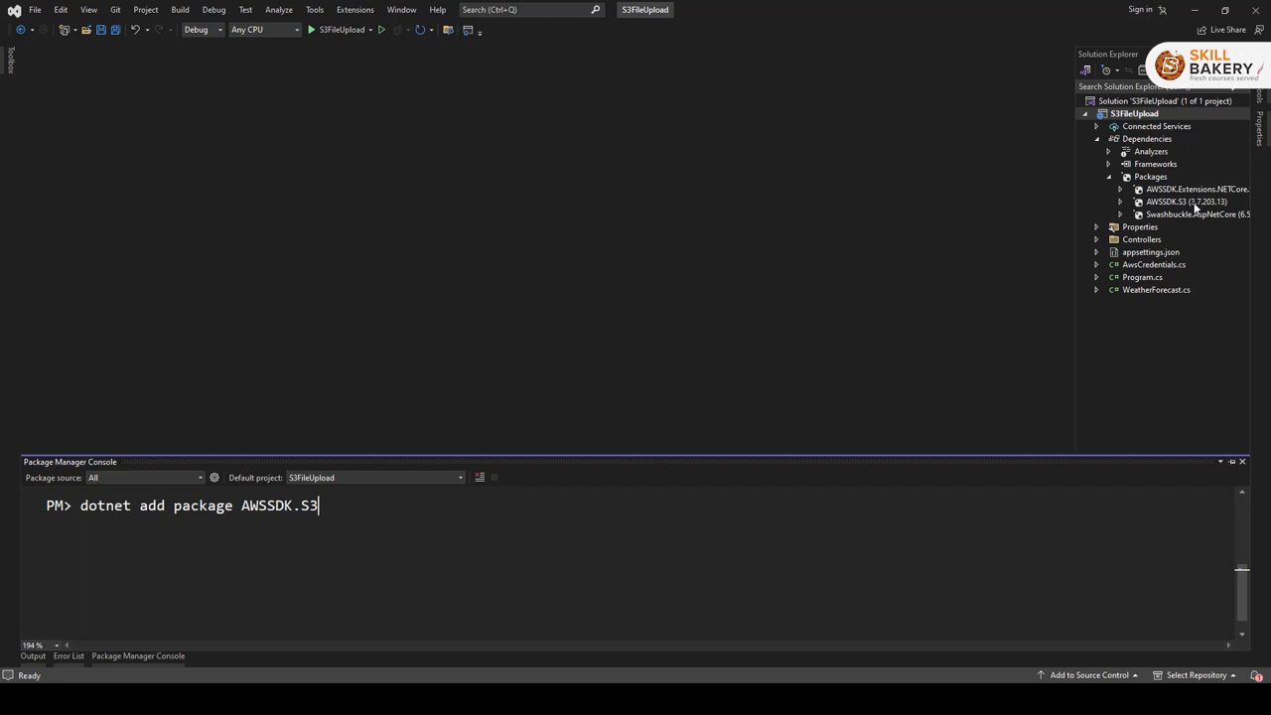
mouse_move(1196, 189)
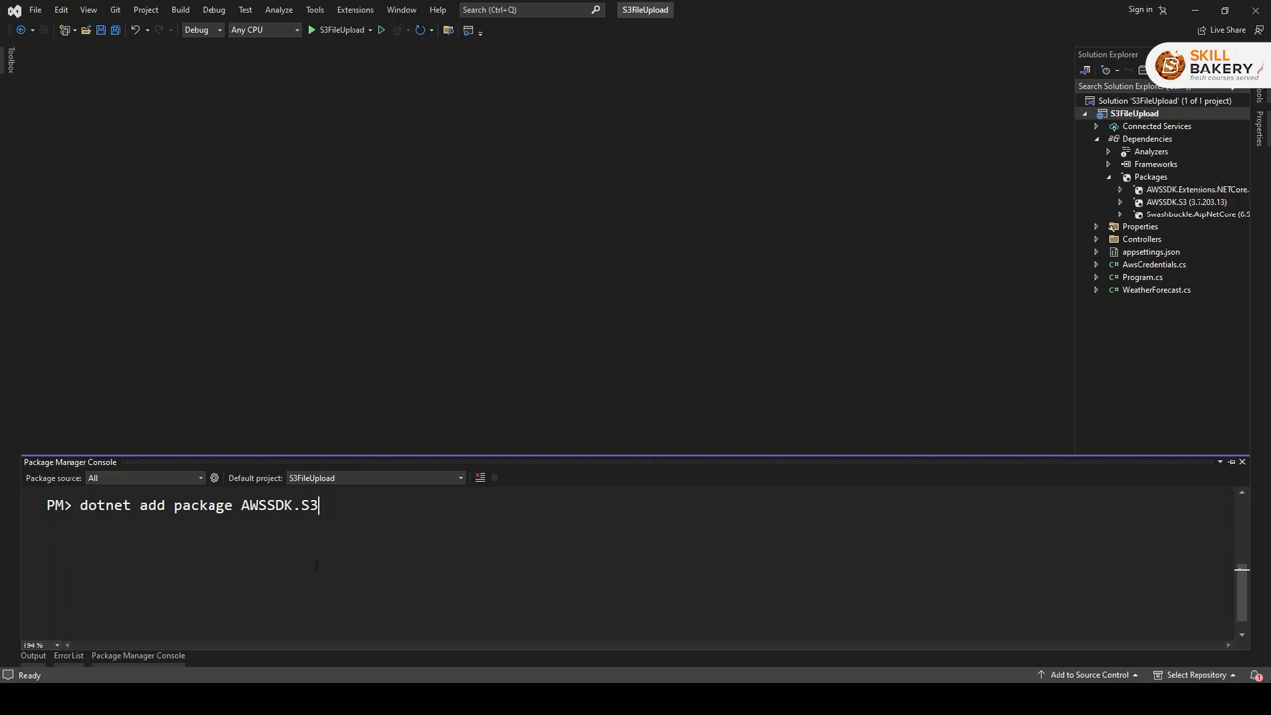
mouse_move(1201, 221)
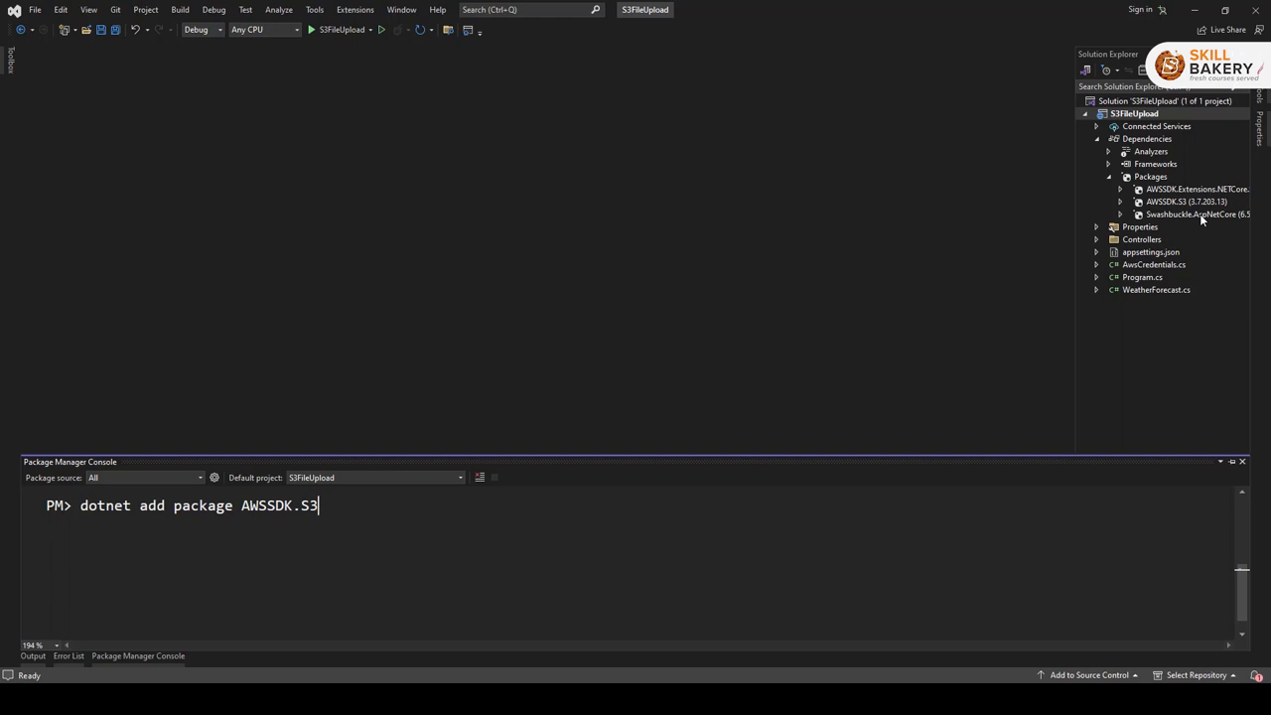
mouse_move(1195, 215)
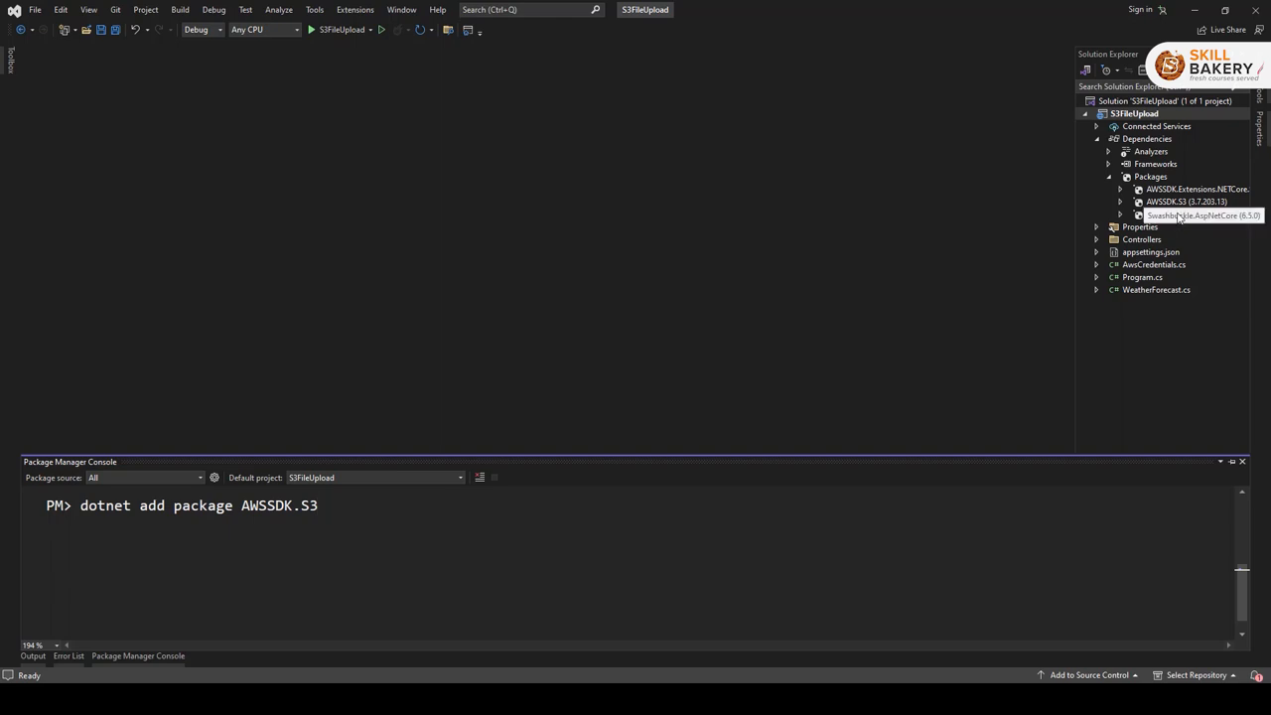
mouse_move(1191, 215)
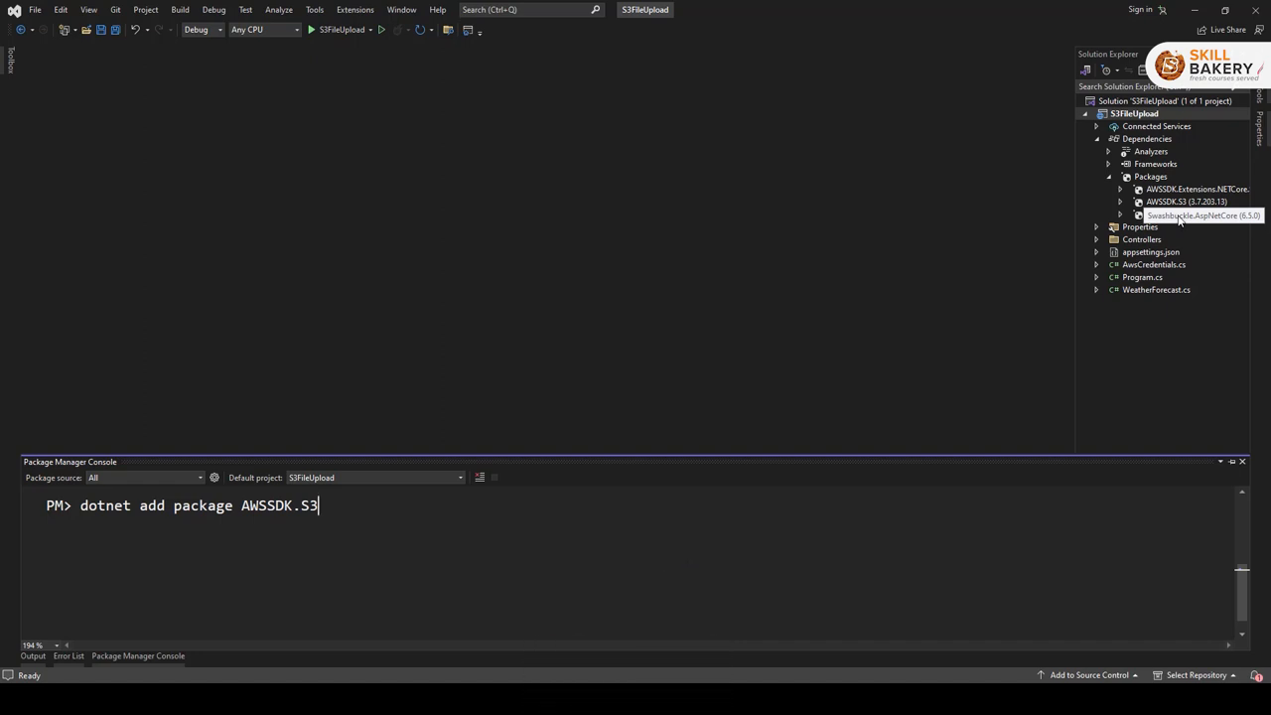
left_click(1108, 174)
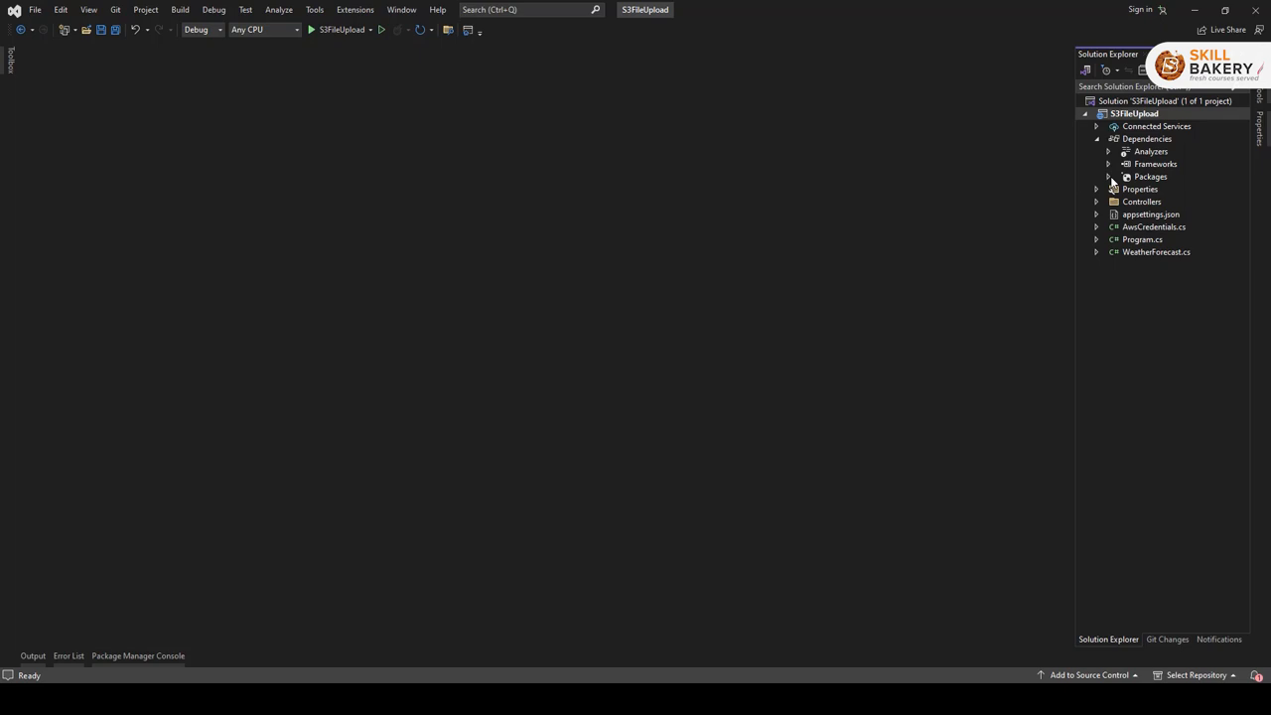
mouse_move(1169, 190)
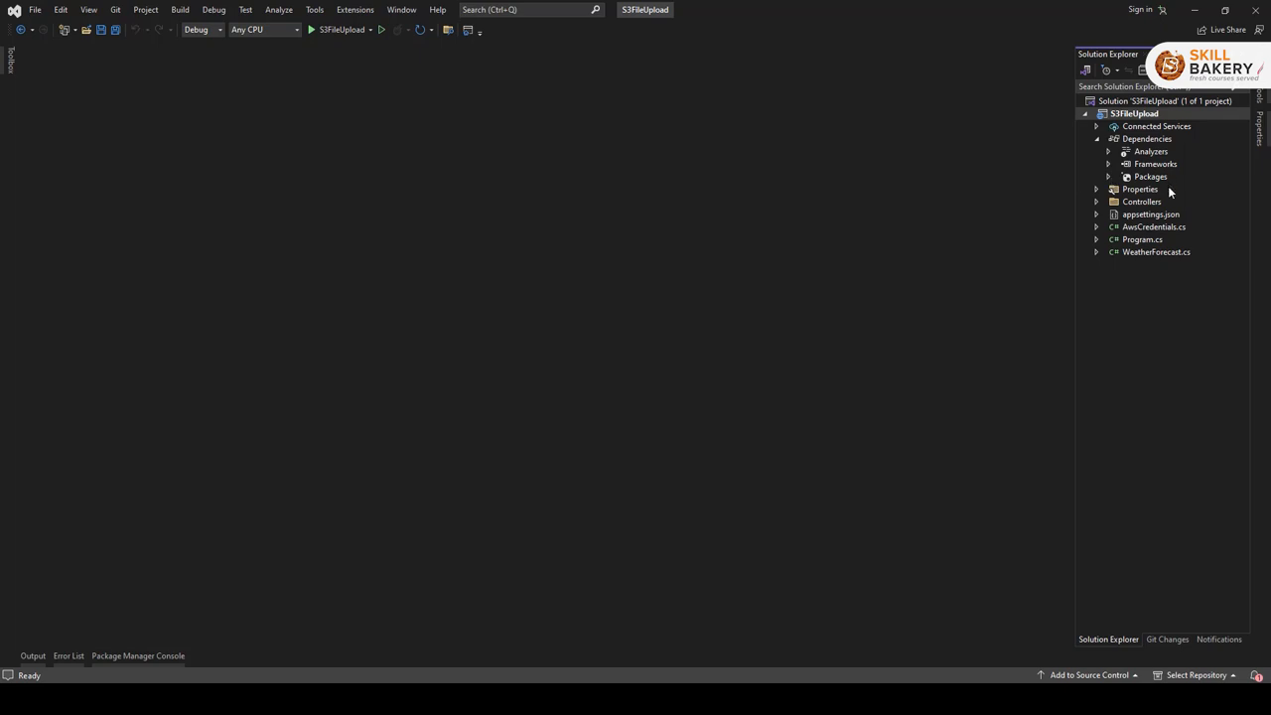
mouse_move(699, 234)
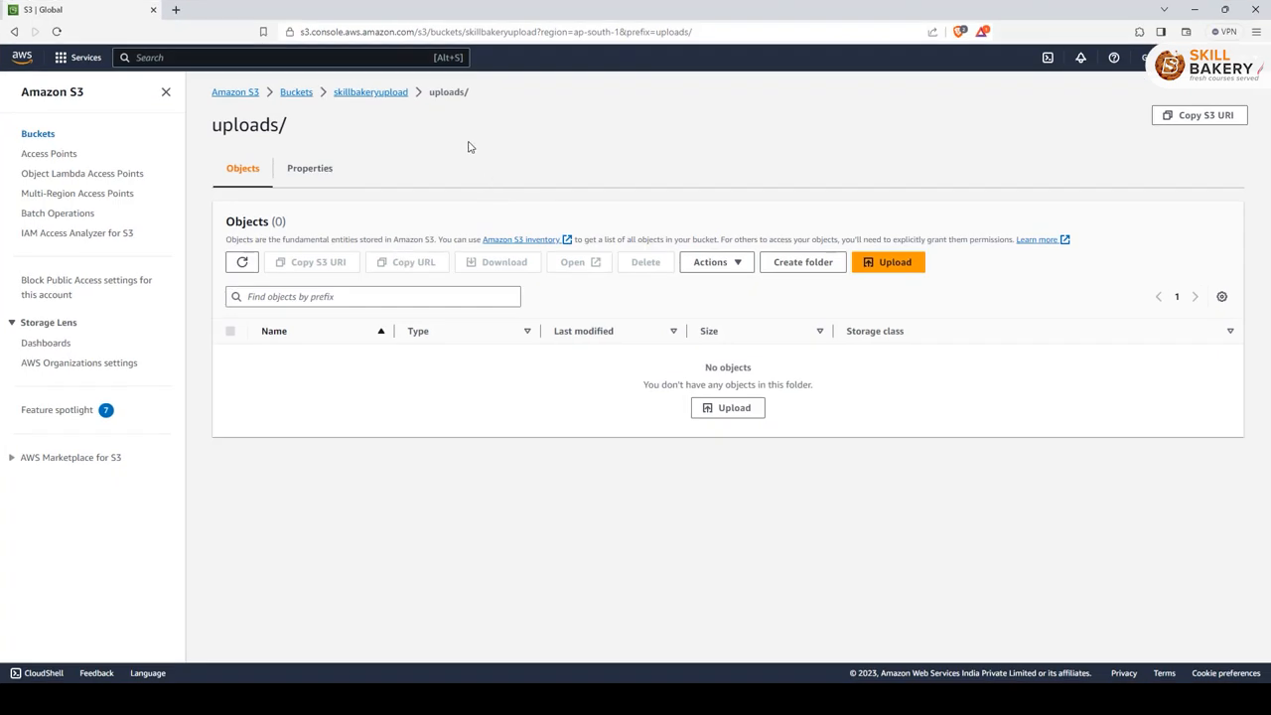
mouse_move(370, 91)
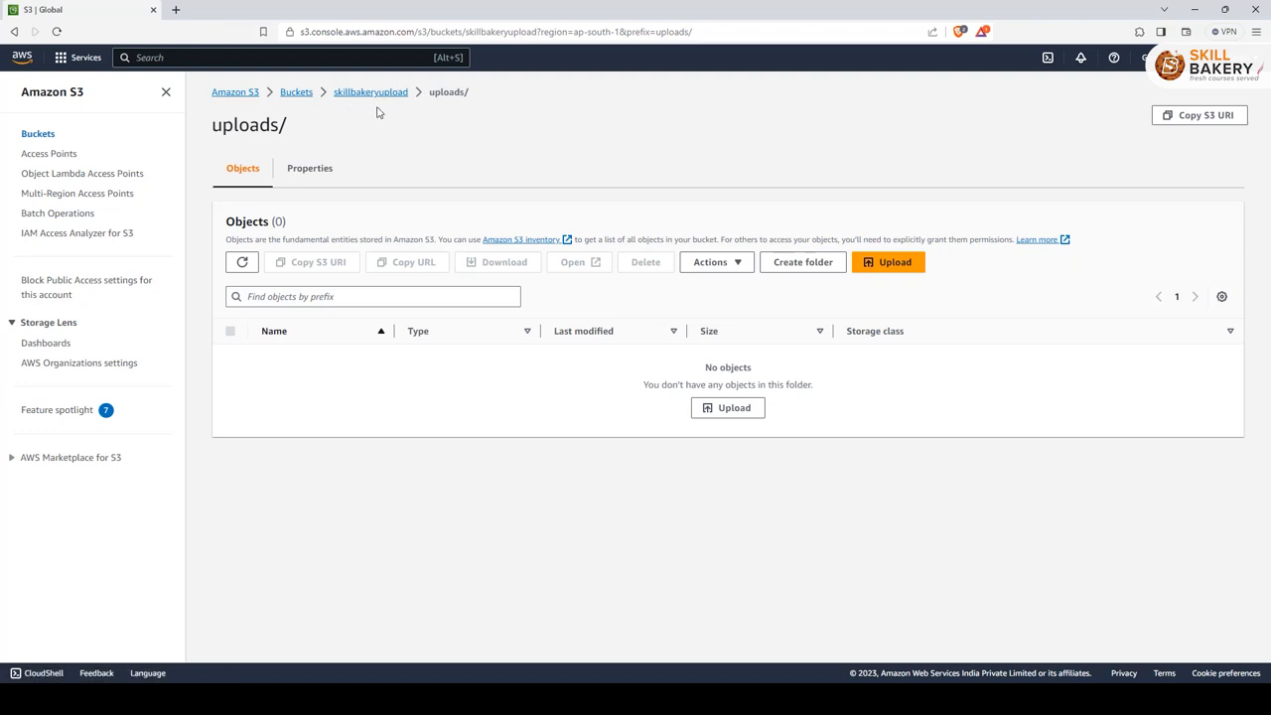
mouse_move(421, 103)
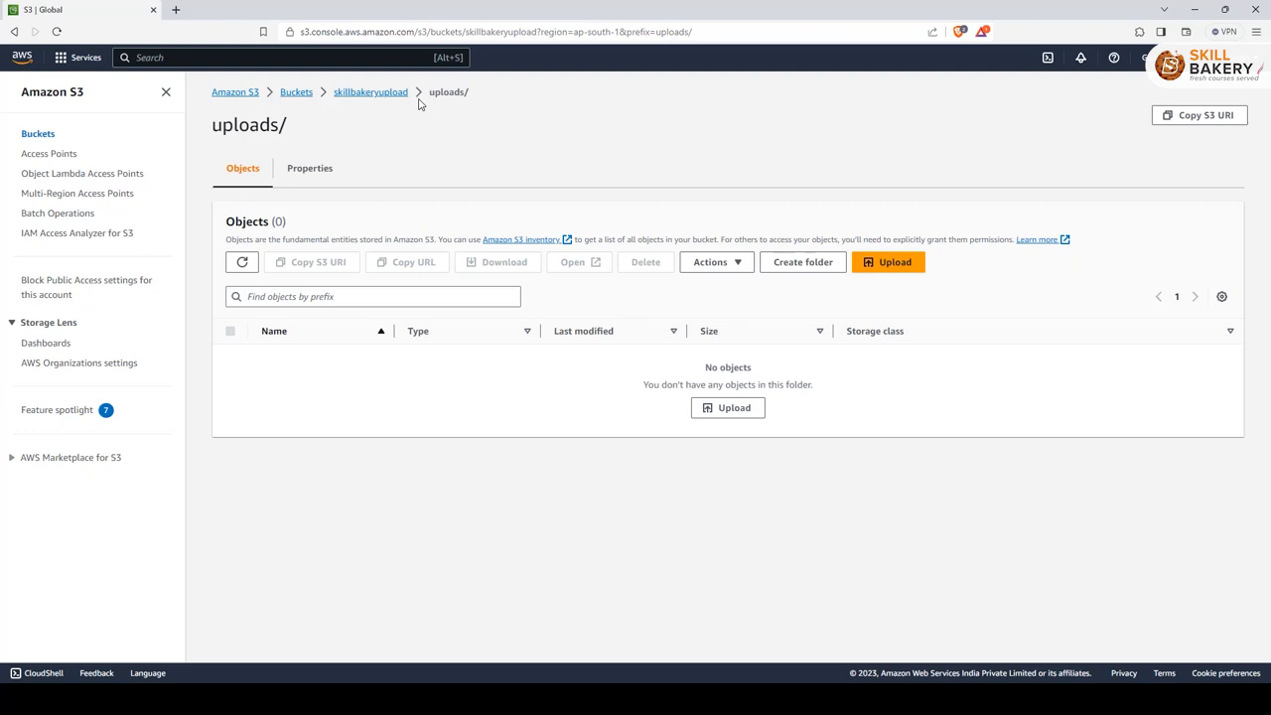
mouse_move(542, 137)
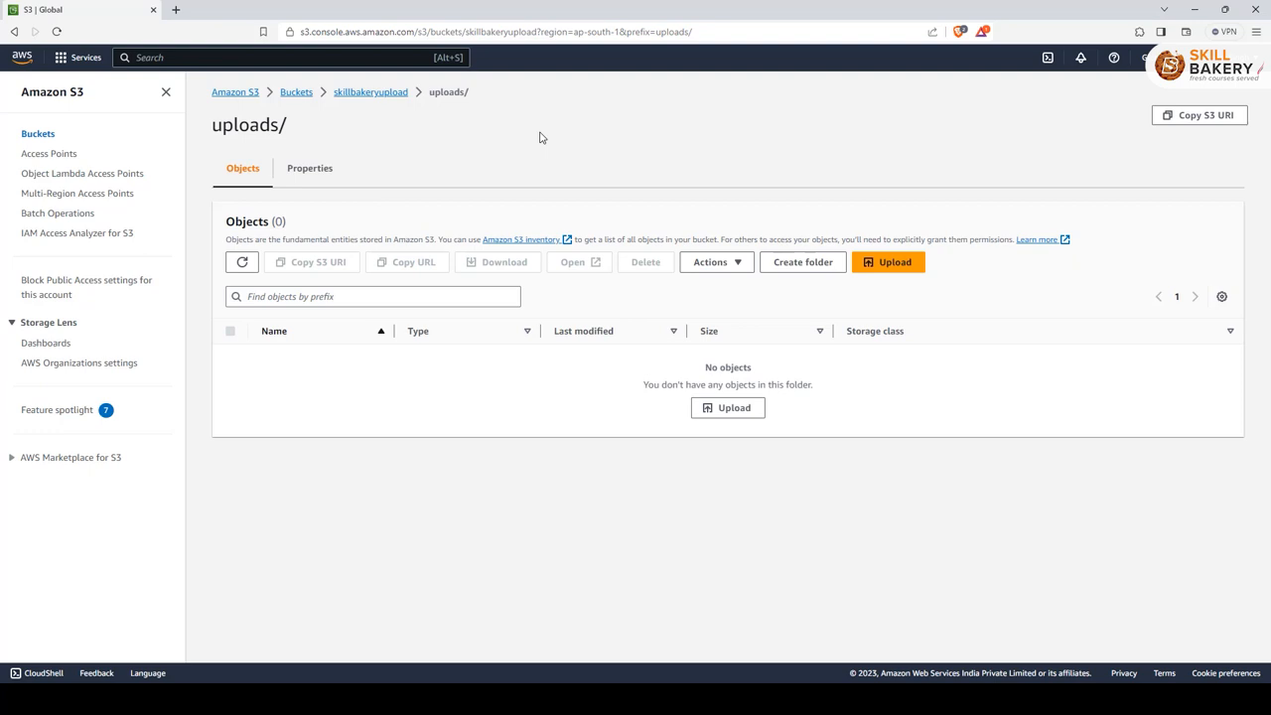
mouse_move(612, 151)
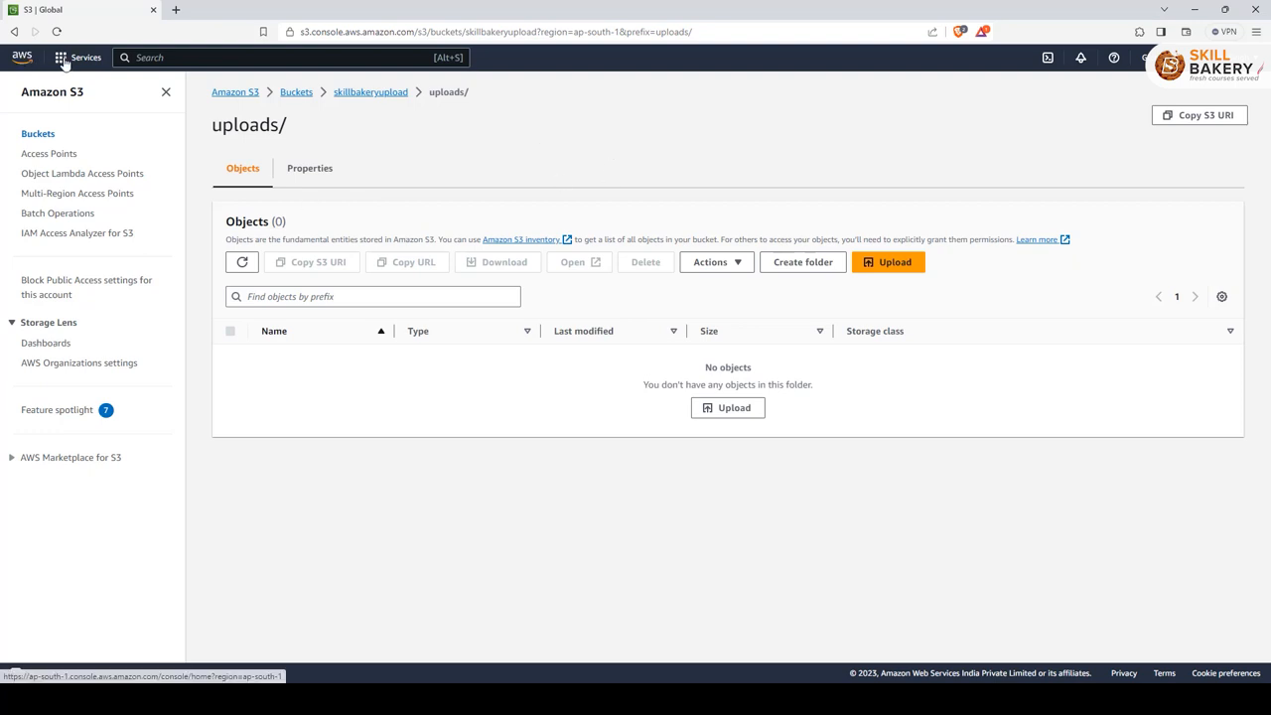
Step: Navigate to the IAM service dashboard from the AWS services search
left_click(86, 56)
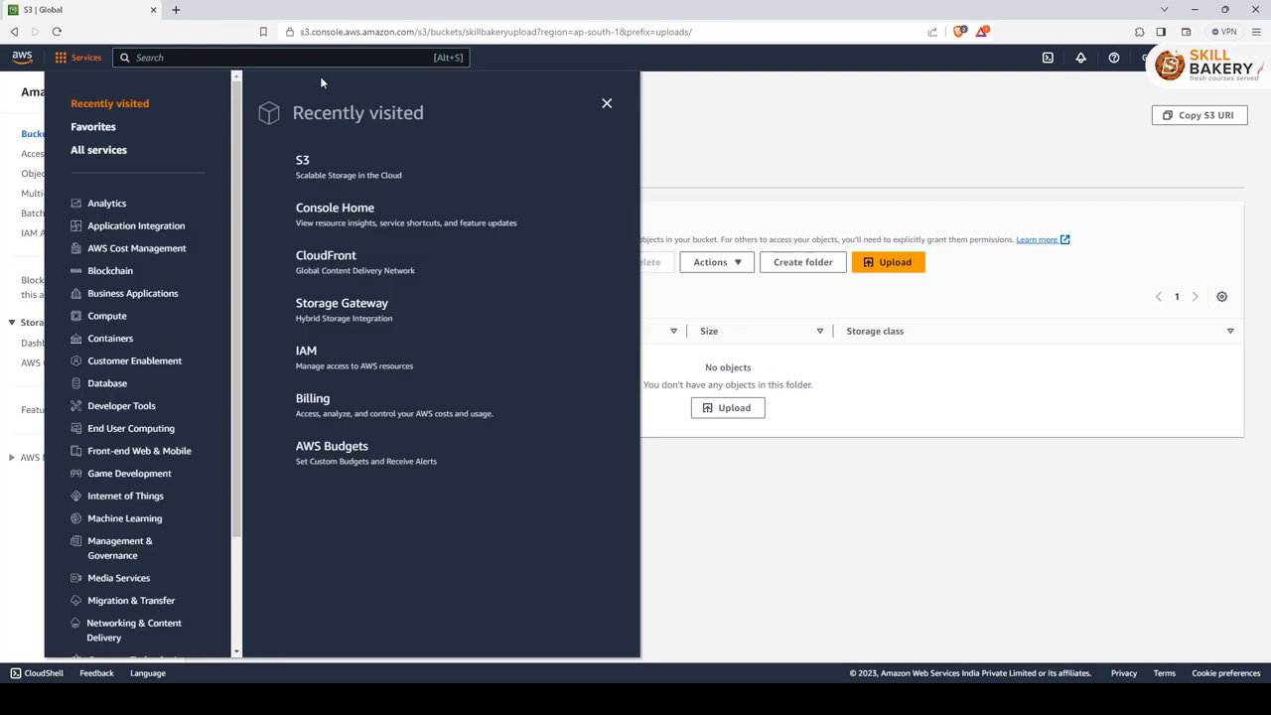
left_click(608, 103)
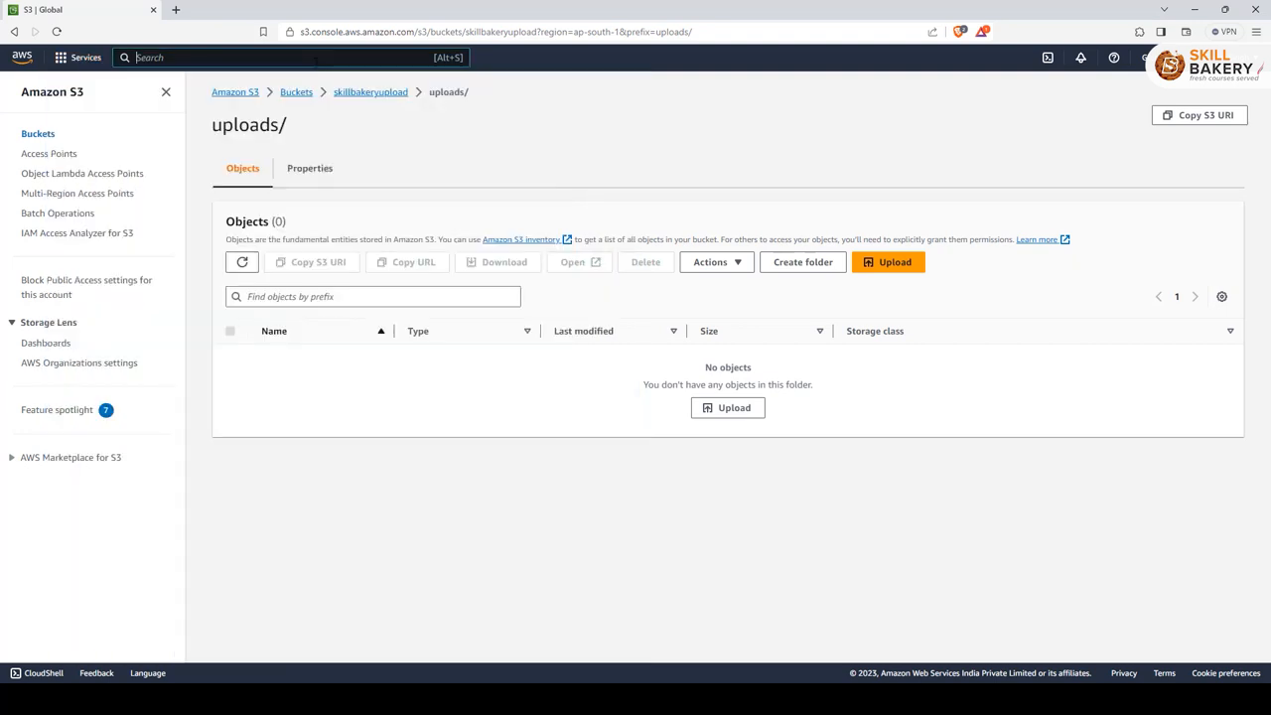
type("IAM")
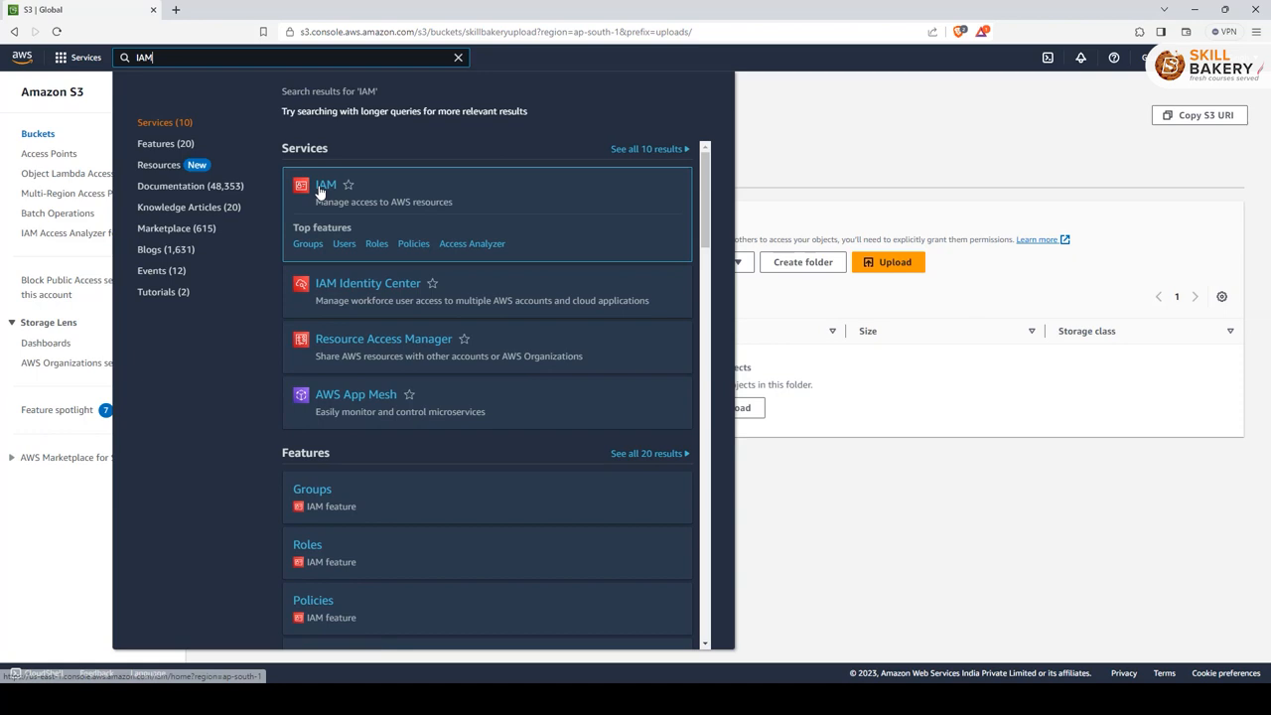
left_click(326, 184)
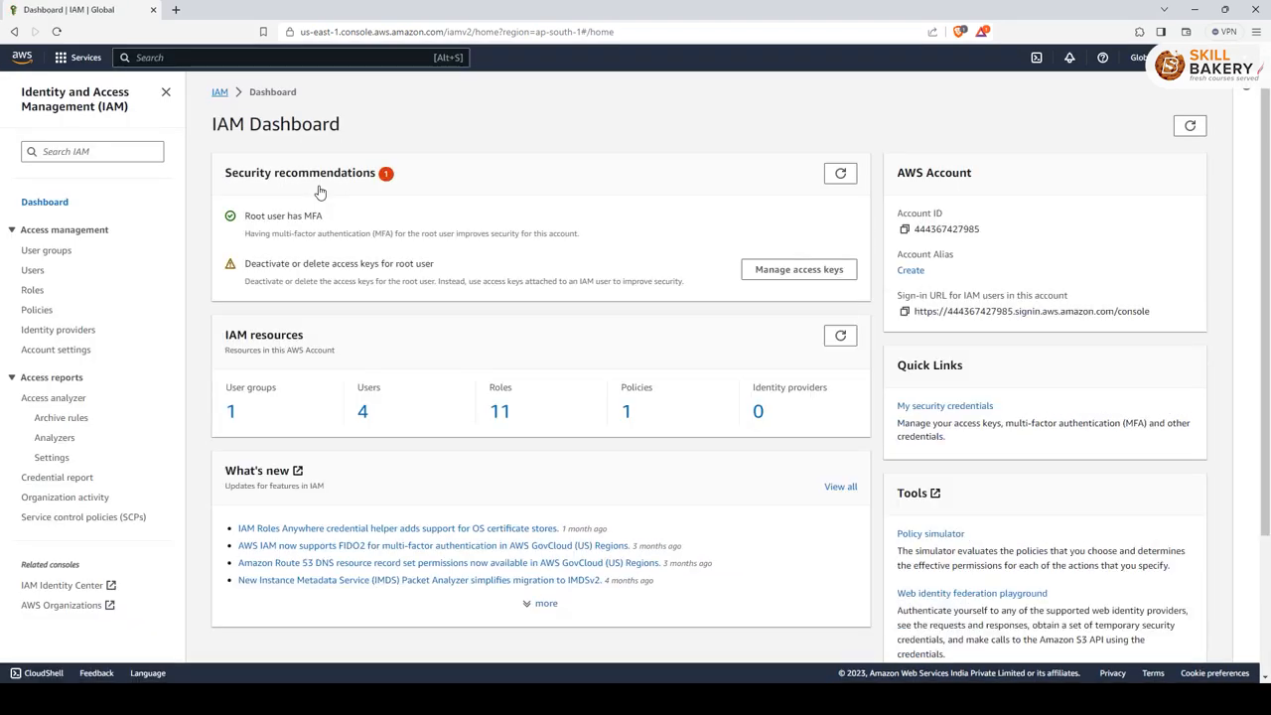
mouse_move(44, 274)
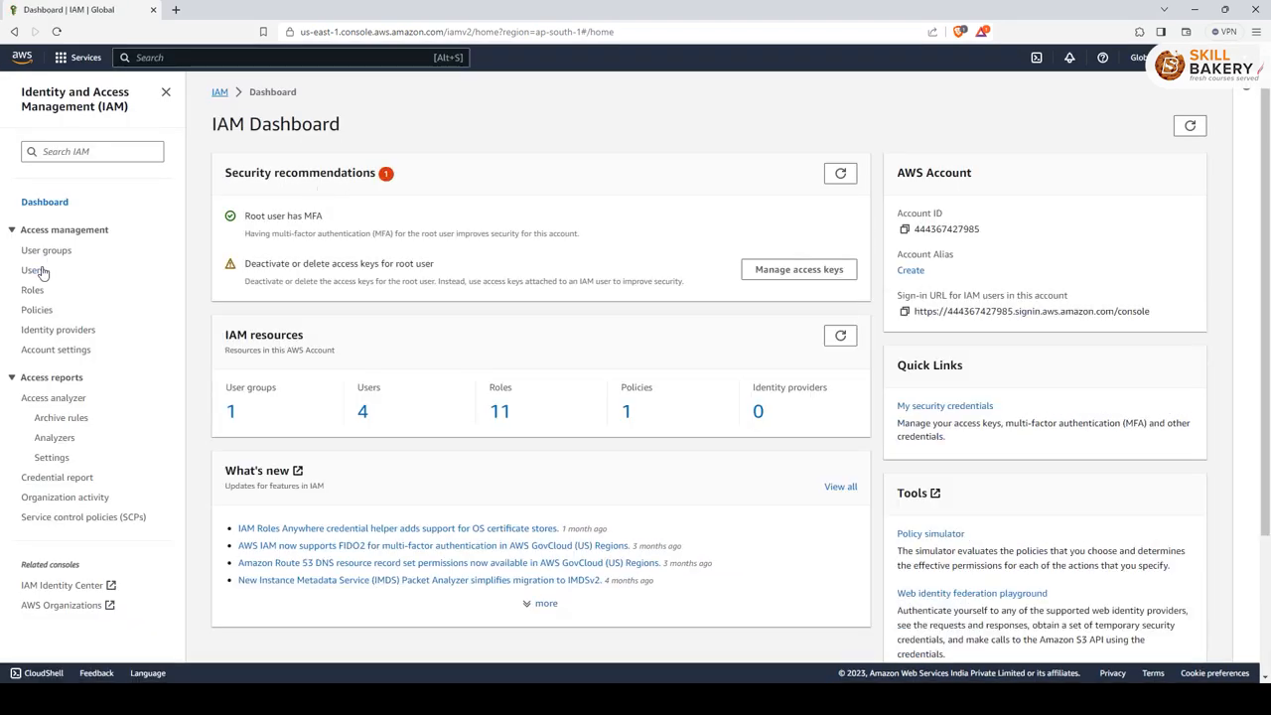
Step: View the skillbakery IAM user's permission policies and access keys
left_click(32, 270)
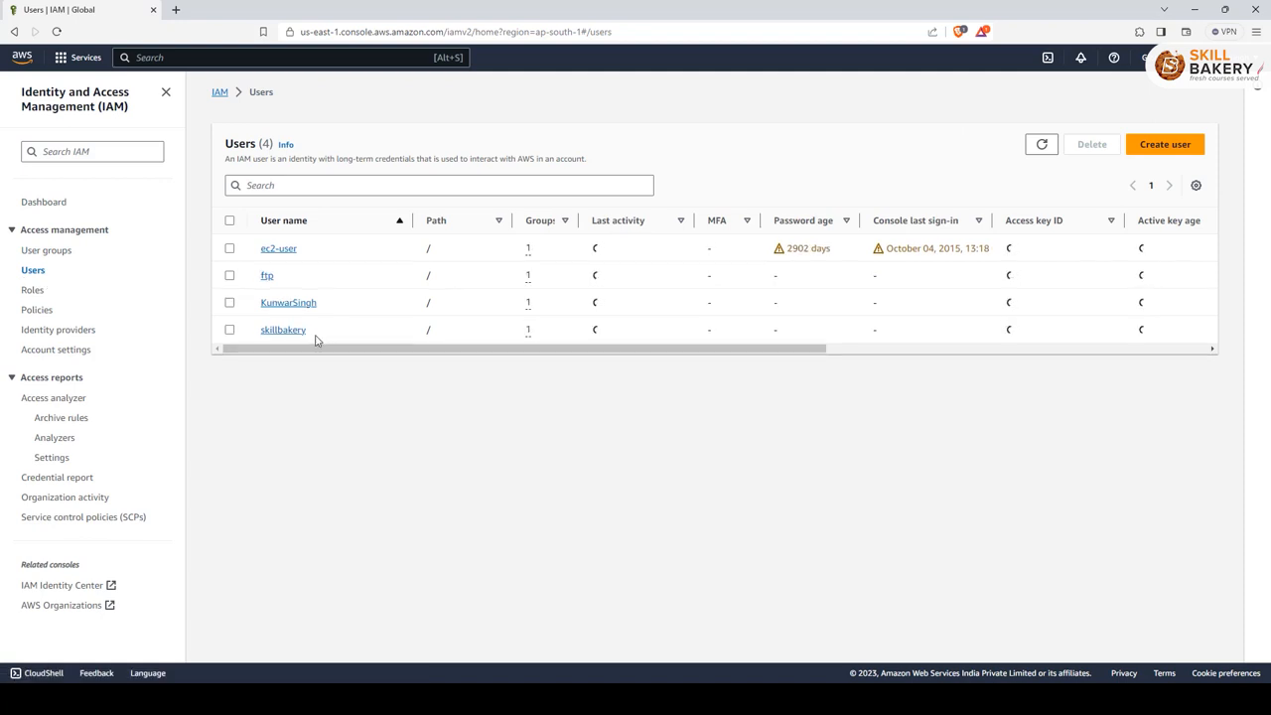
left_click(282, 330)
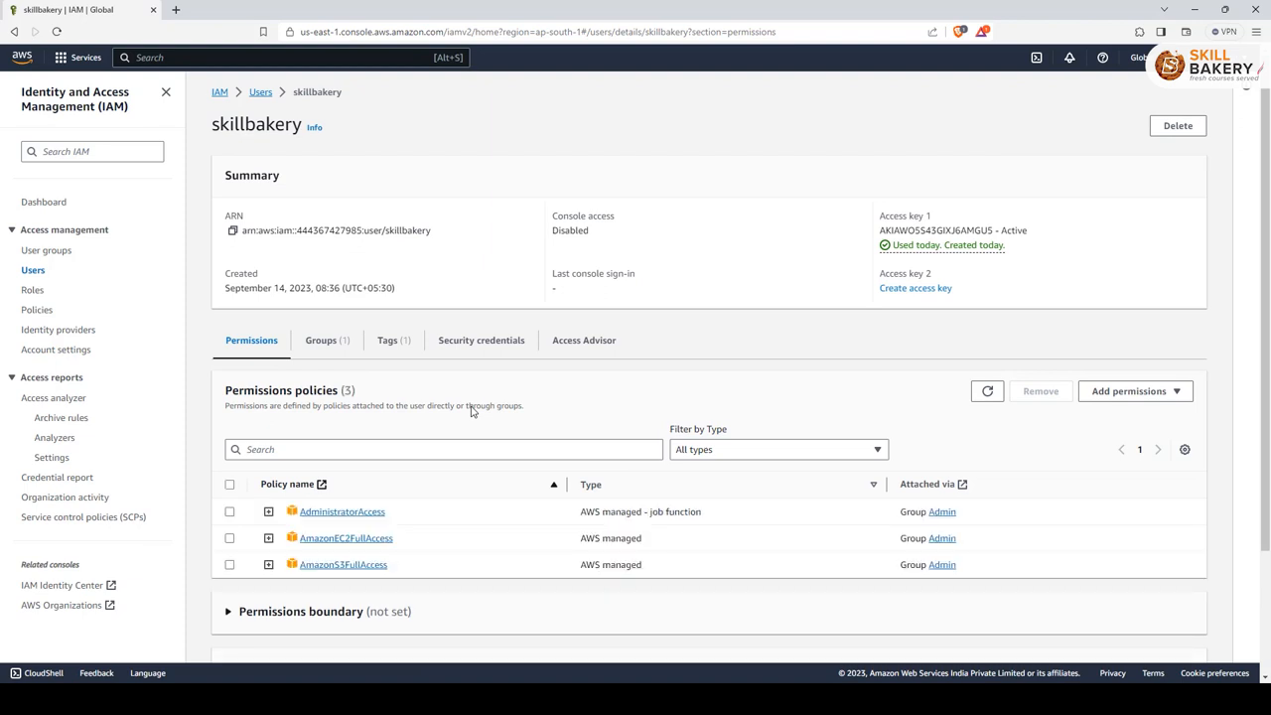
mouse_move(874, 237)
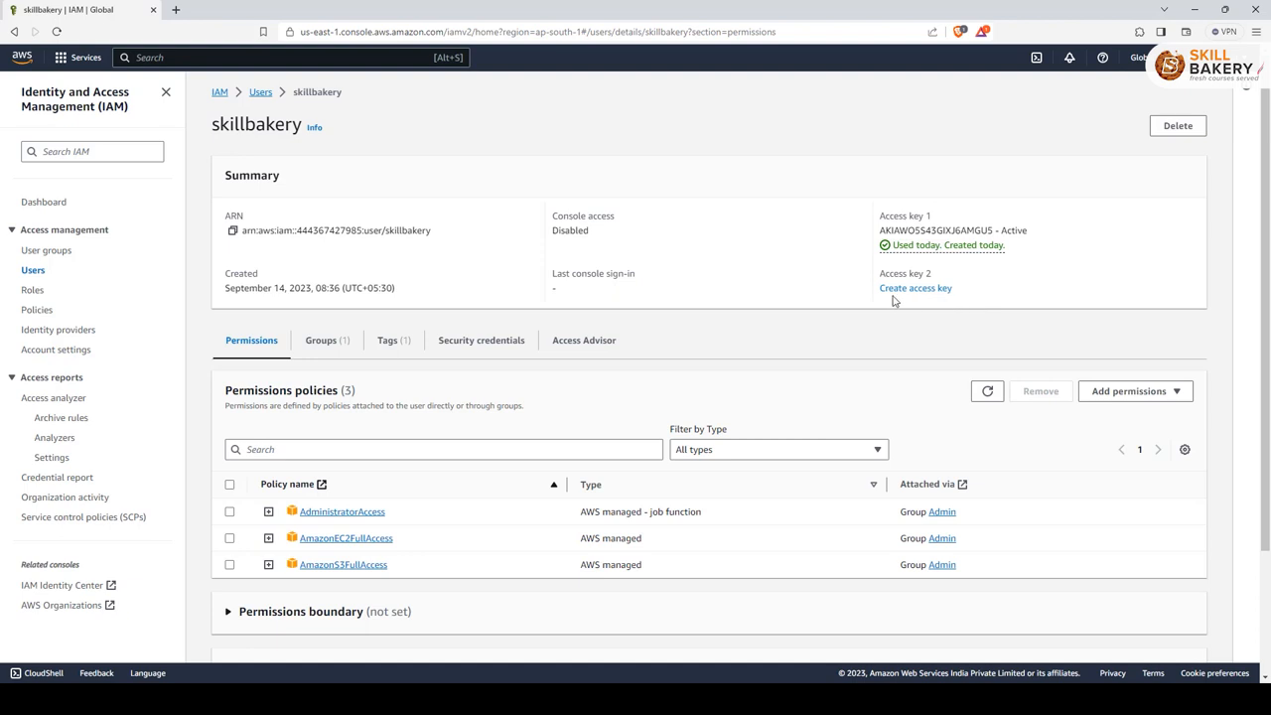
mouse_move(1037, 214)
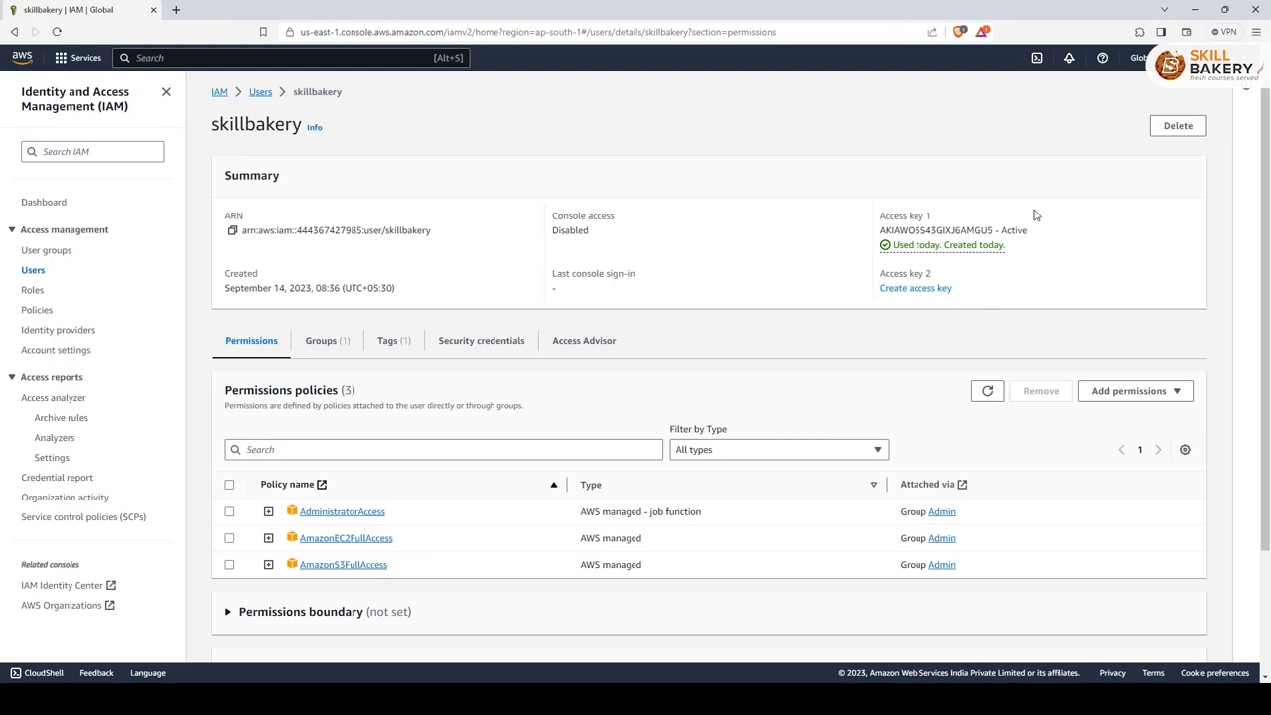
mouse_move(879, 252)
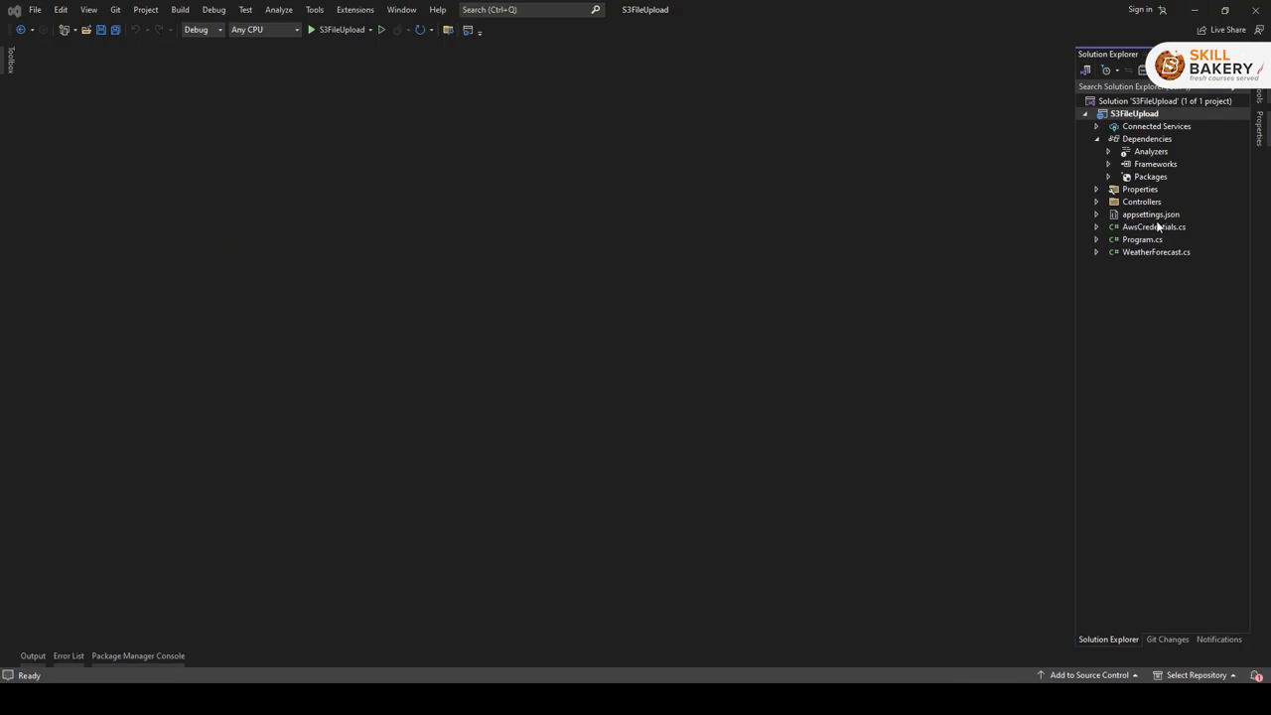
Step: Review the AWS credentials section in appsettings.json, then view Program.cs
double_click(1149, 214)
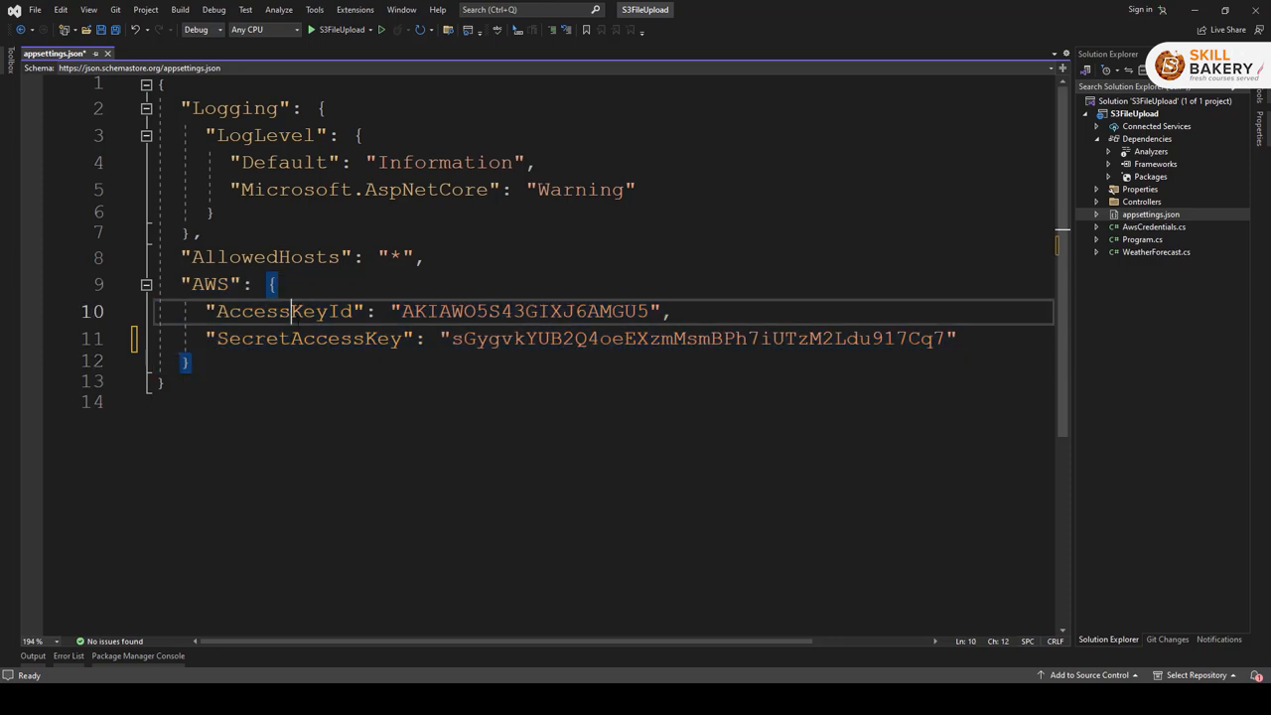
double_click(307, 337)
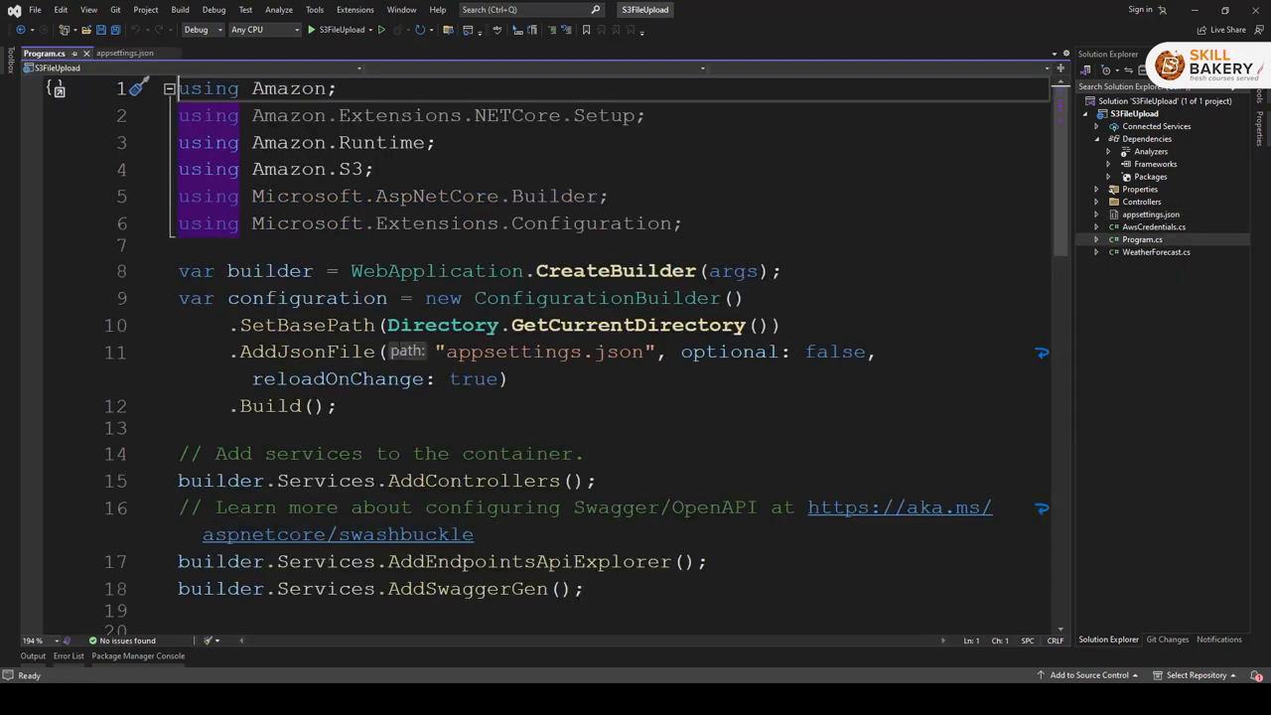
left_click_drag(179, 87, 683, 222)
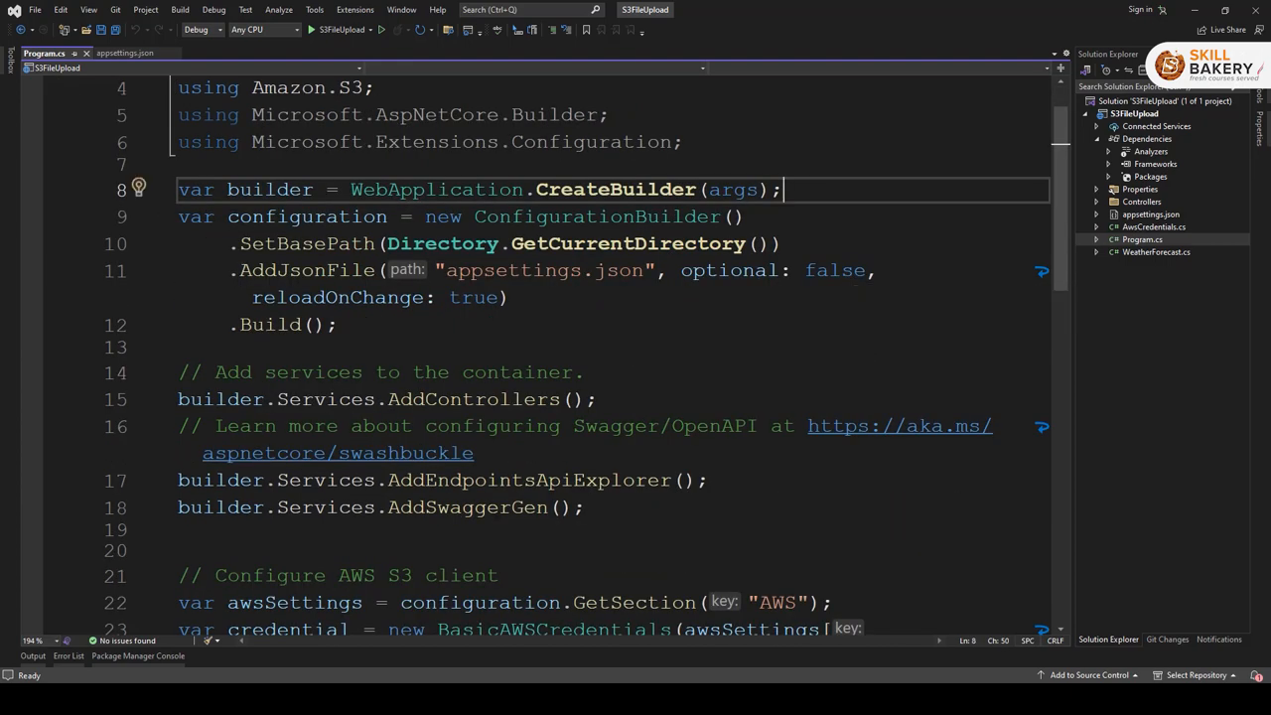
left_click_drag(176, 217, 338, 326)
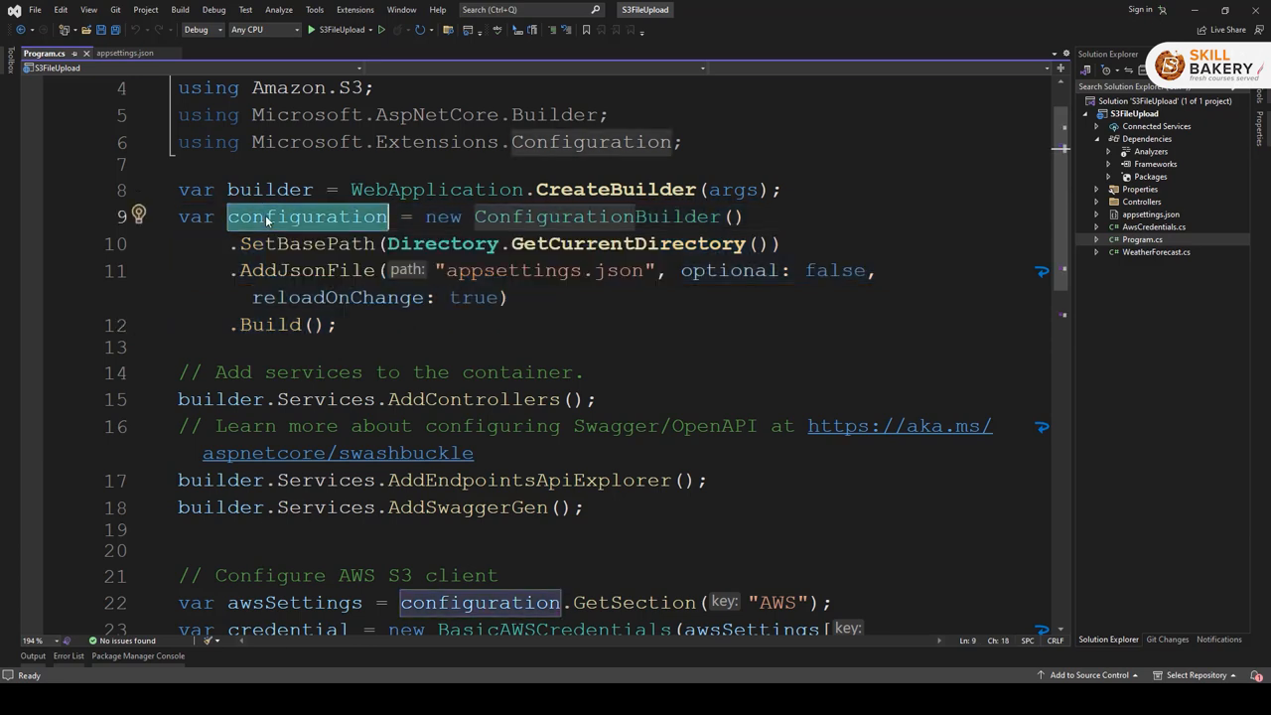
left_click(123, 52)
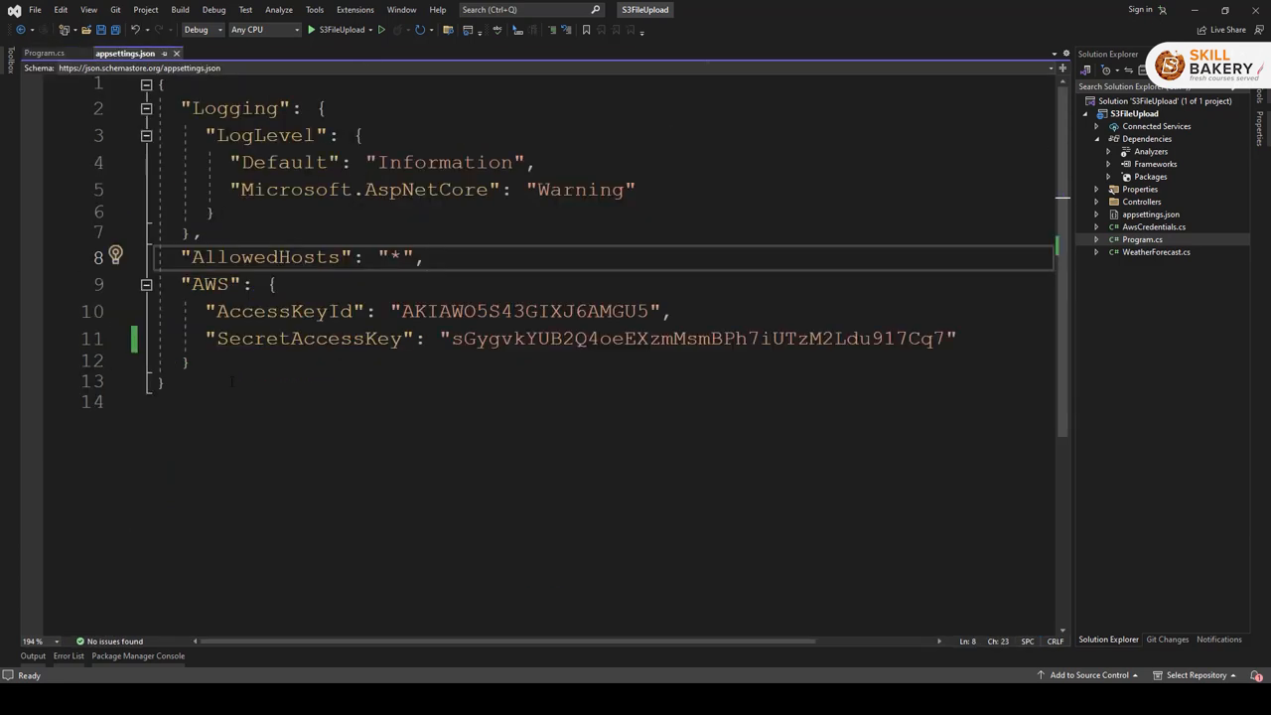
left_click(44, 51)
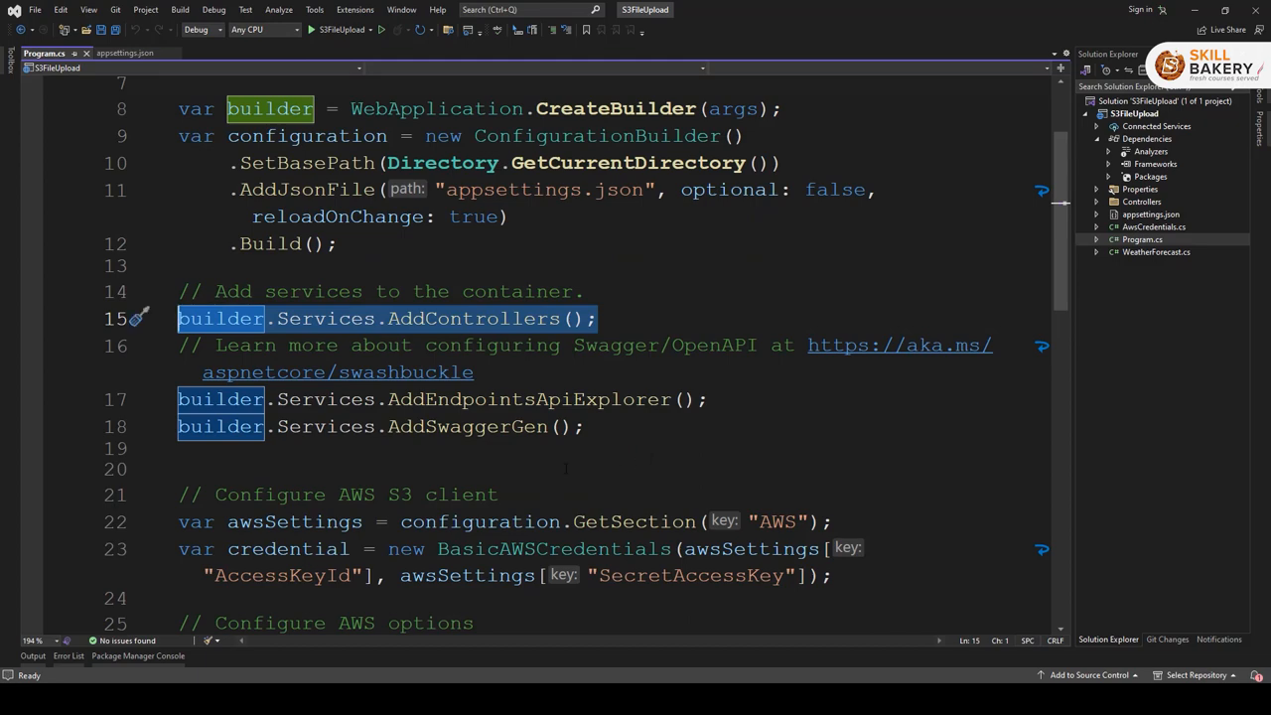
scroll("down", 3)
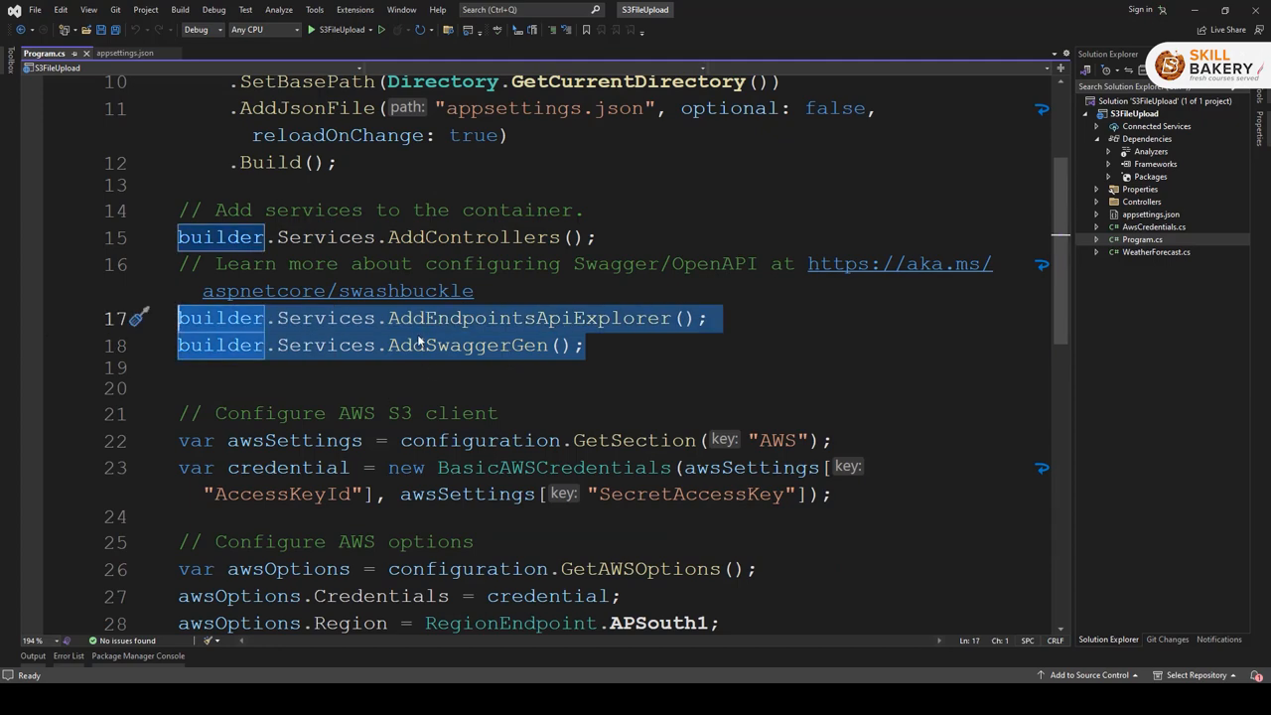
scroll("down", 3)
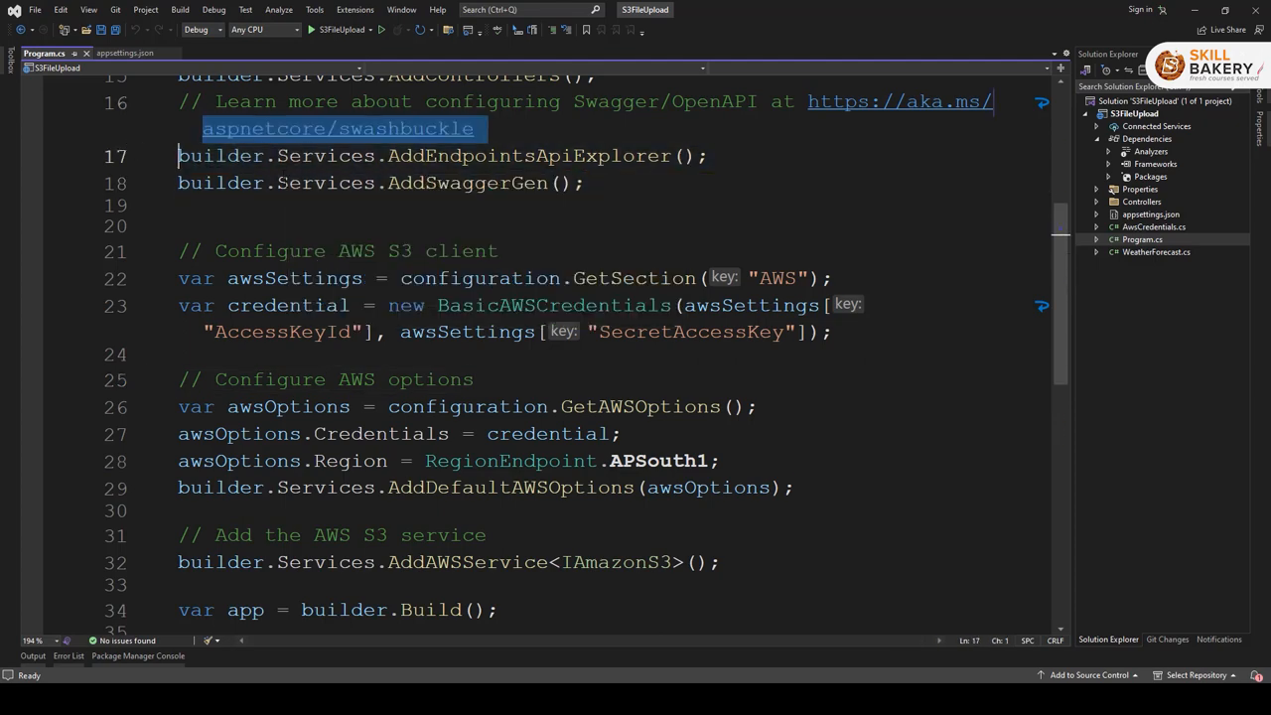
scroll("down", 3)
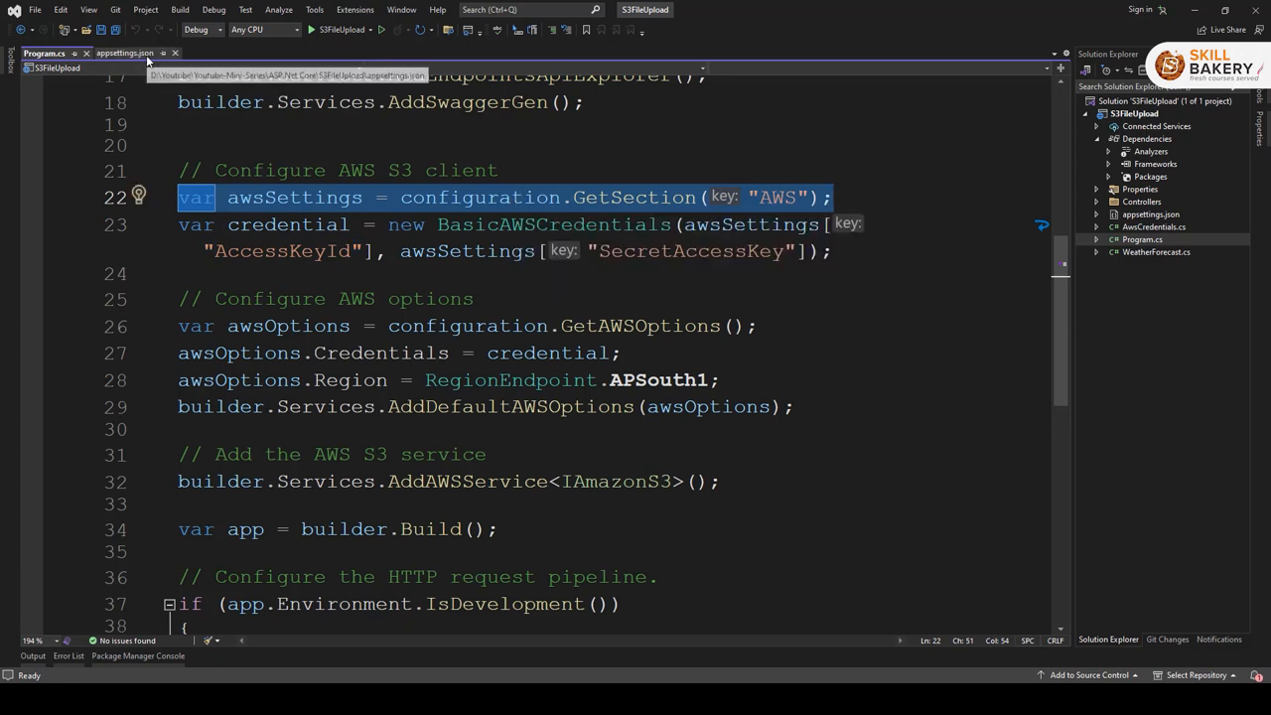
mouse_move(776, 205)
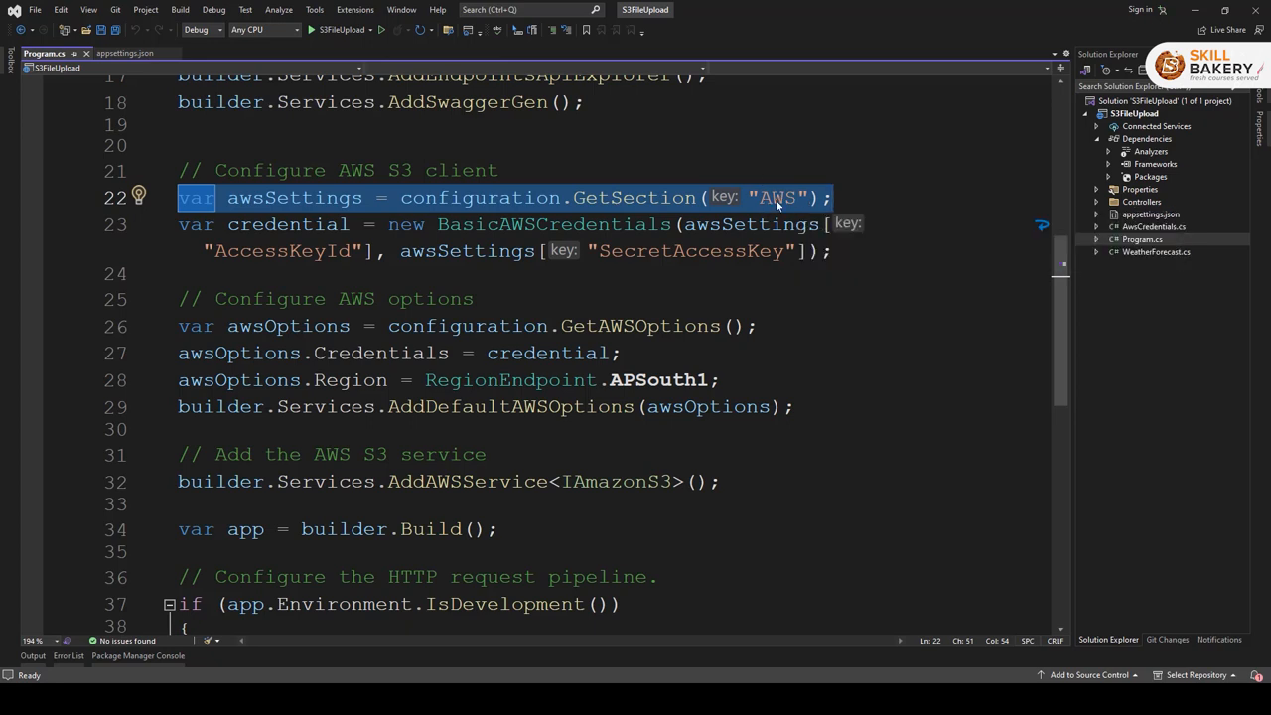
mouse_move(778, 196)
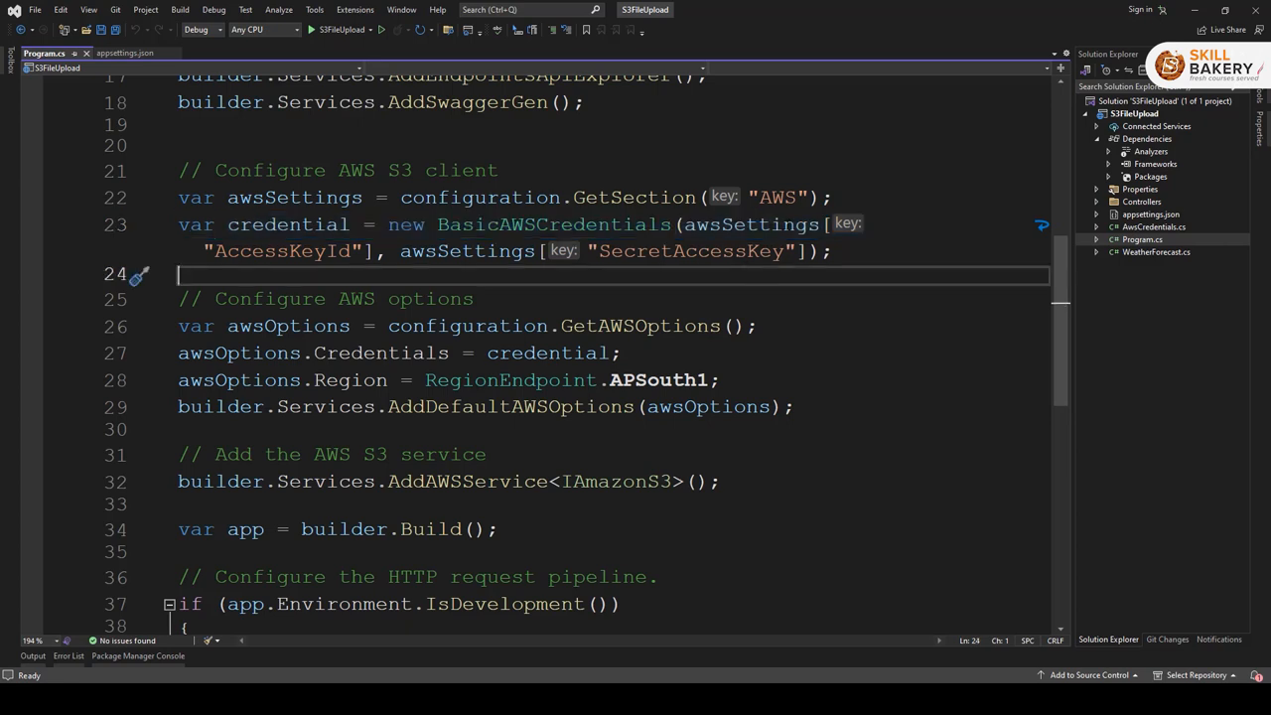
double_click(689, 250)
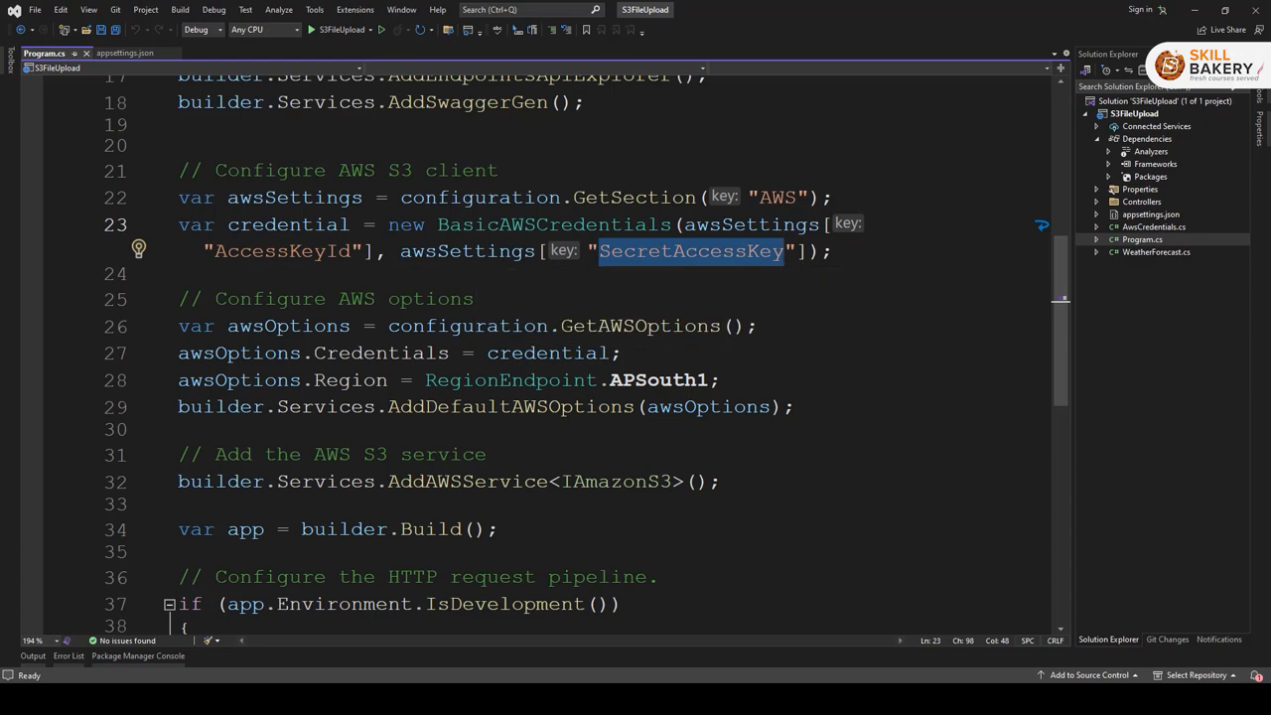
left_click(125, 51)
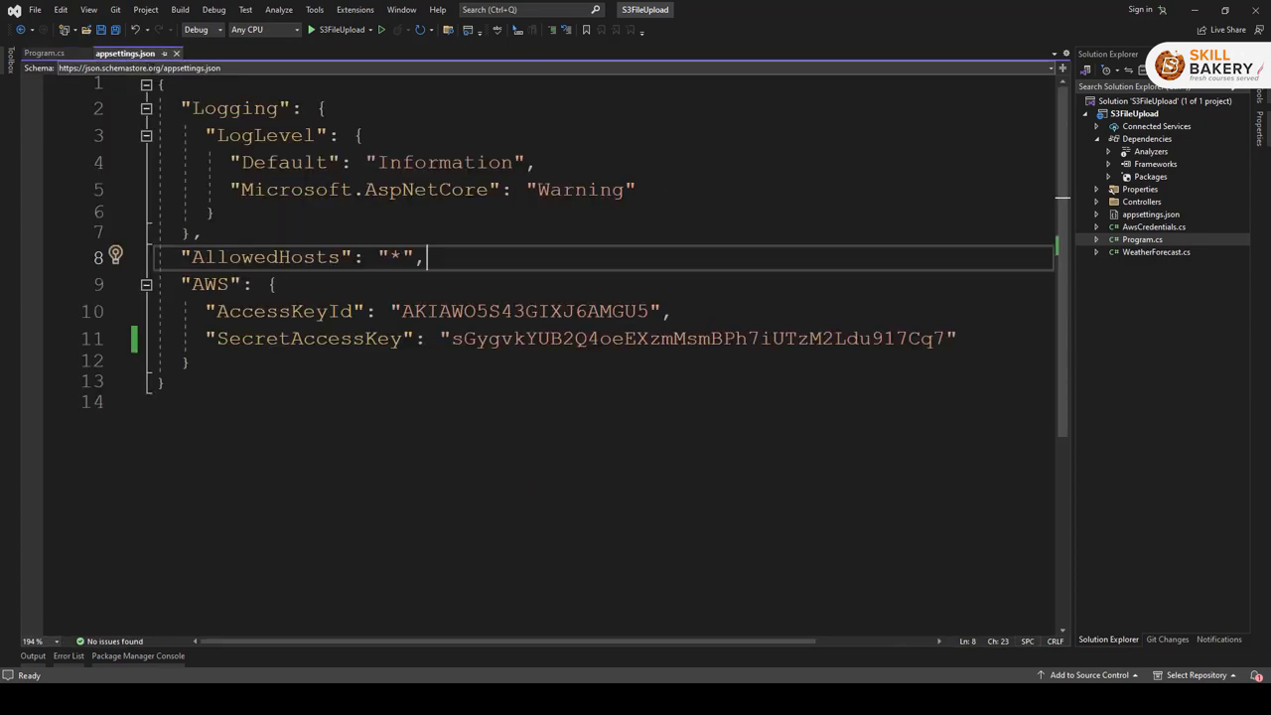
left_click(44, 52)
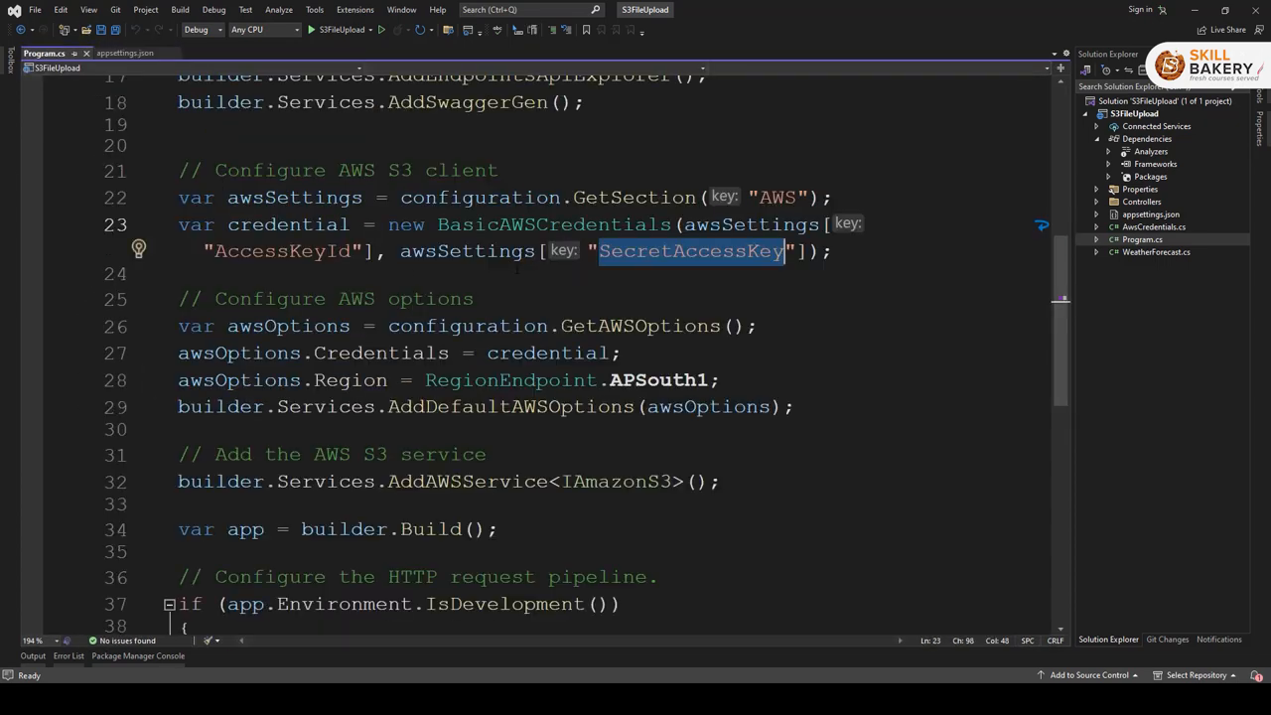
scroll("down", 3)
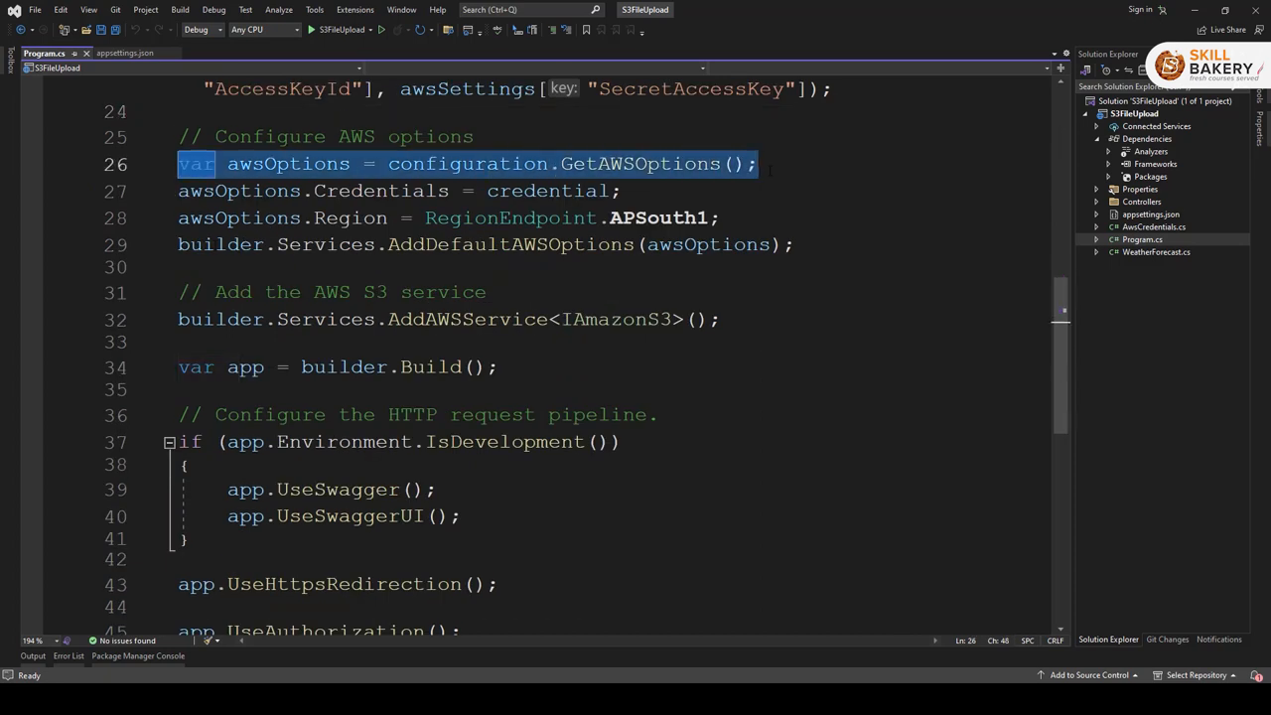
mouse_move(645, 163)
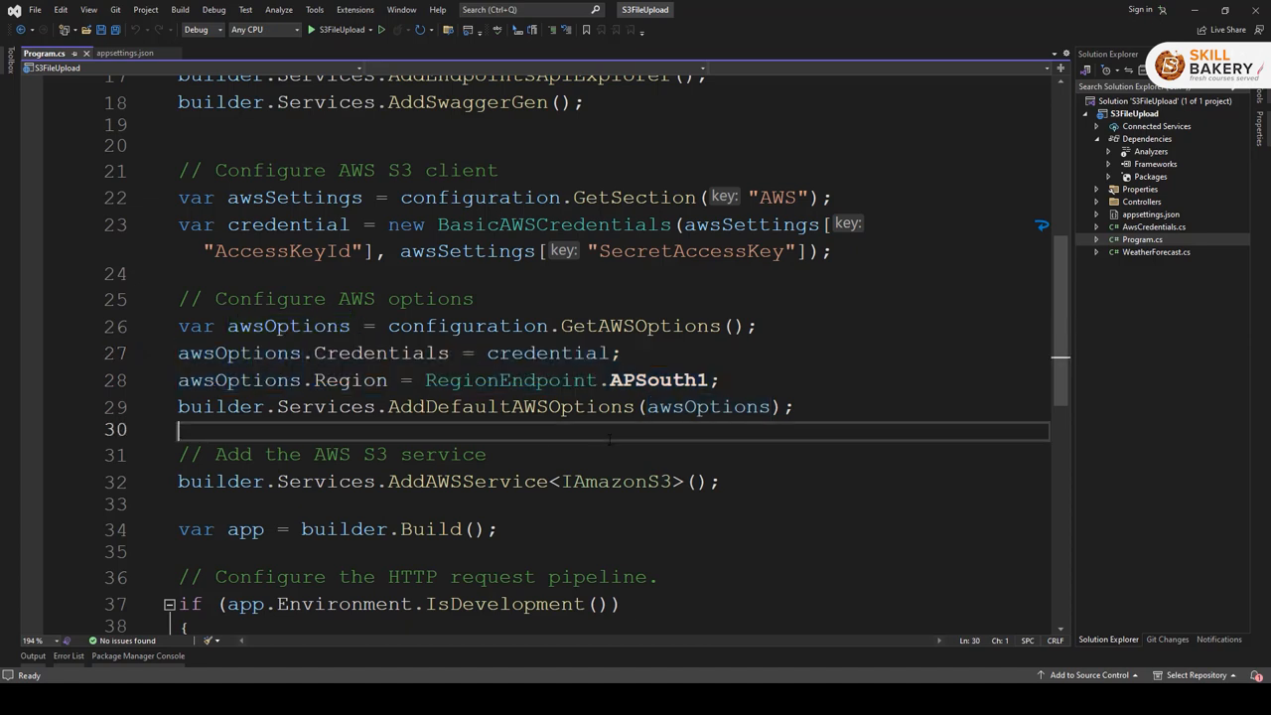
left_click(219, 405)
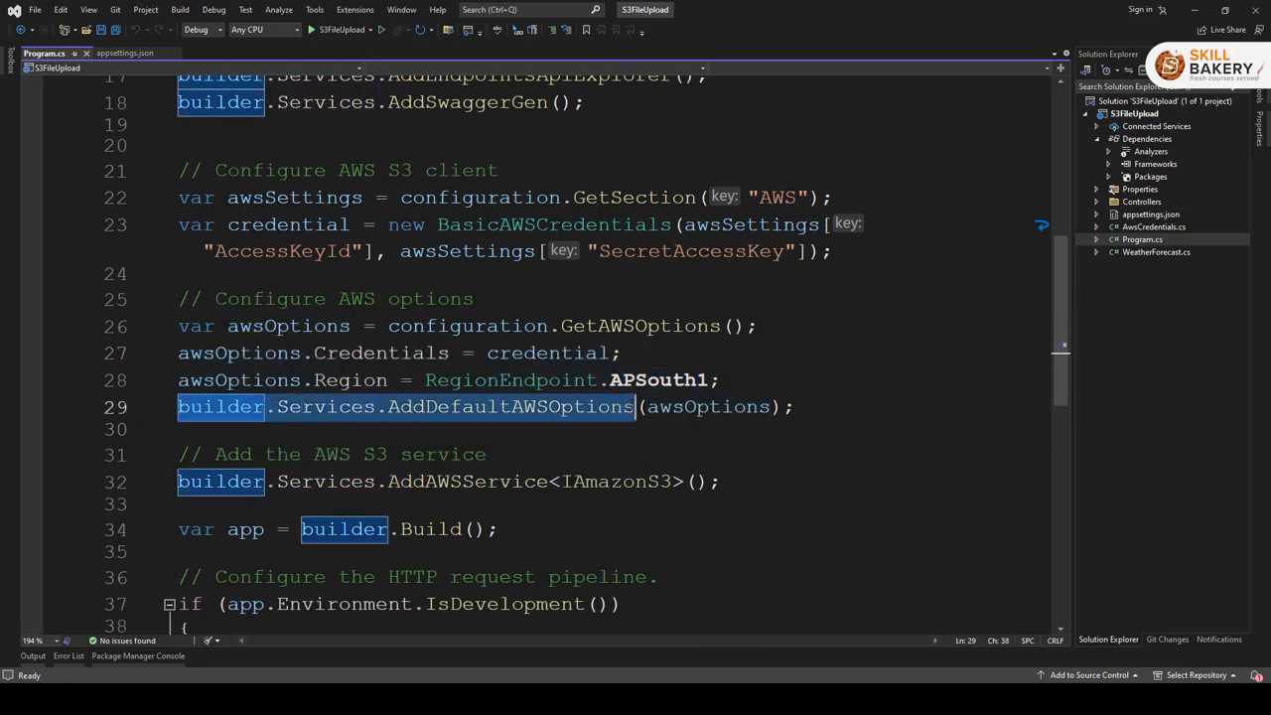
mouse_move(706, 405)
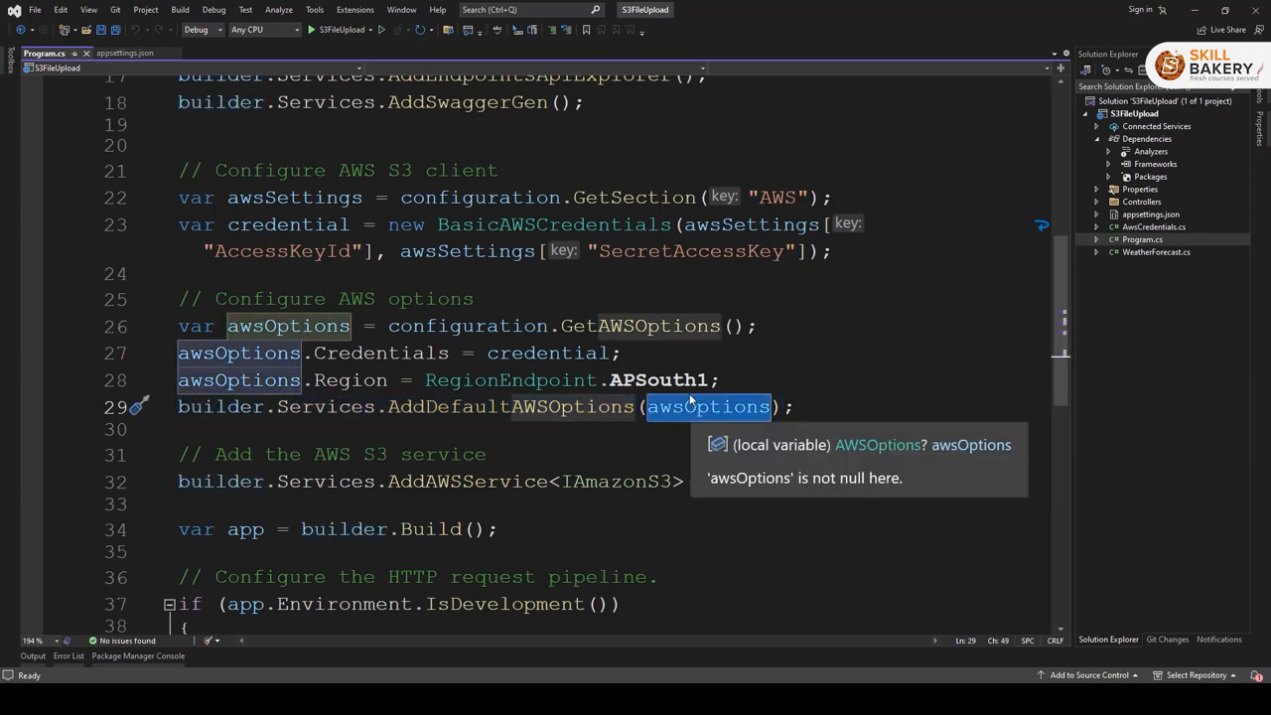
scroll("down", 3)
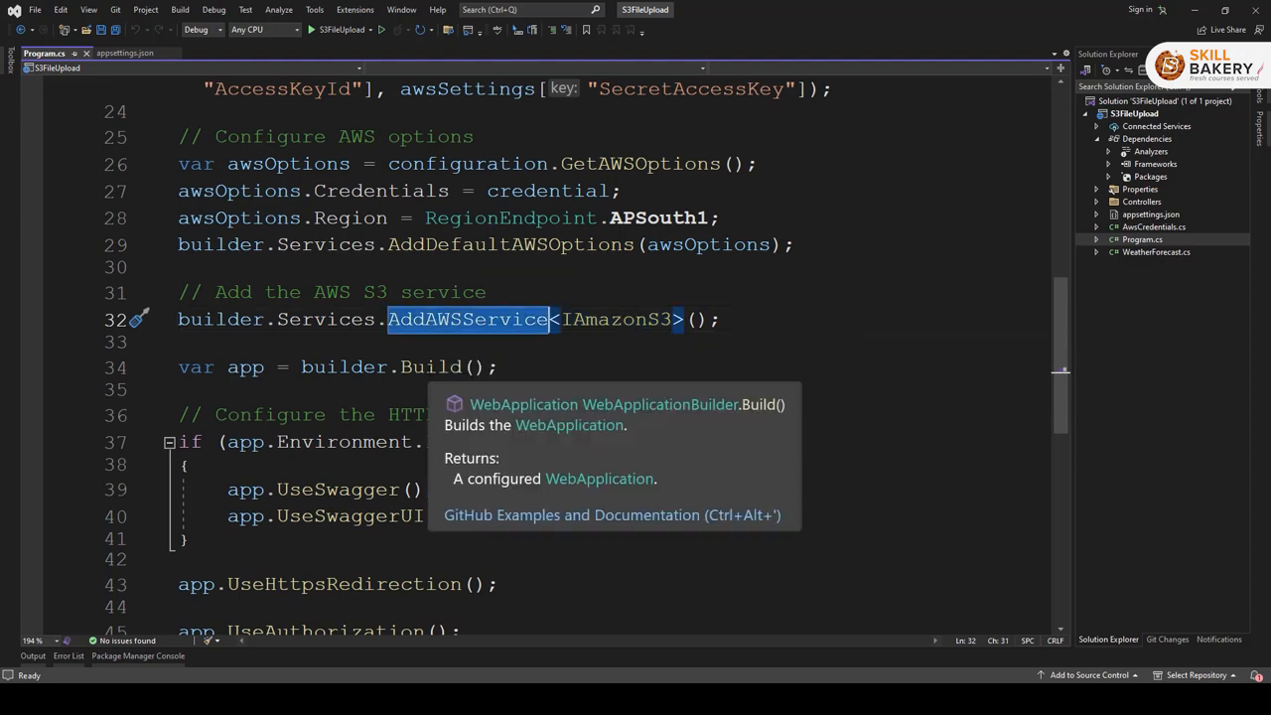
scroll("down", 3)
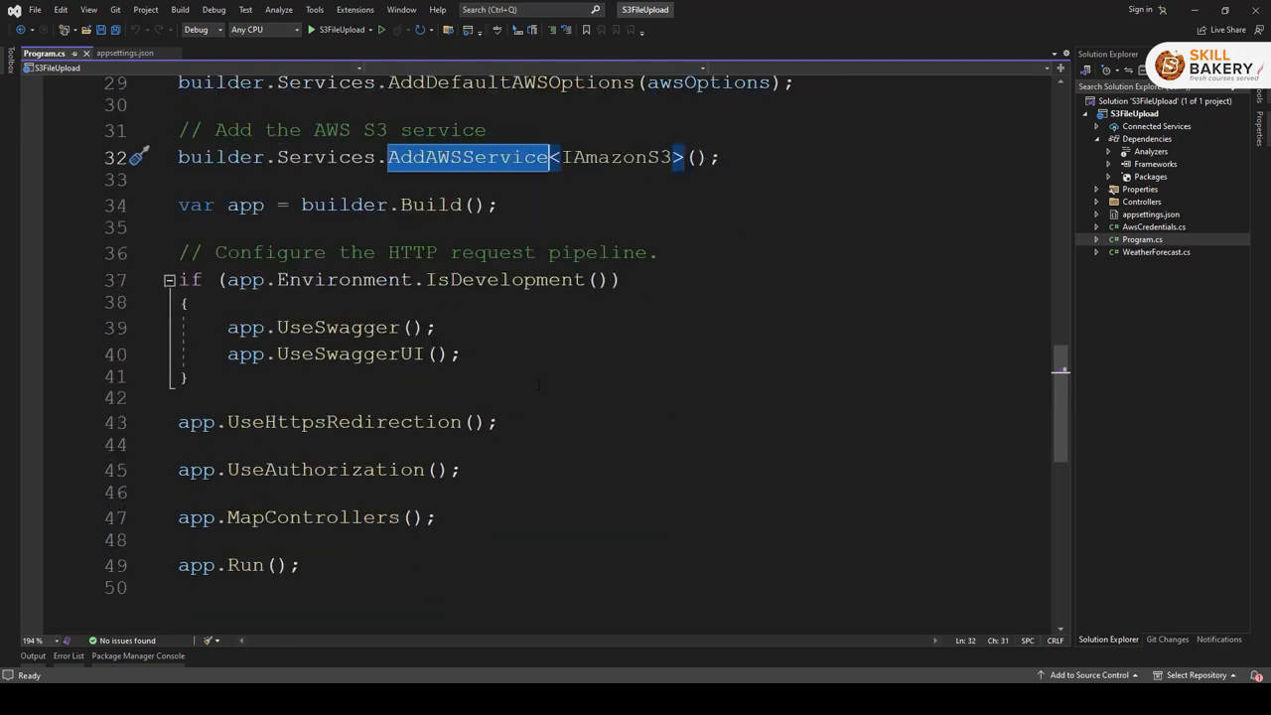
scroll("down", 3)
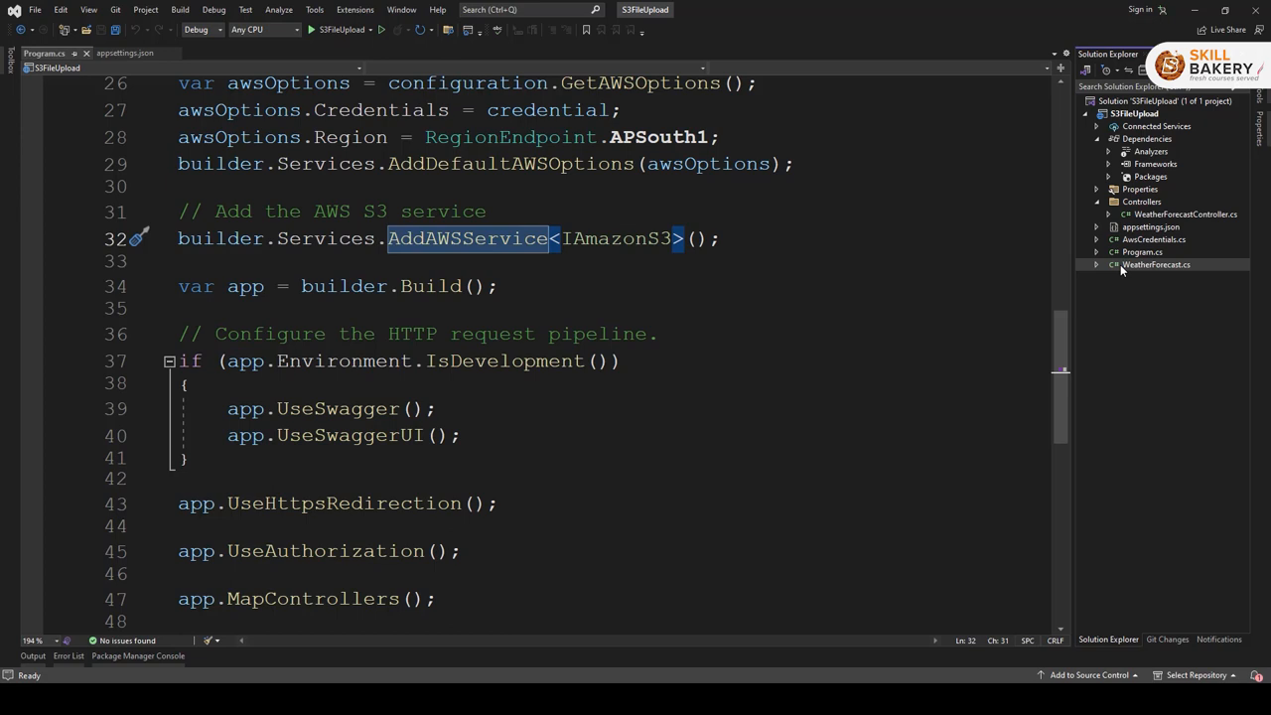
mouse_move(1181, 274)
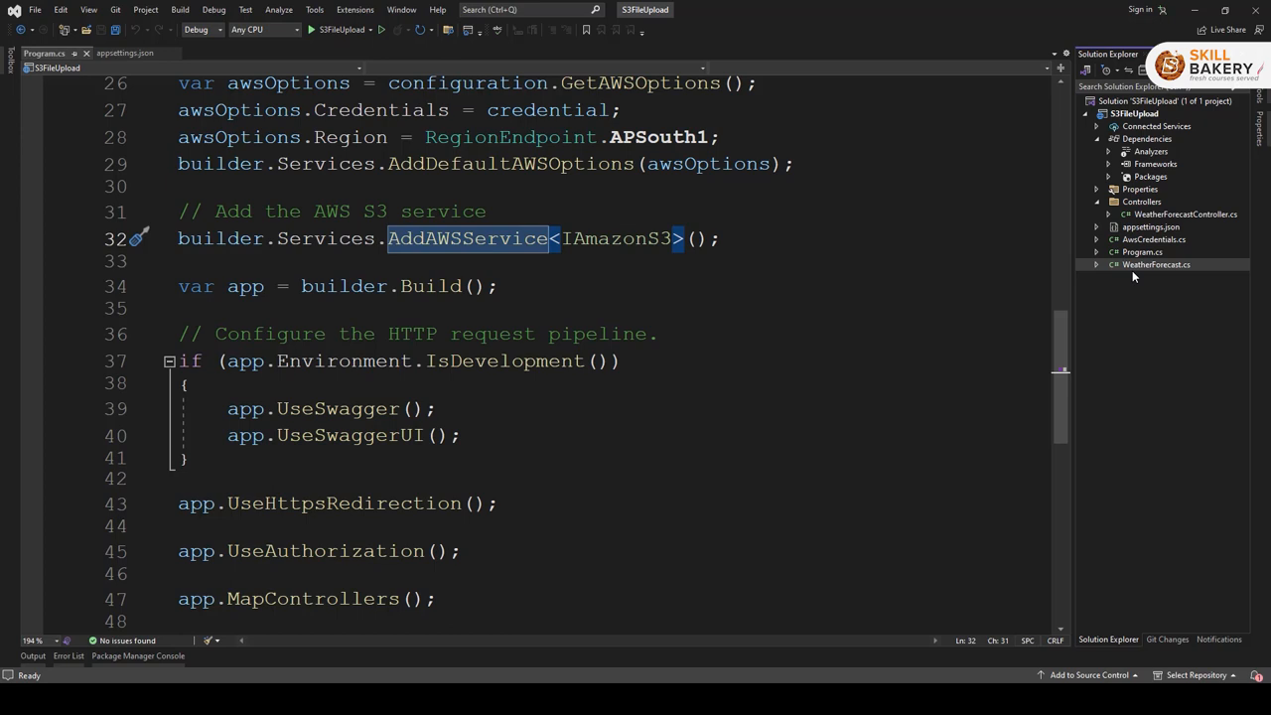
mouse_move(1135, 317)
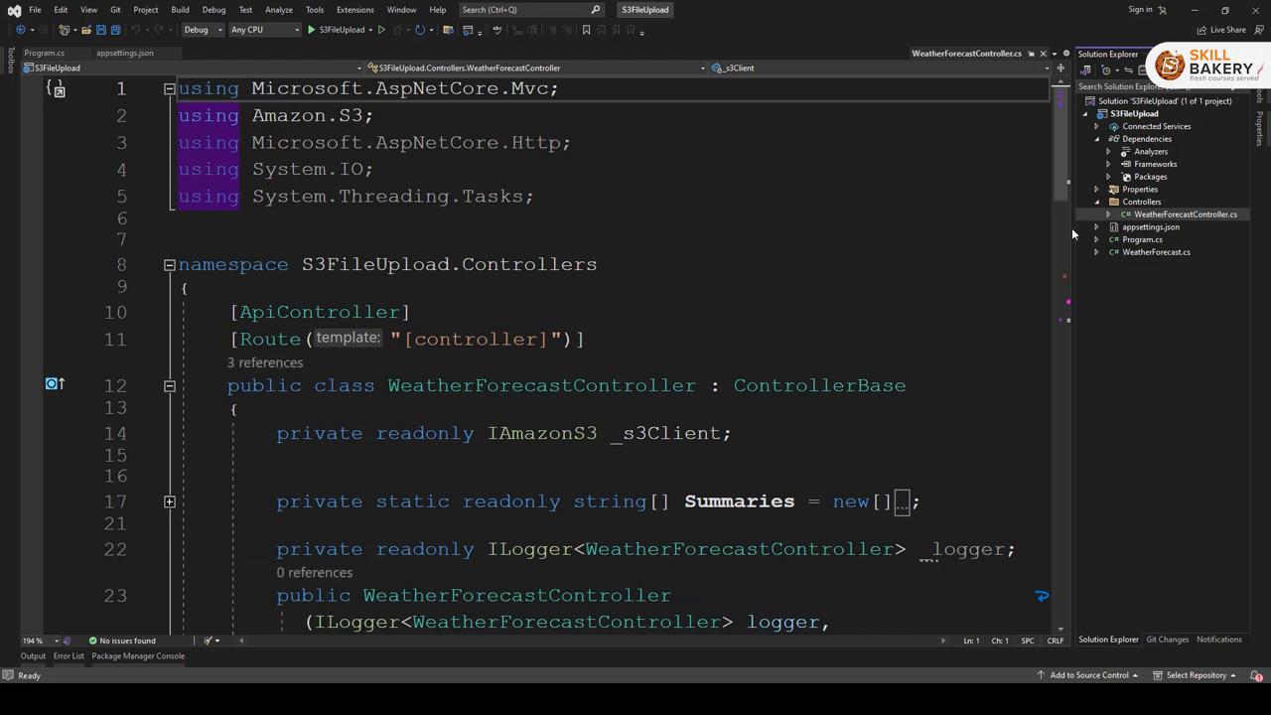
mouse_move(1161, 218)
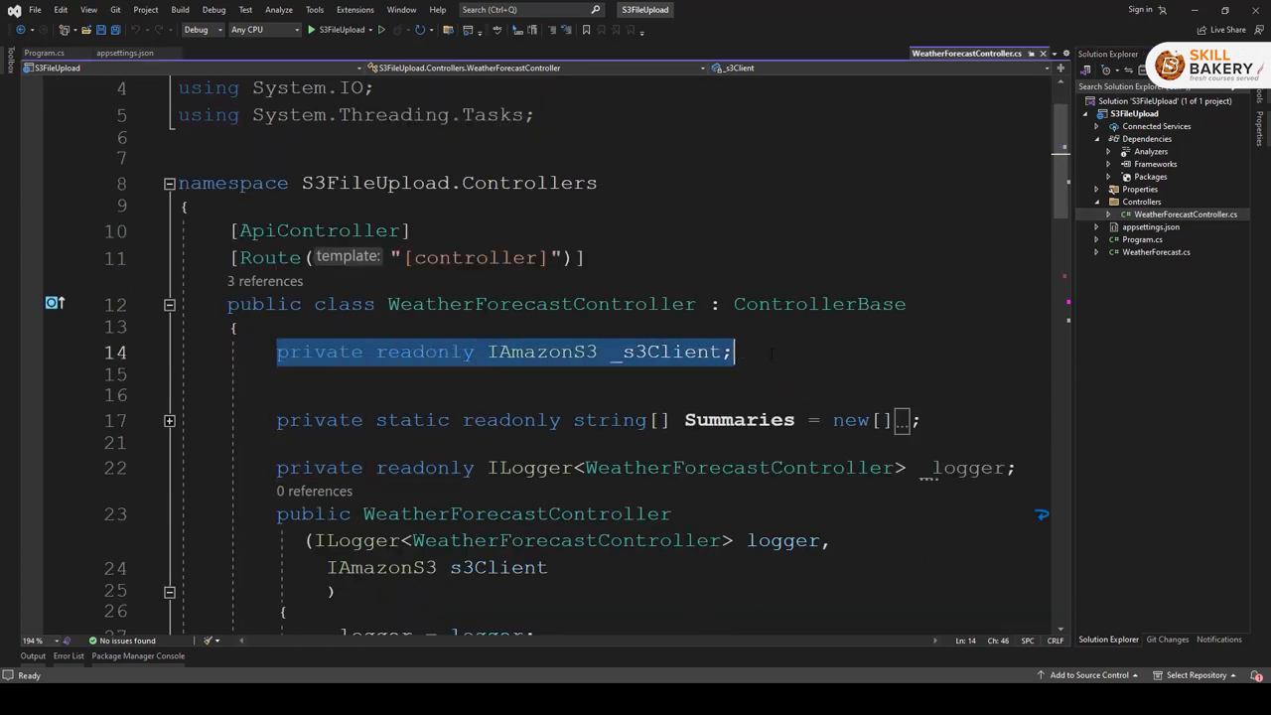
left_click(278, 373)
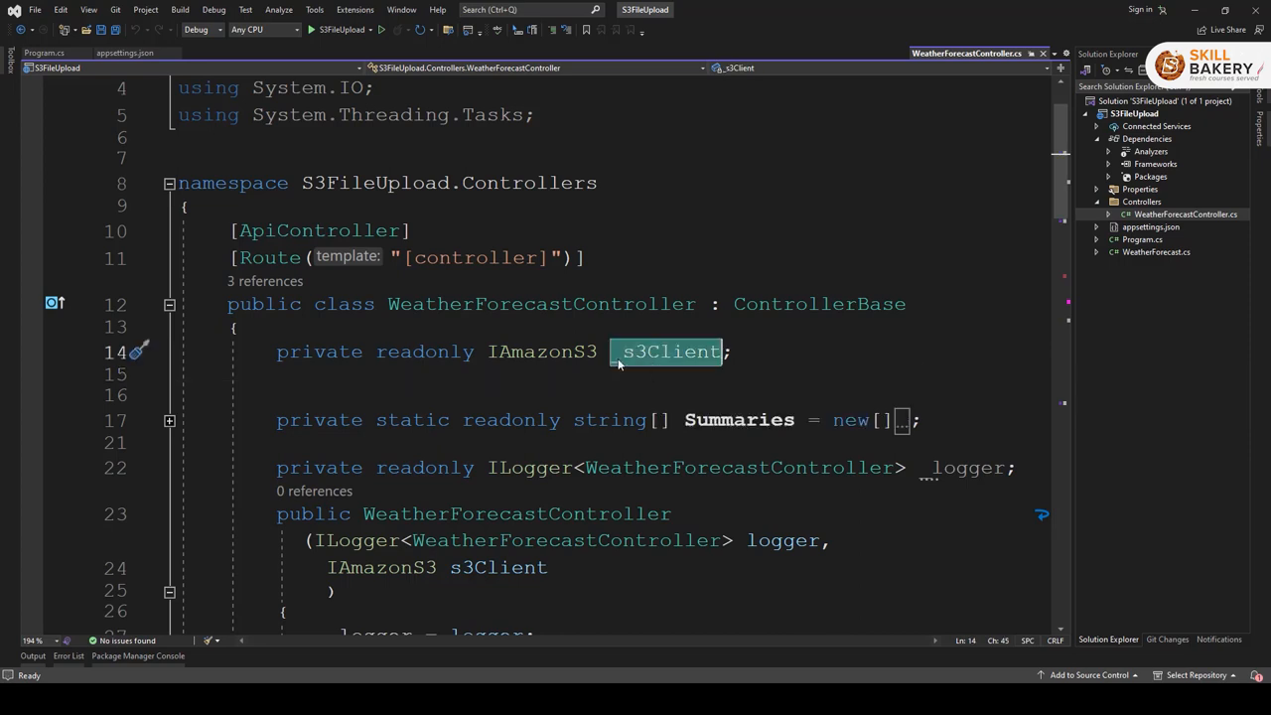
scroll("down", 3)
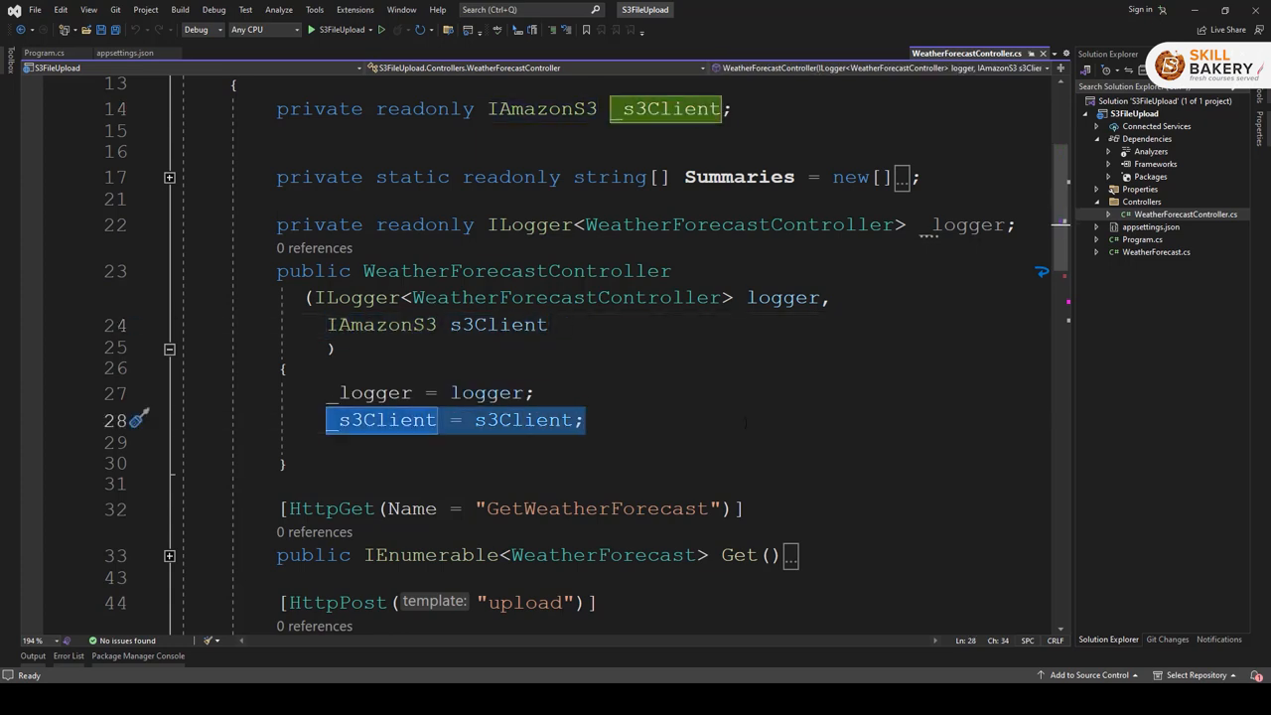
scroll("down", 3)
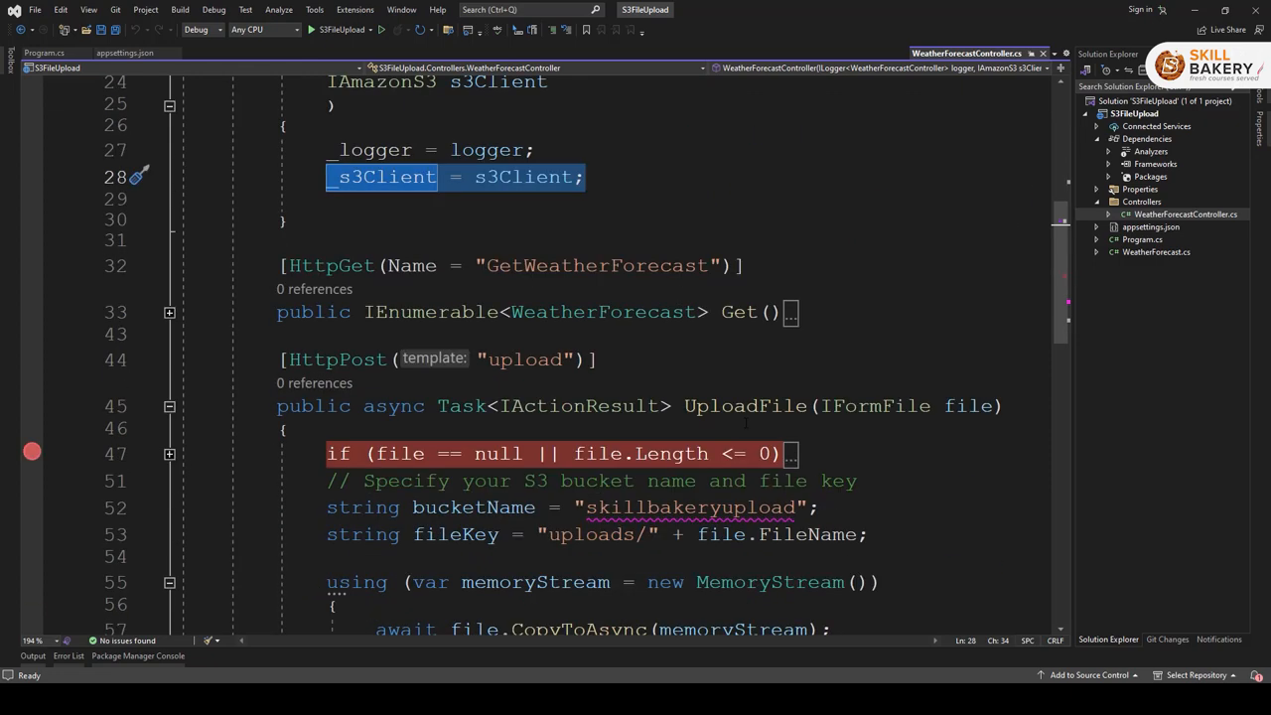
left_click(437, 357)
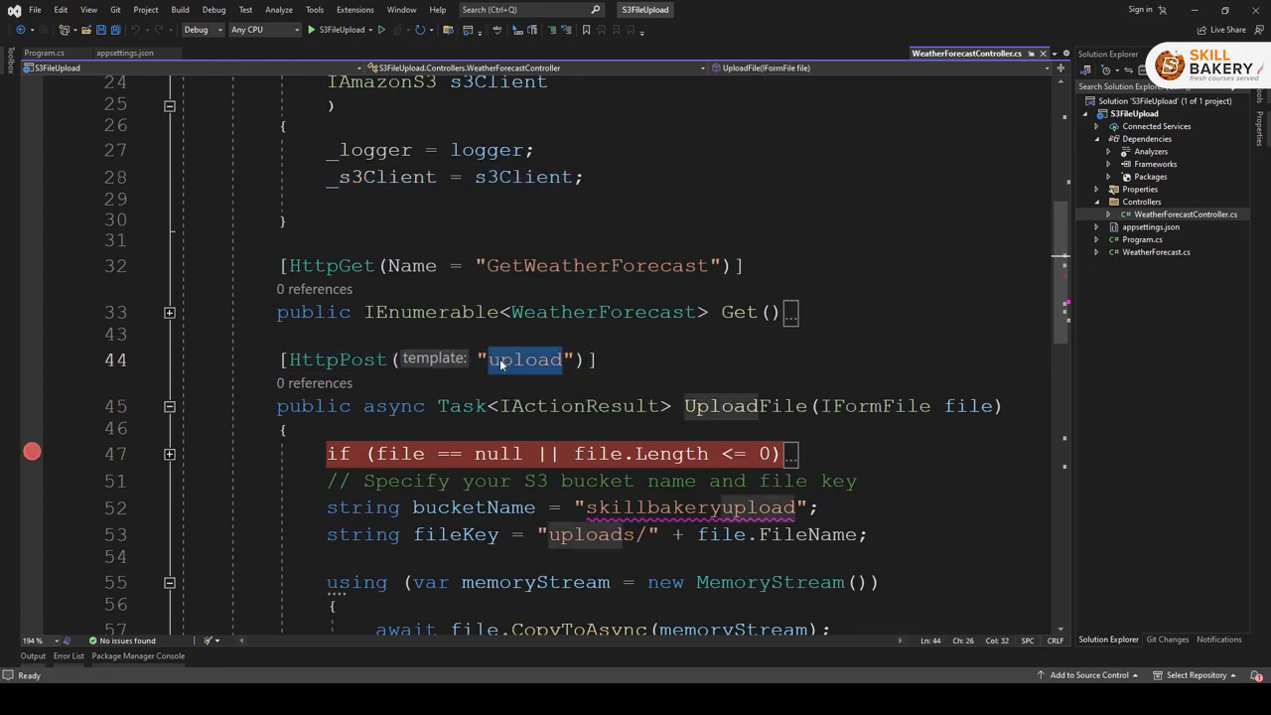
scroll("down", 3)
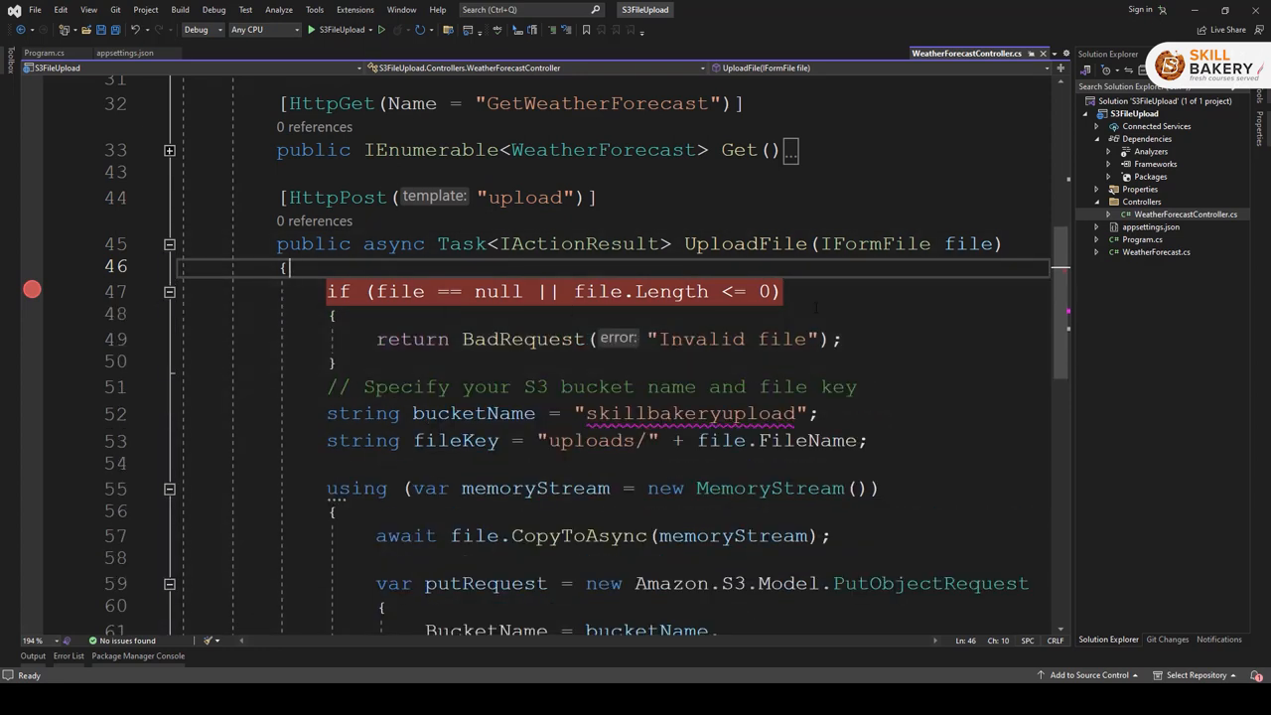
left_click(377, 337)
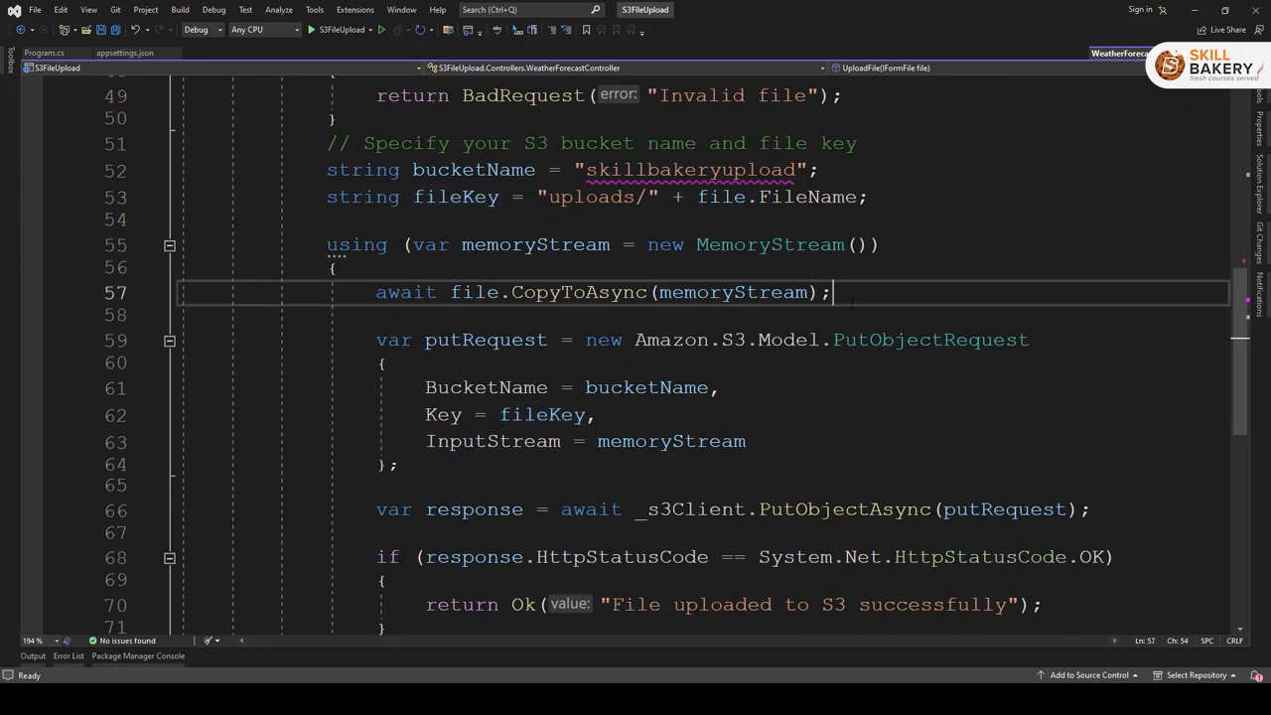
triple_click(603, 292)
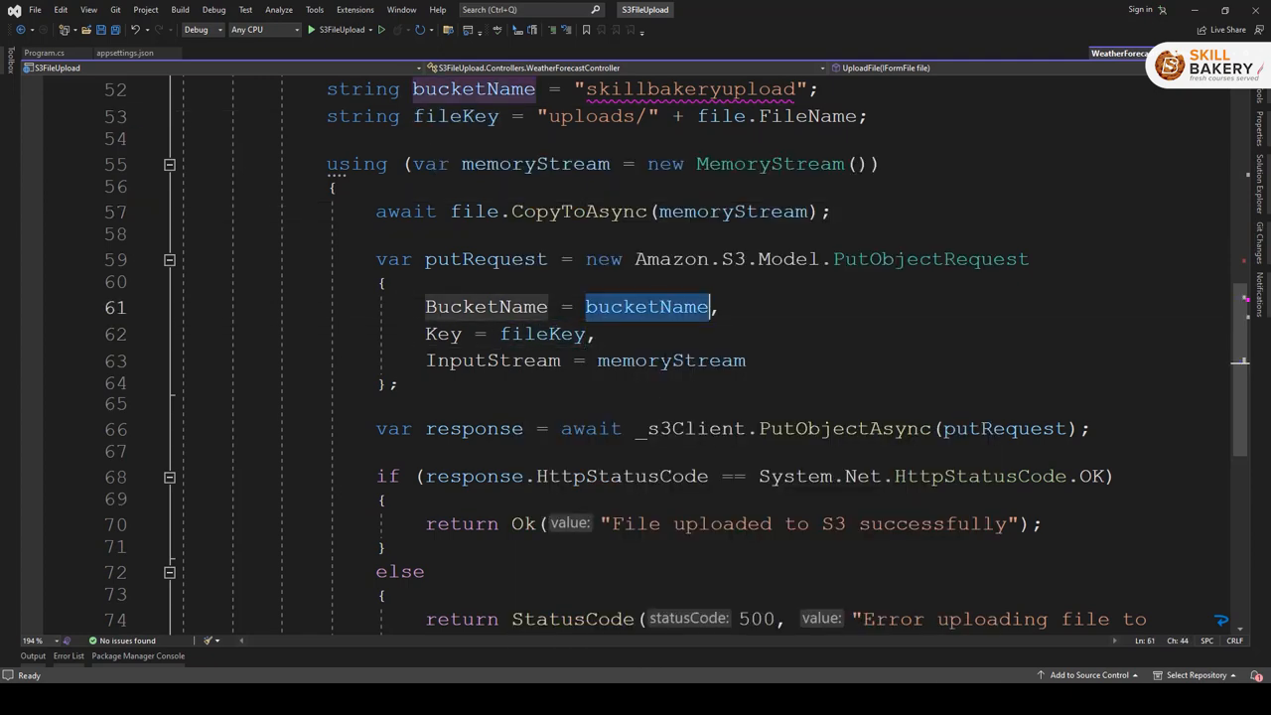
mouse_move(671, 359)
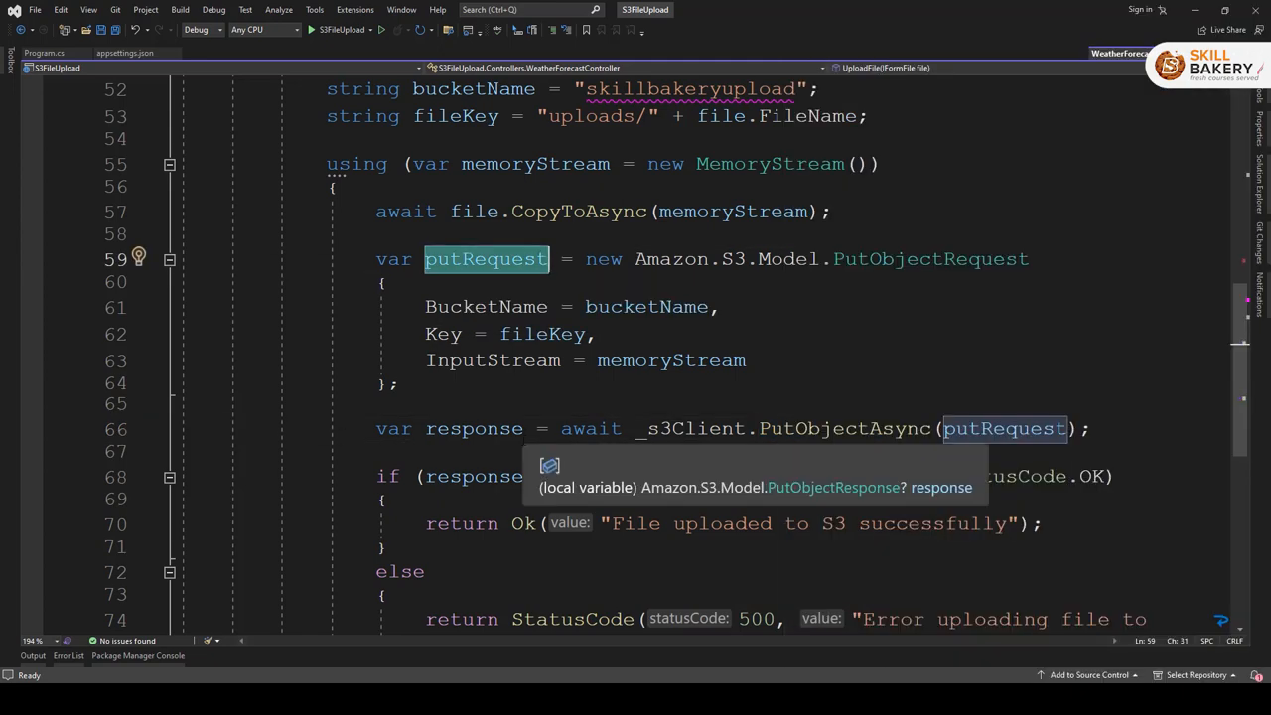
scroll("down", 3)
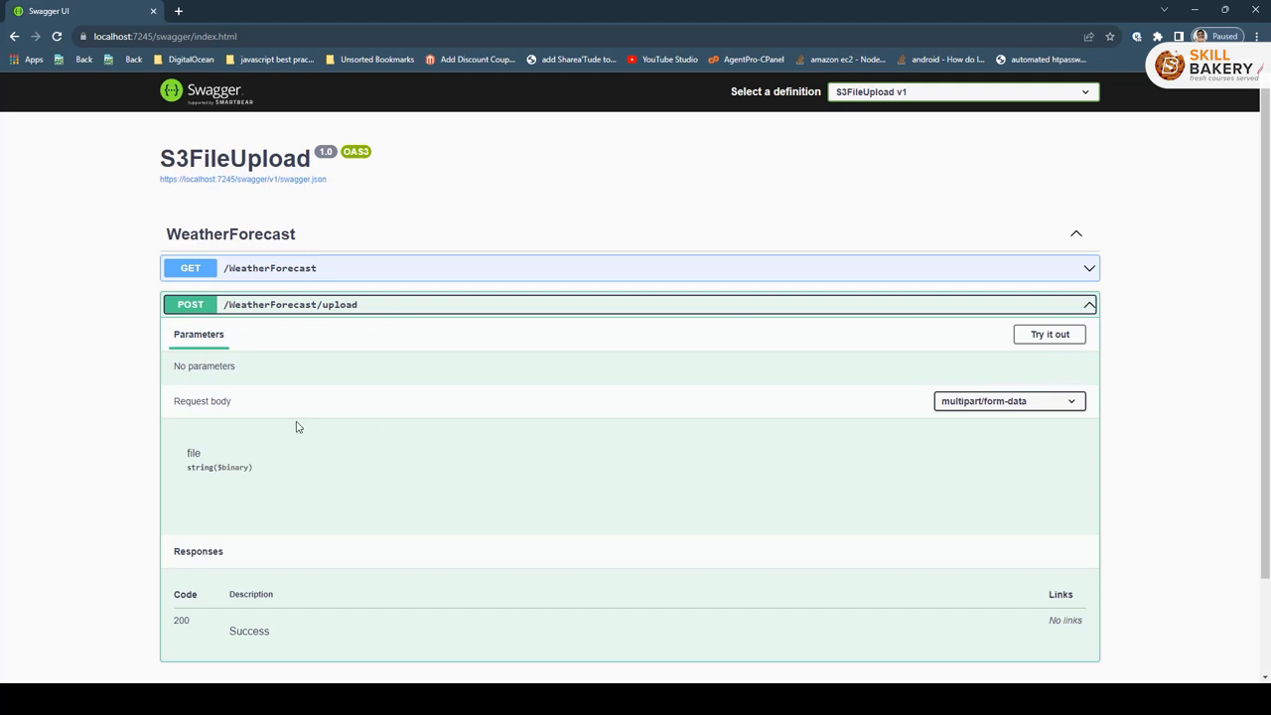
Step: Execute POST /WeatherForecast/upload with the image 20230829.jpg attached
left_click(1048, 333)
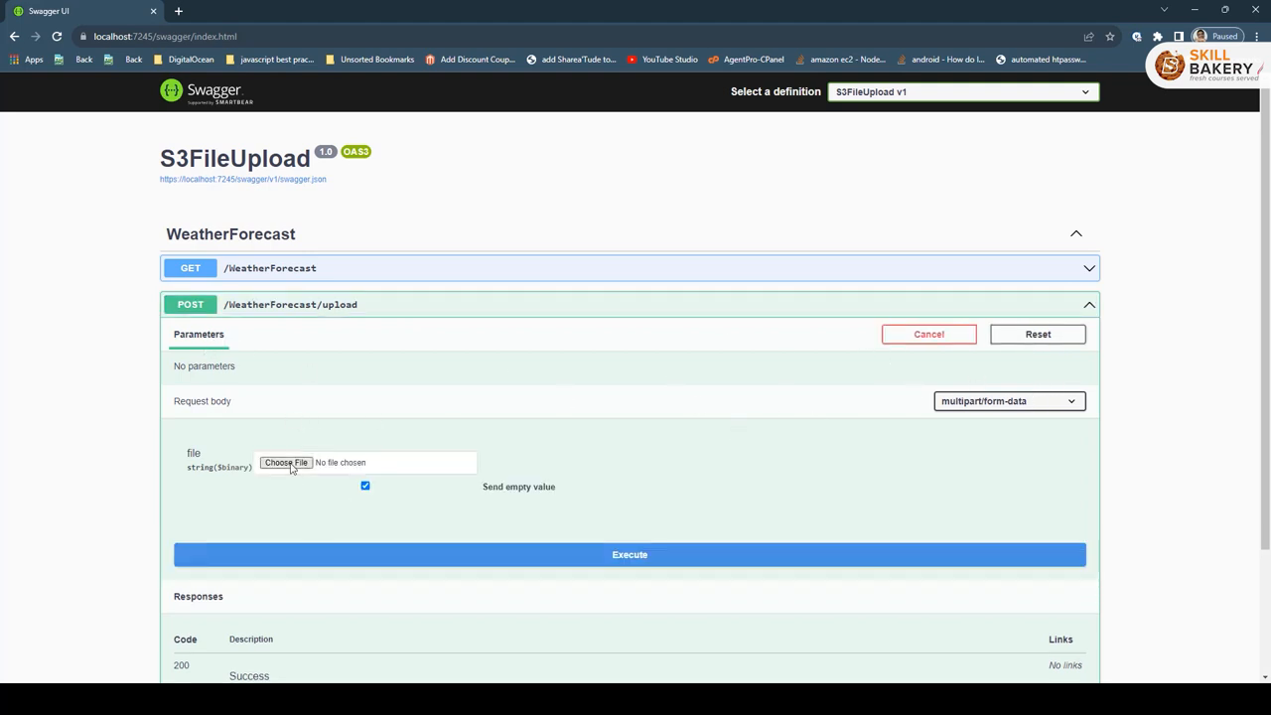
left_click(286, 461)
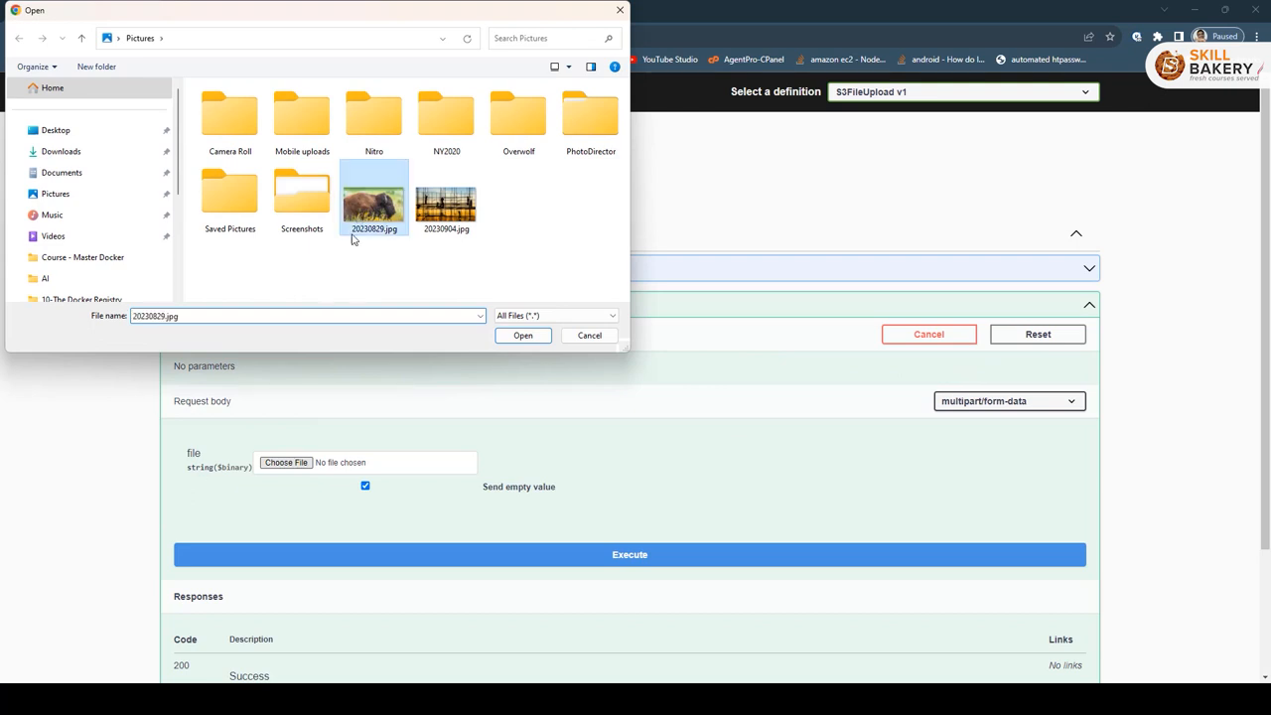
left_click(522, 333)
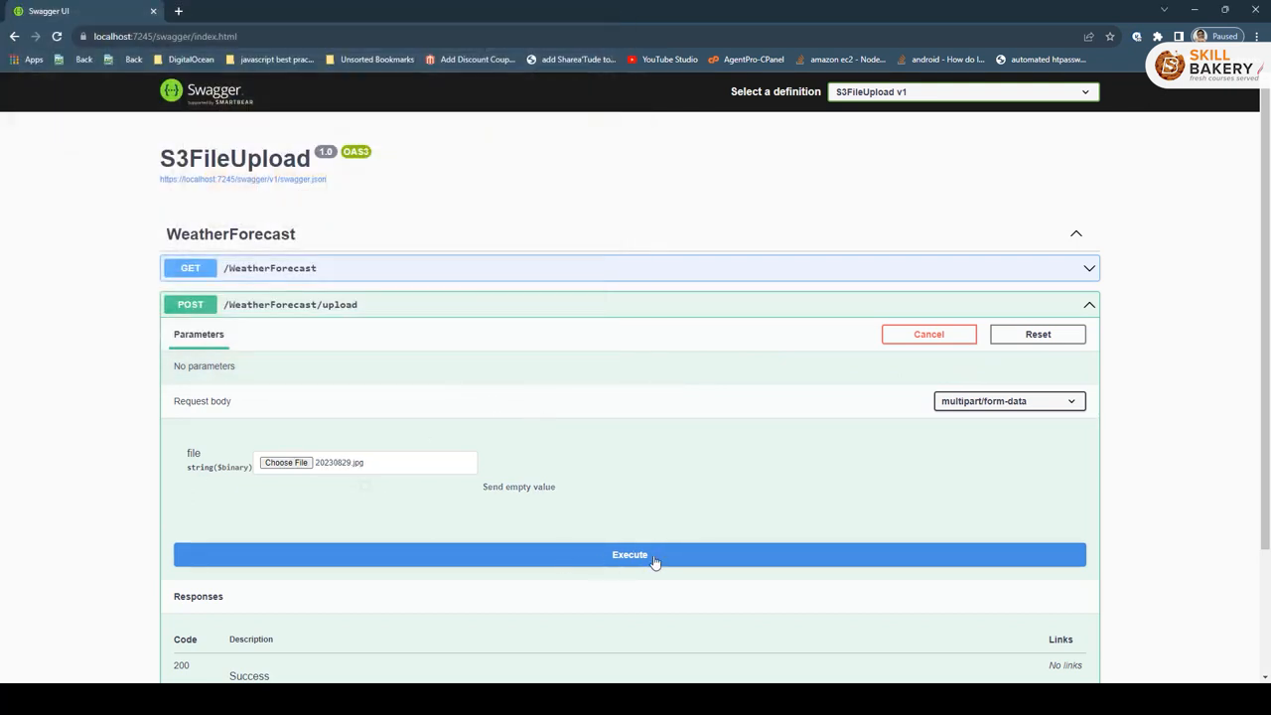
left_click(629, 554)
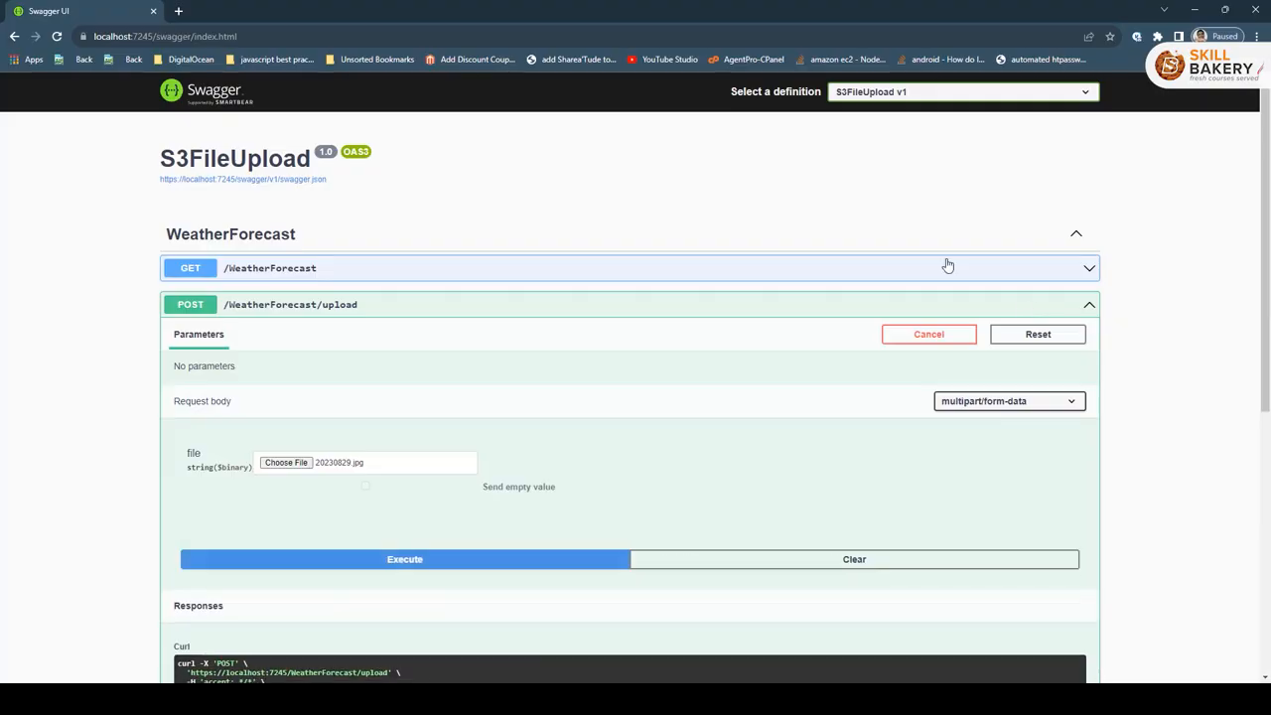
left_click(405, 558)
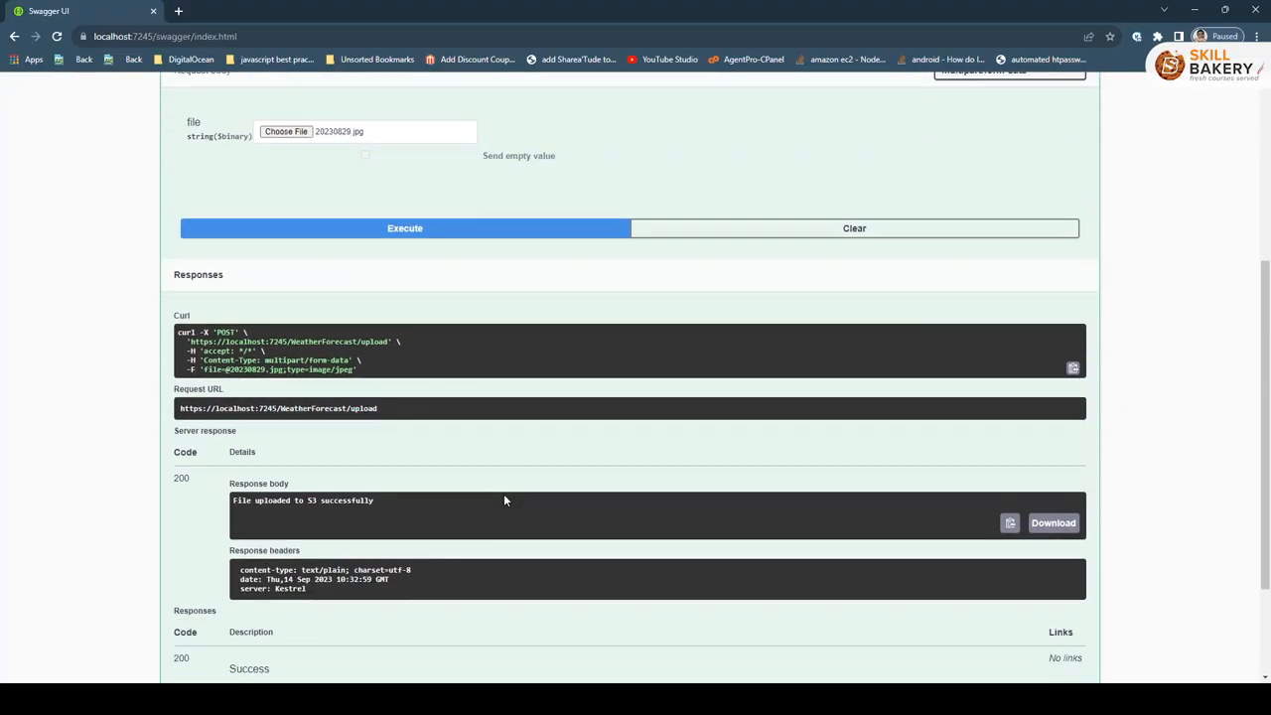
triple_click(301, 500)
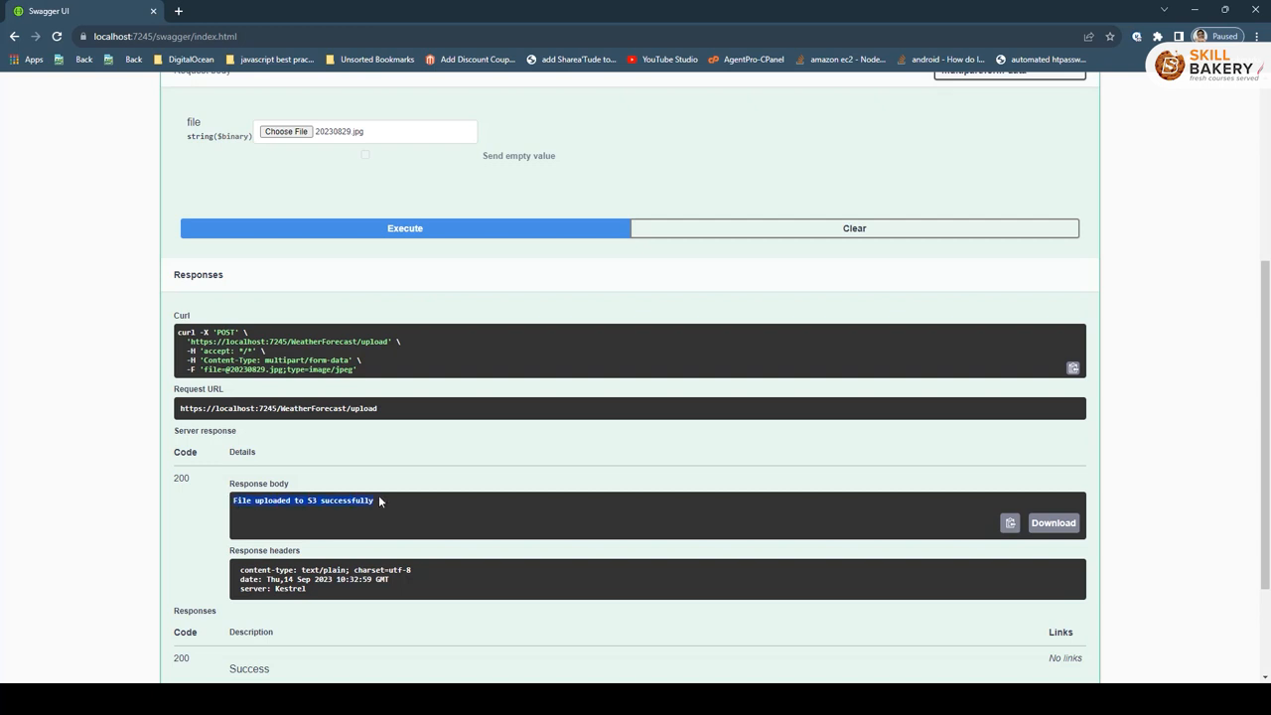
mouse_move(691, 635)
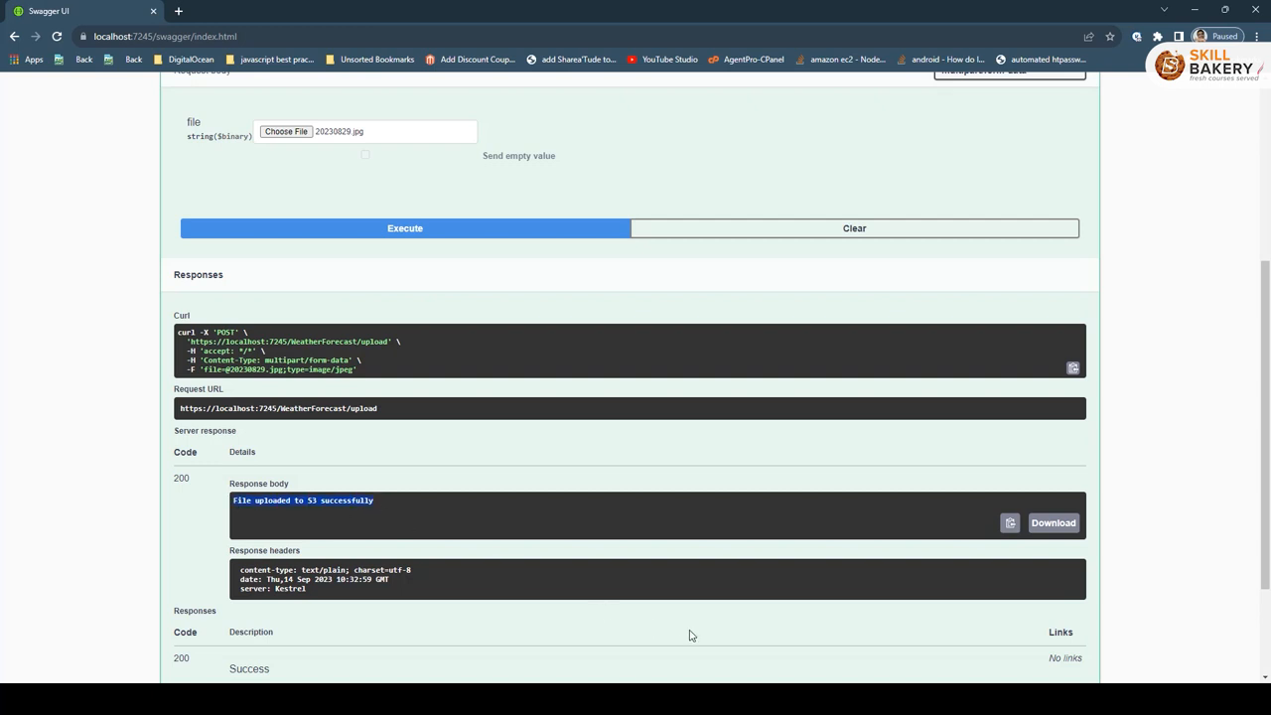
mouse_move(612, 647)
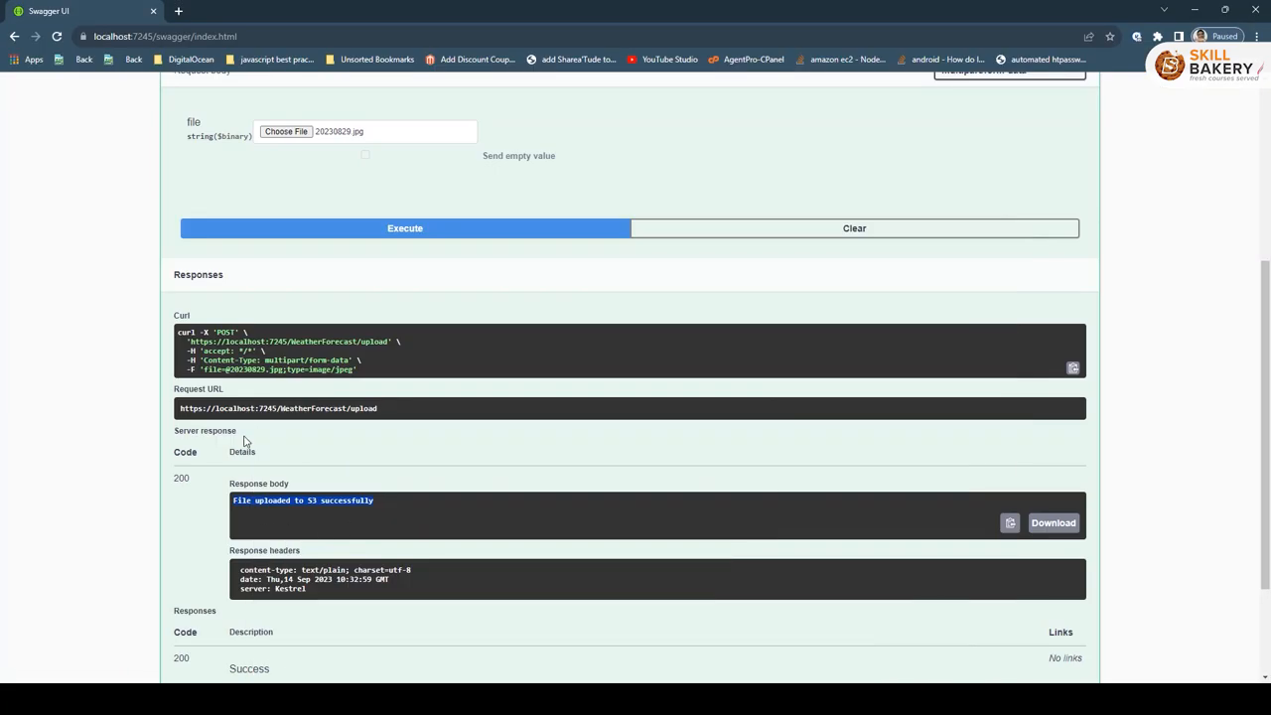
scroll("down", 3)
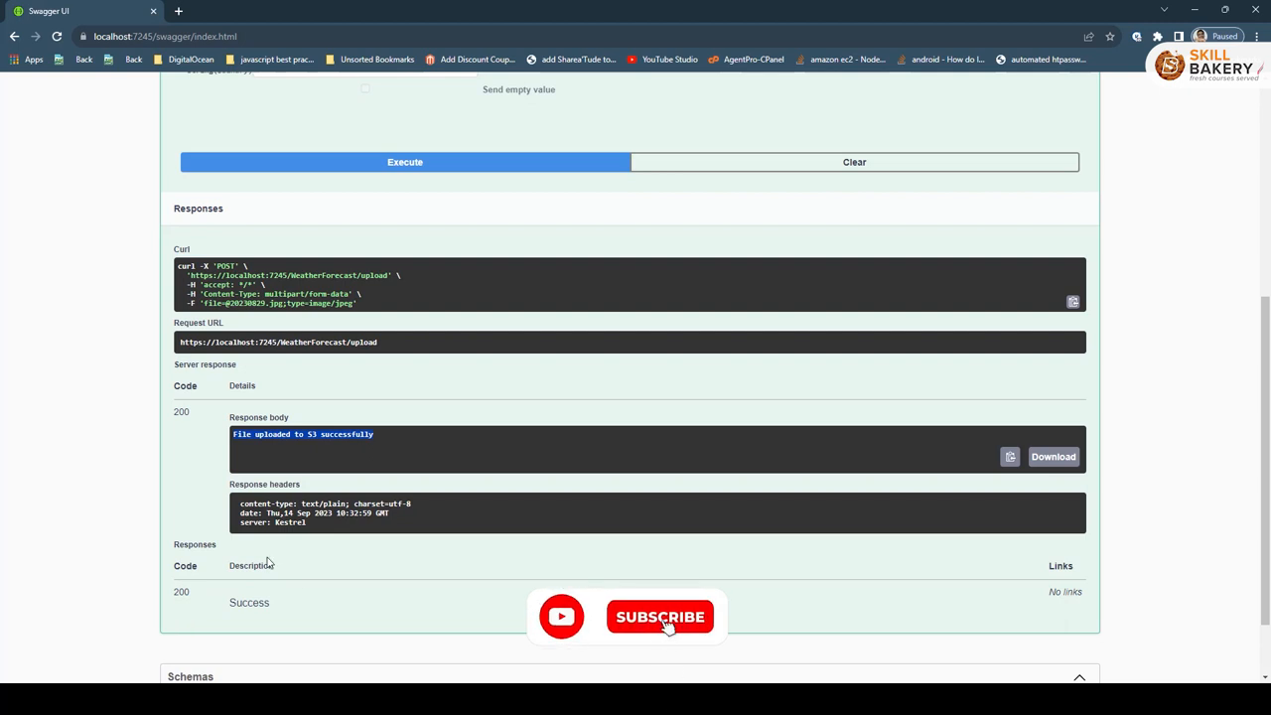
left_click(659, 615)
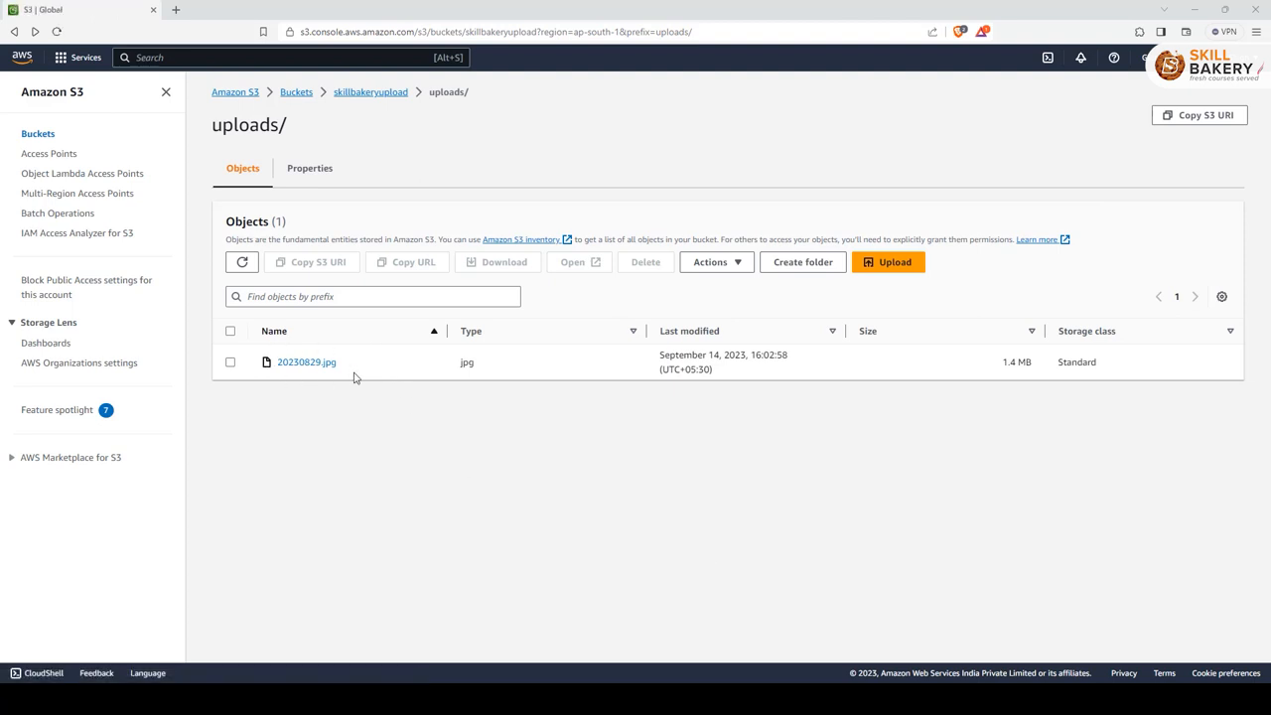
mouse_move(296, 91)
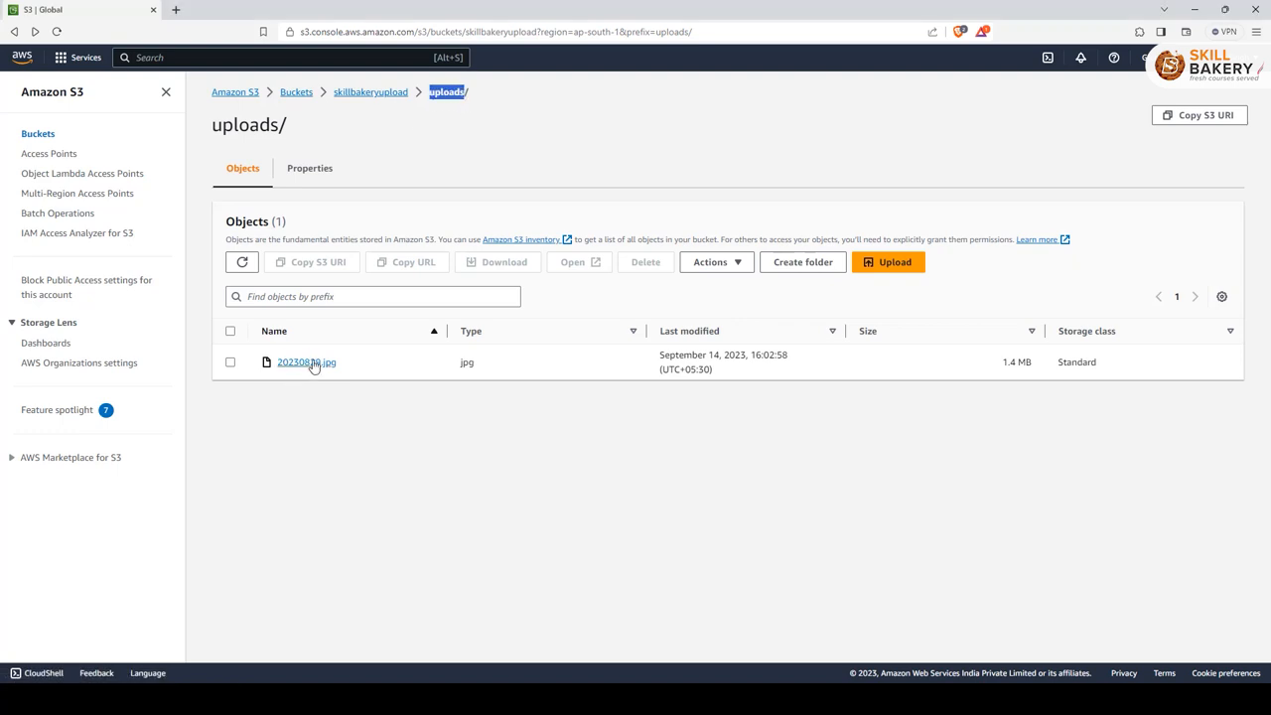
mouse_move(302, 379)
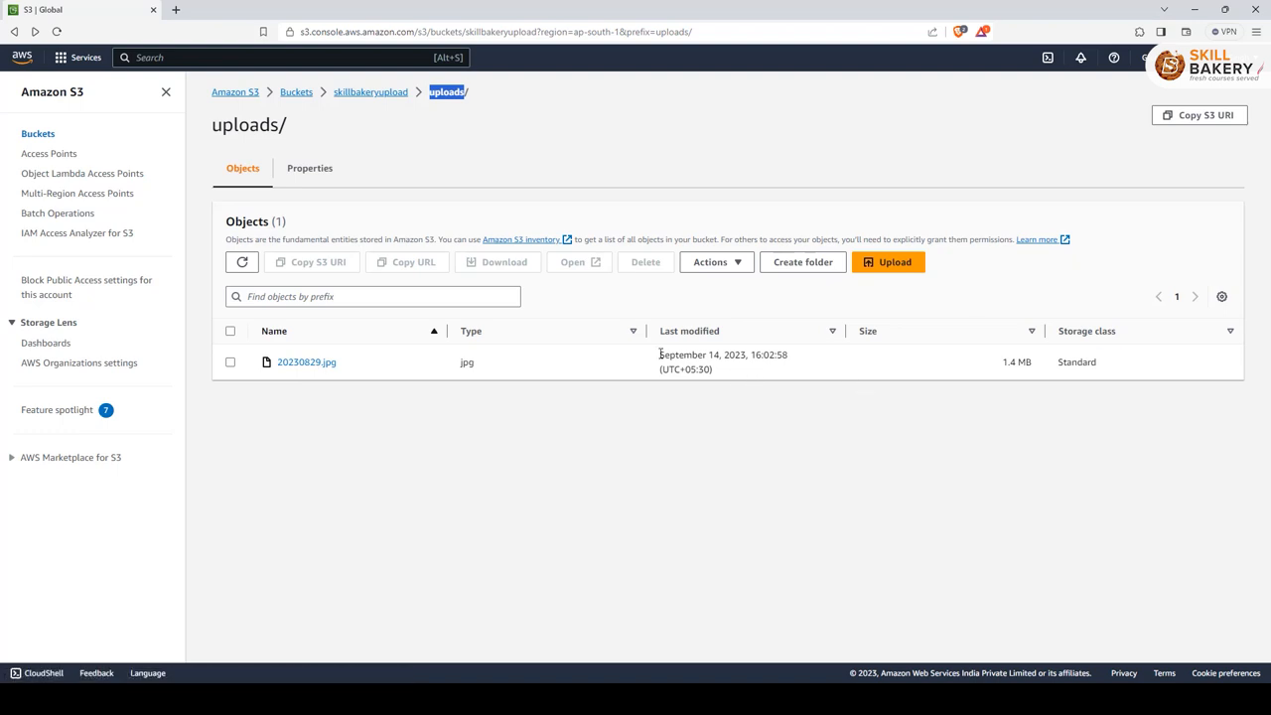
mouse_move(493, 379)
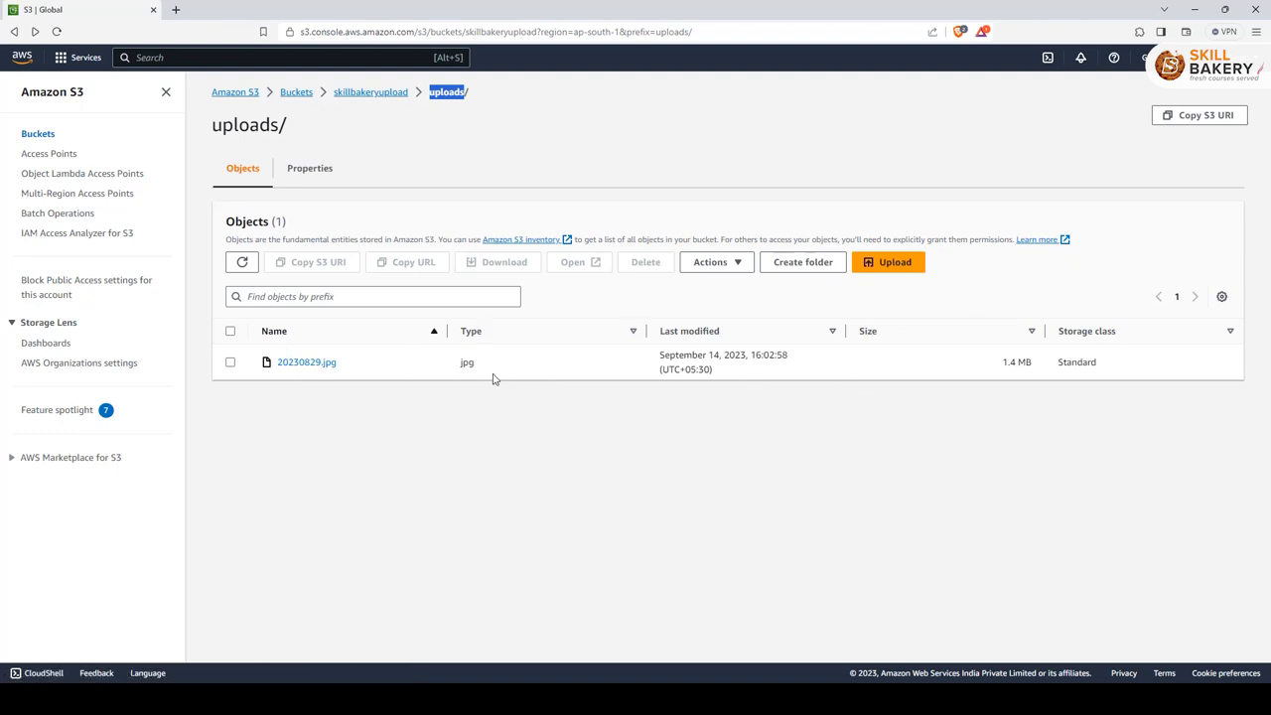
mouse_move(1167, 350)
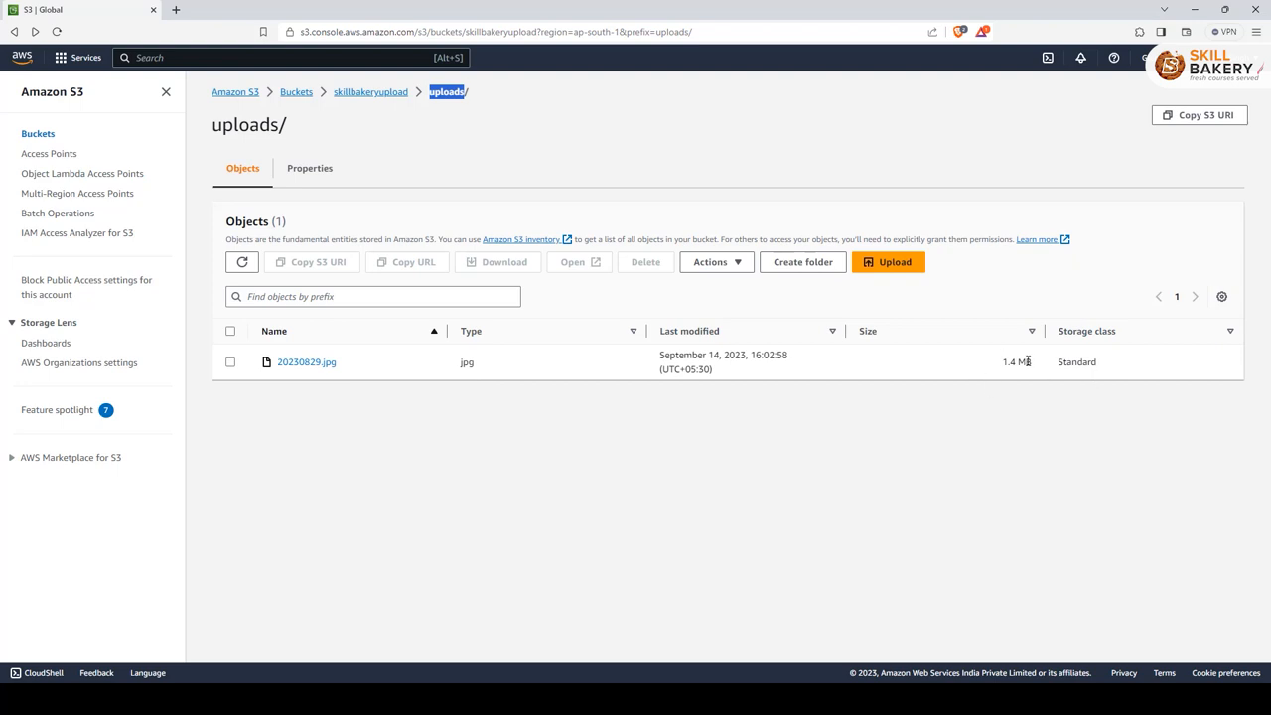
mouse_move(1100, 387)
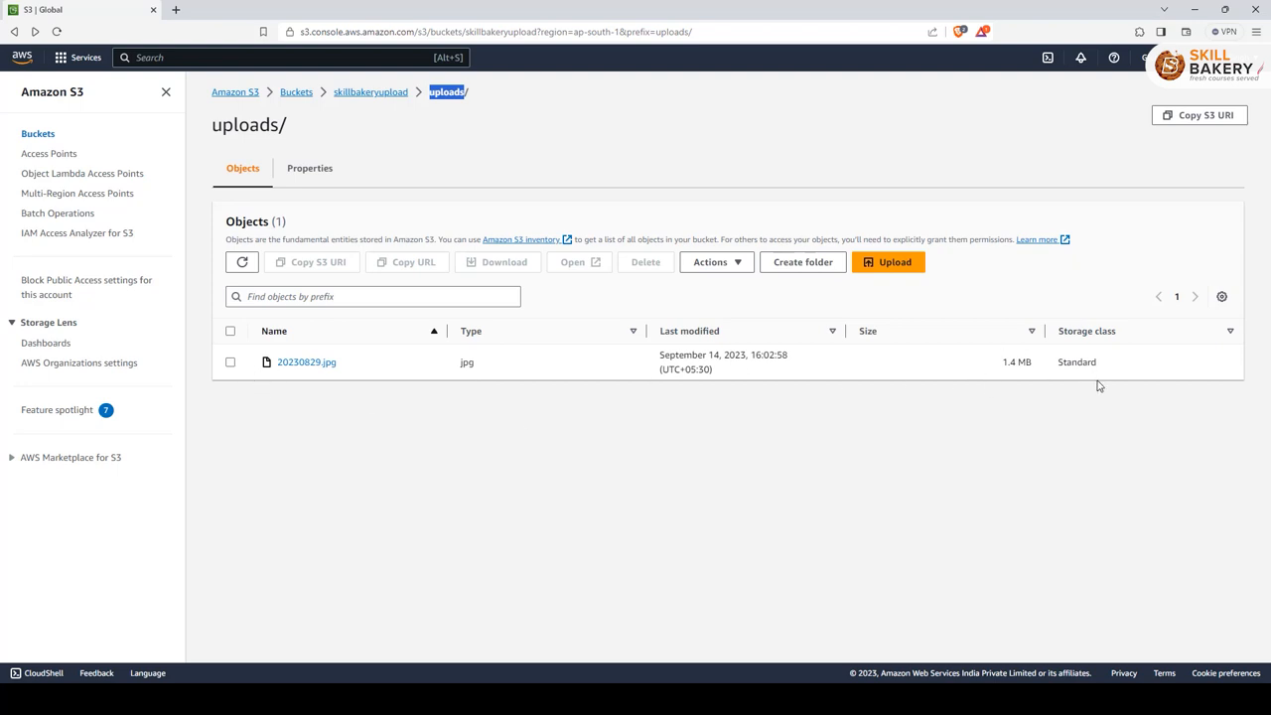